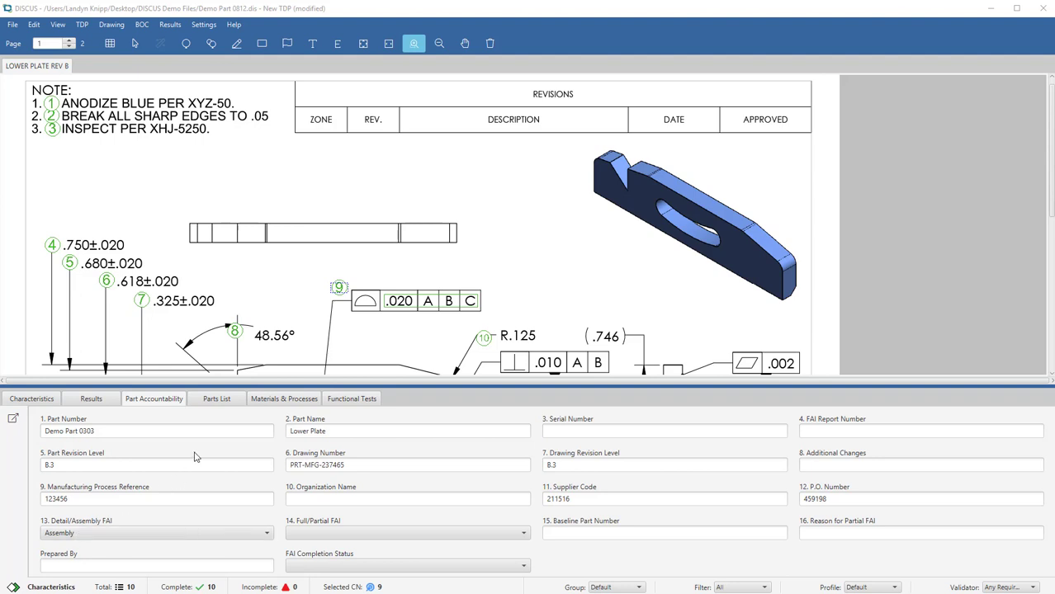
- Review the Parts List and Materials & Processes (Heat Treat row), then return to the Characteristics table
{"action": "left_click", "coordinate": [217, 397]}
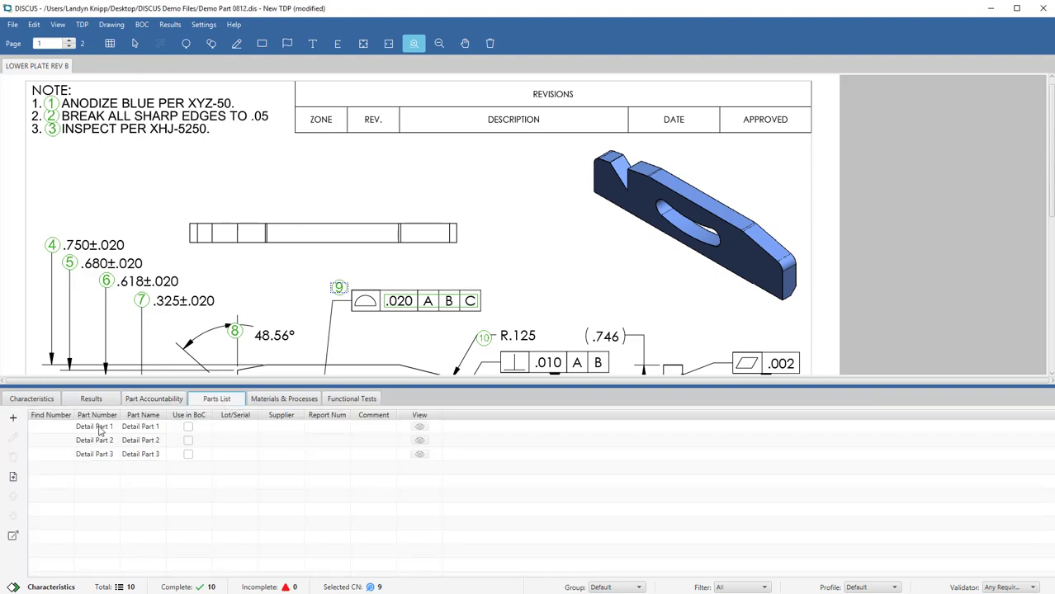
{"action": "mouse_move", "coordinate": [208, 417]}
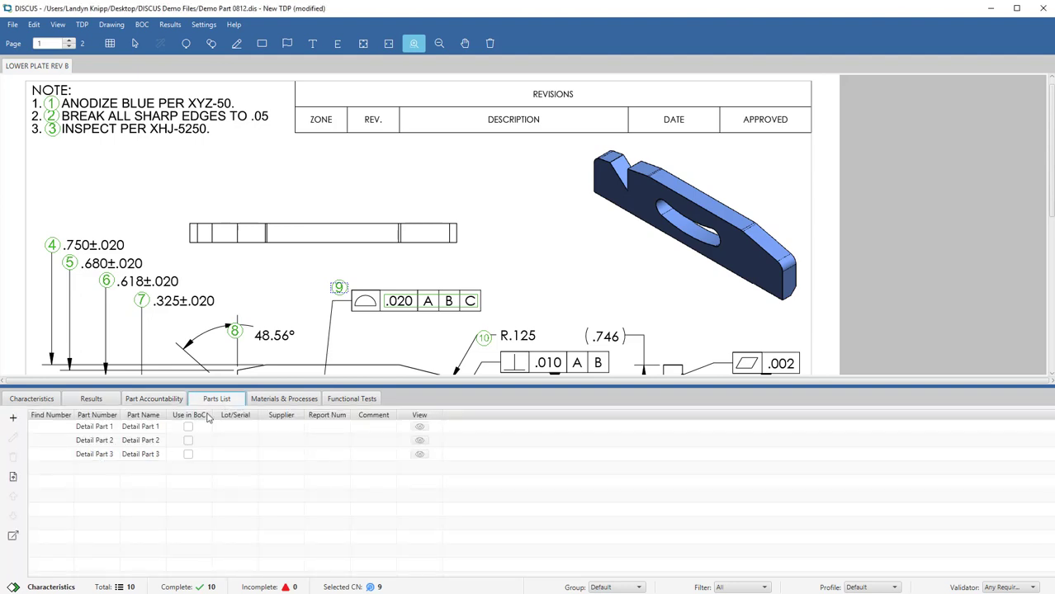
{"action": "left_click", "coordinate": [284, 398]}
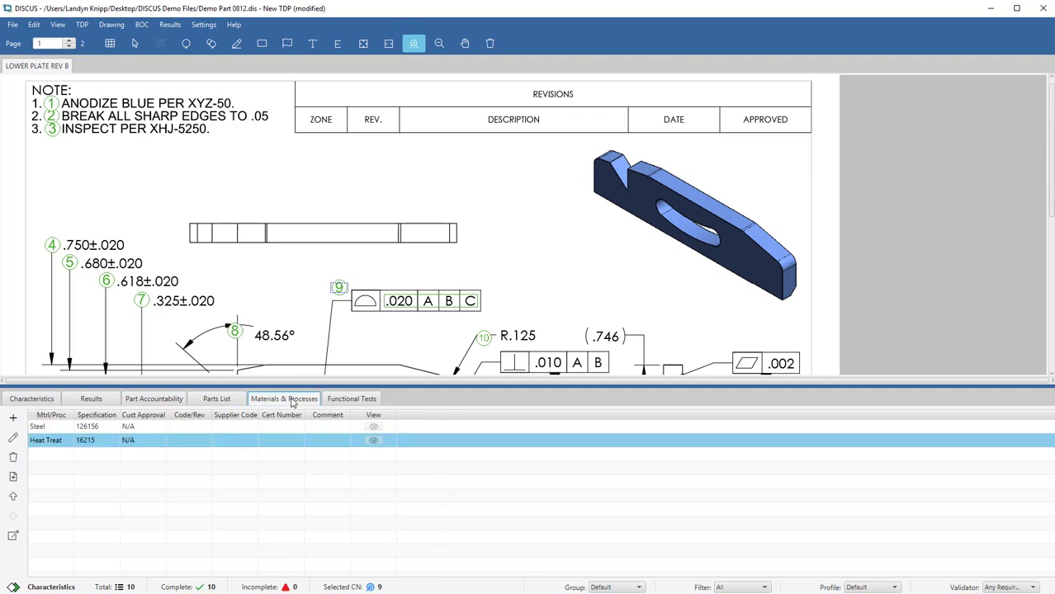
{"action": "left_click", "coordinate": [46, 440]}
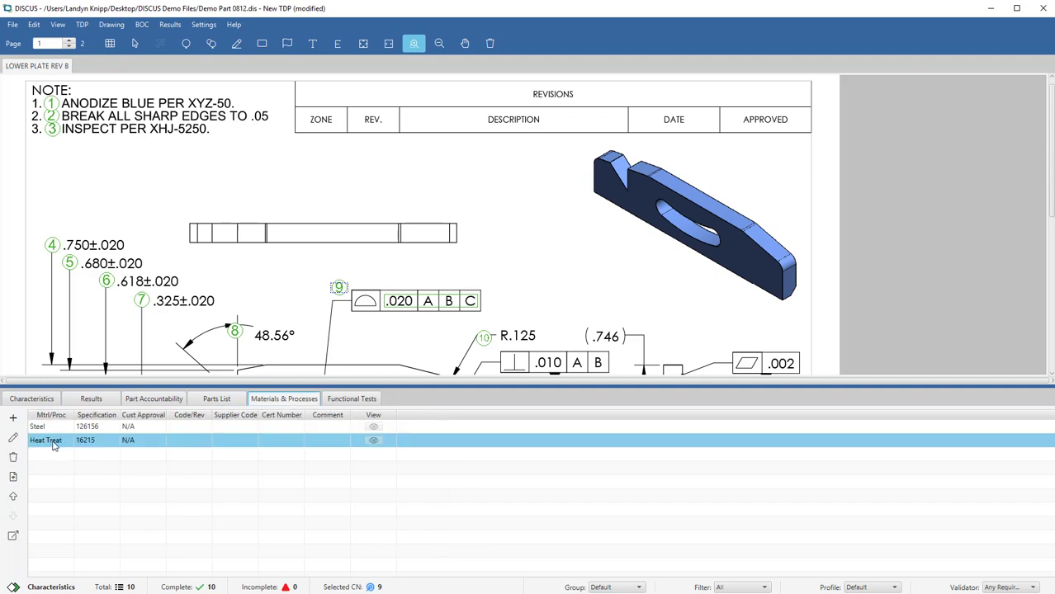
{"action": "mouse_move", "coordinate": [268, 444]}
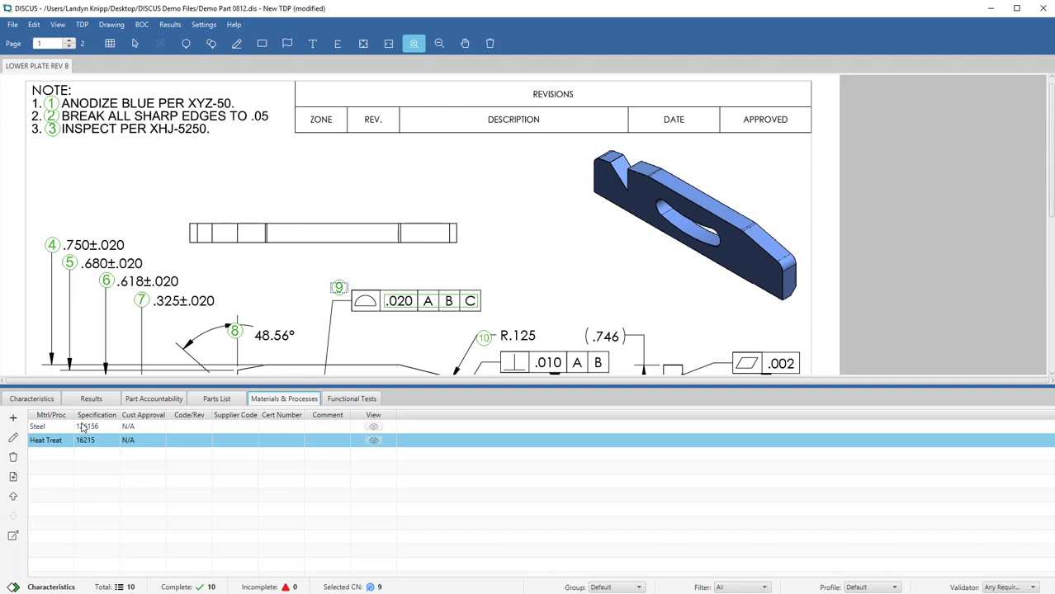
{"action": "left_click", "coordinate": [32, 397]}
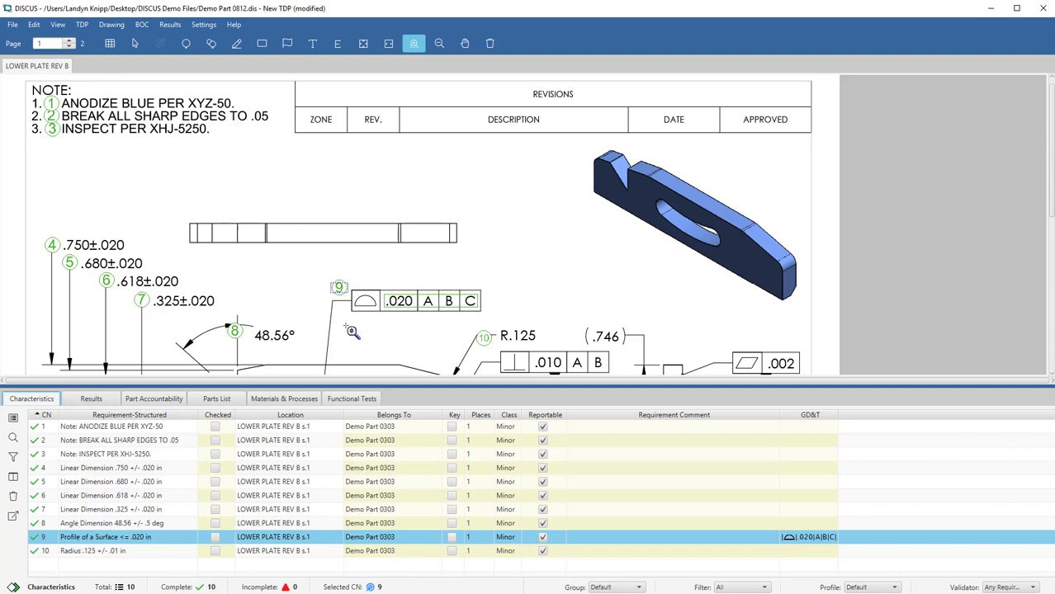
{"action": "mouse_move", "coordinate": [116, 261]}
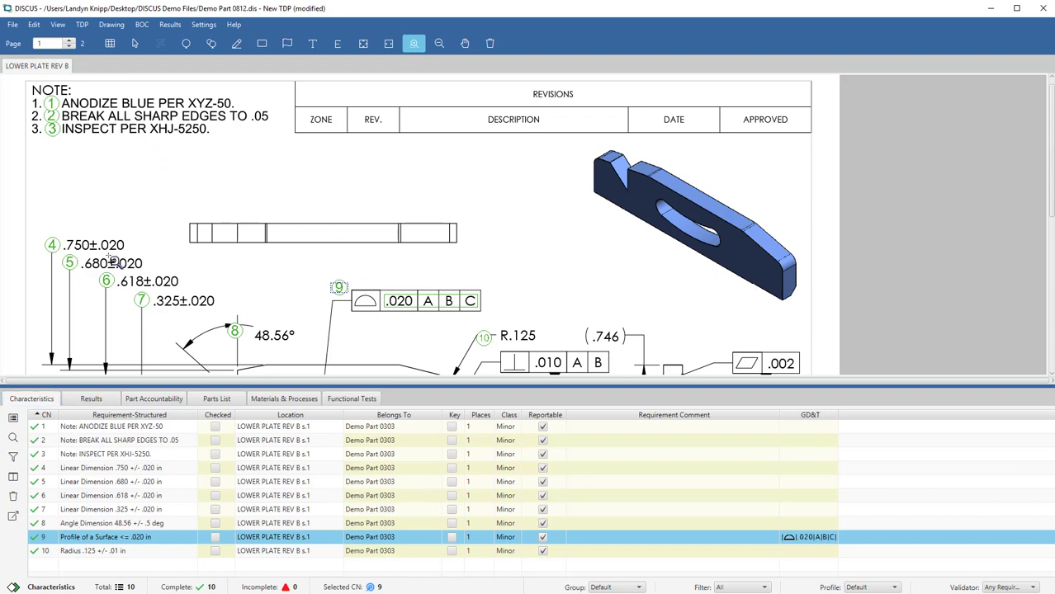
{"action": "mouse_move", "coordinate": [210, 191]}
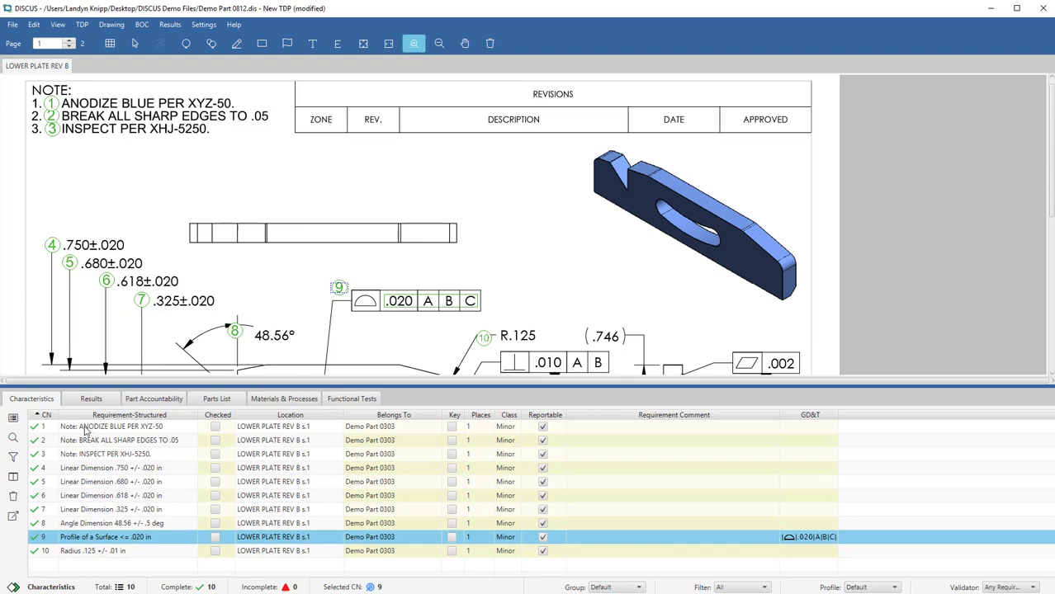
{"action": "mouse_move", "coordinate": [88, 486]}
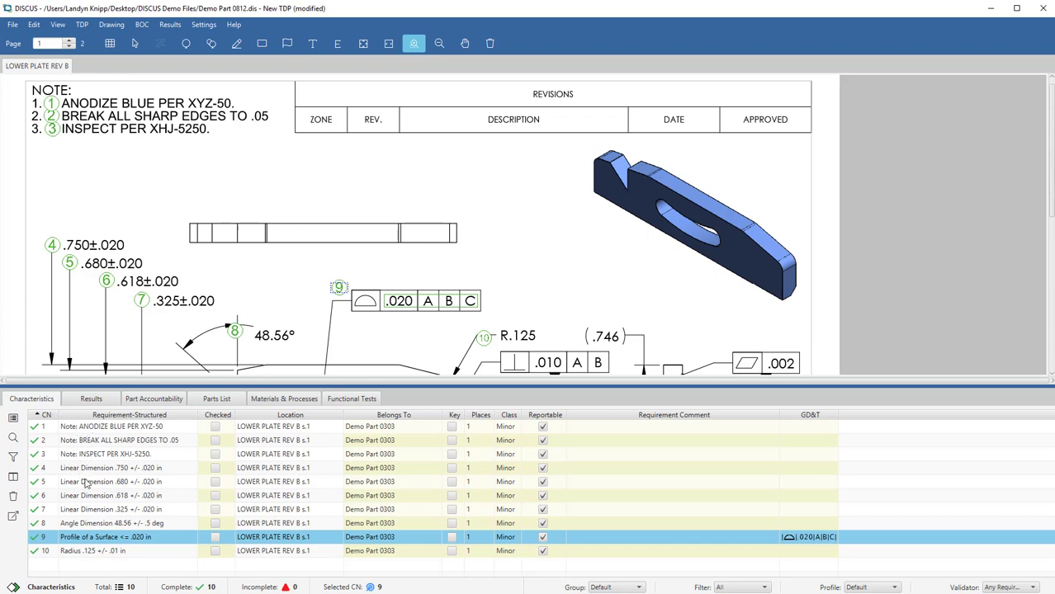
{"action": "mouse_move", "coordinate": [105, 551]}
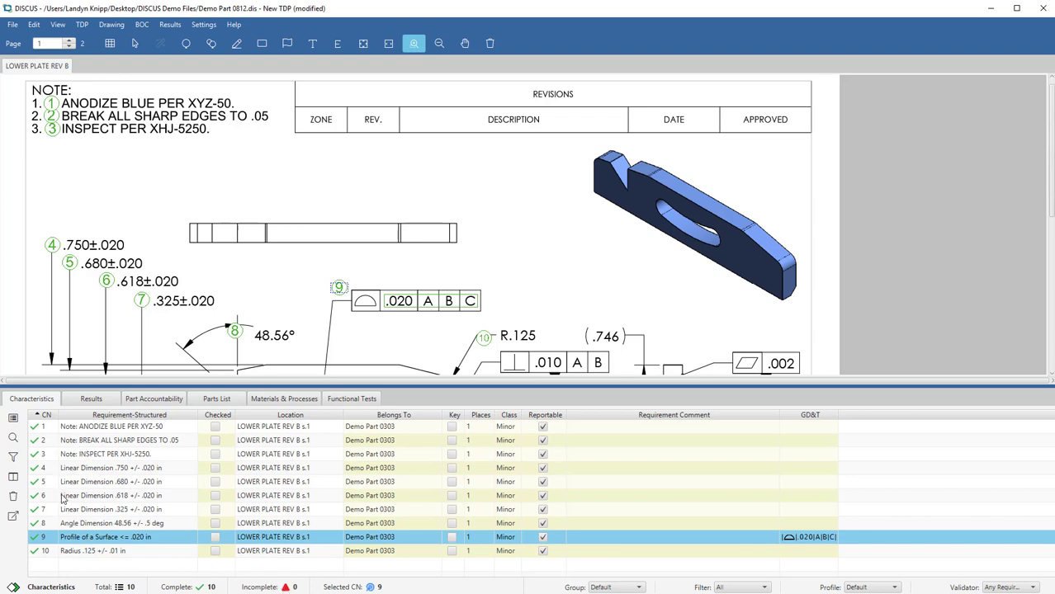
{"action": "mouse_move", "coordinate": [66, 515]}
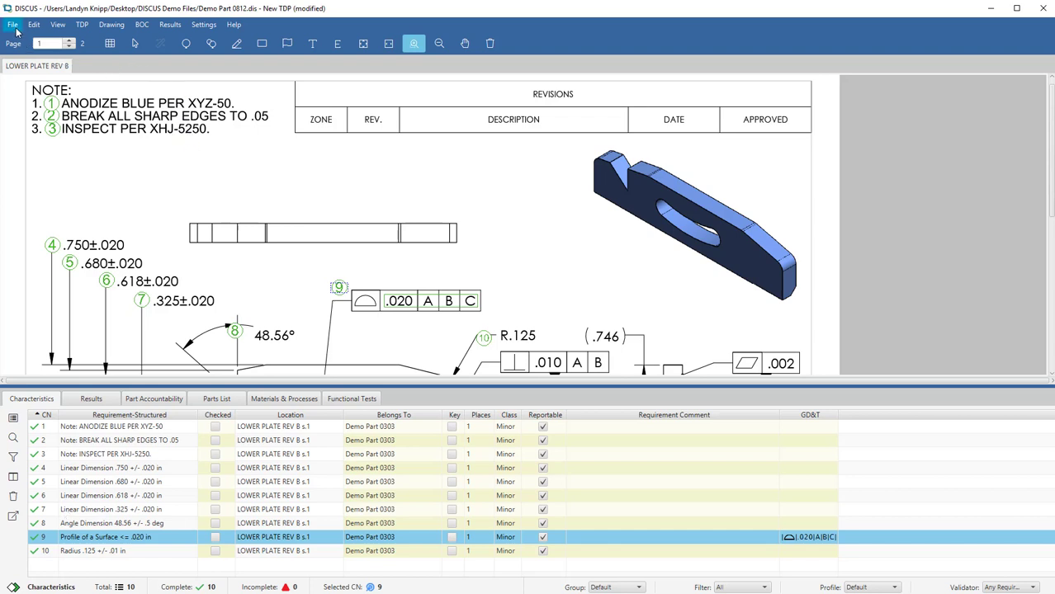
- Start Export FAIR to Net-Inspect from the File > Export menu
{"action": "left_click", "coordinate": [13, 25]}
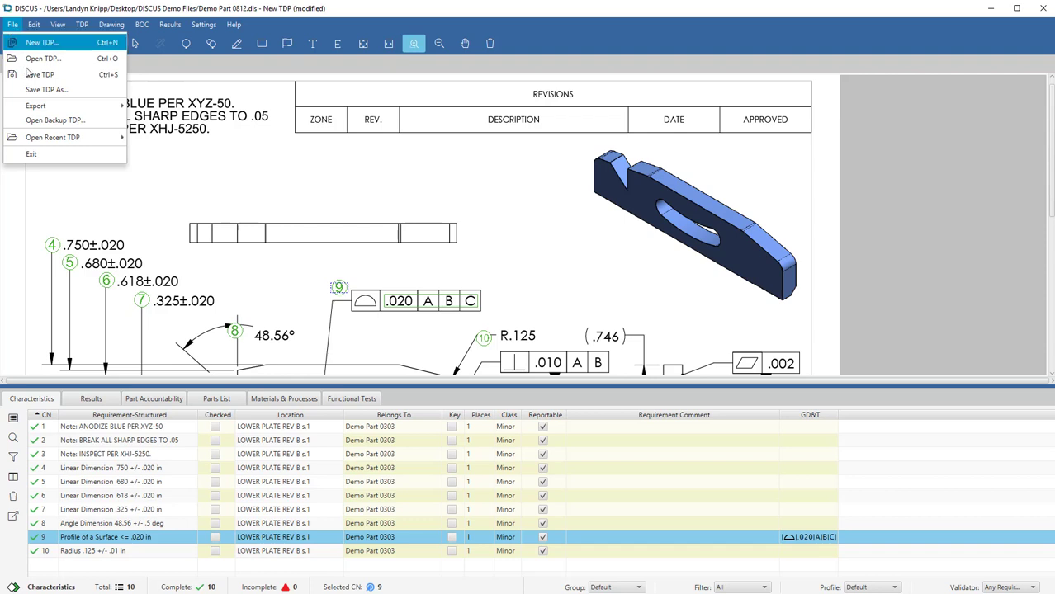
{"action": "left_click", "coordinate": [37, 106]}
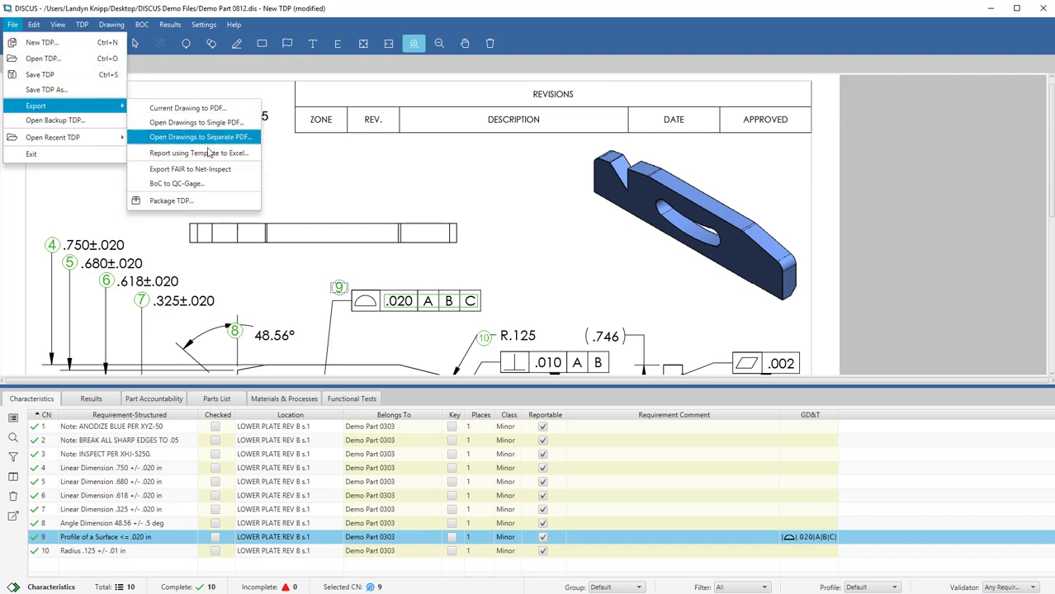
{"action": "mouse_move", "coordinate": [190, 168]}
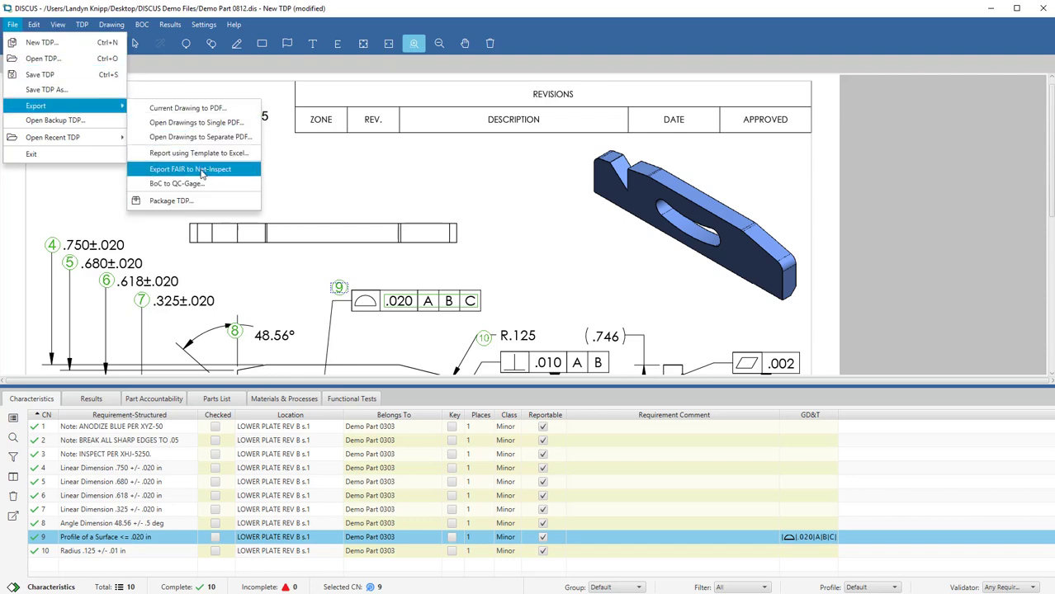
{"action": "left_click", "coordinate": [190, 168]}
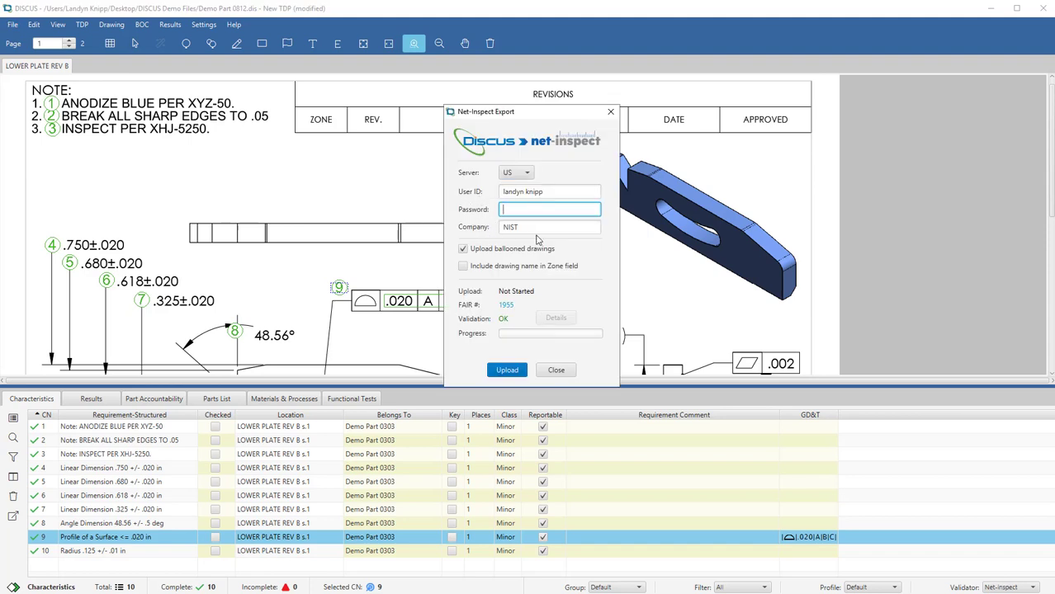
- Enter the password, include drawing names in the Zone field, and upload the FAIR
{"action": "type", "text": "•••"}
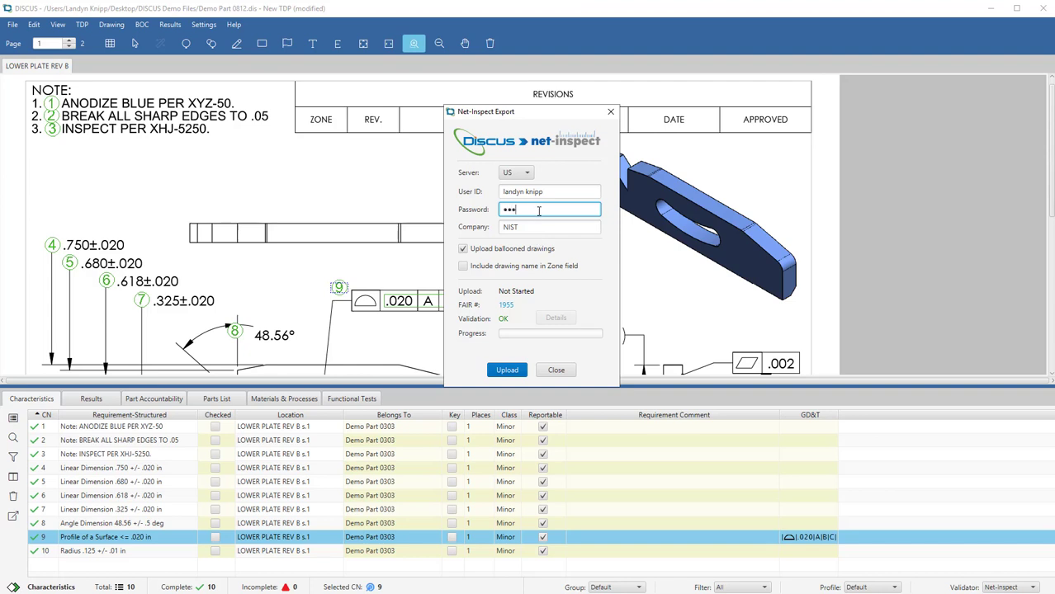
{"action": "left_click", "coordinate": [463, 266]}
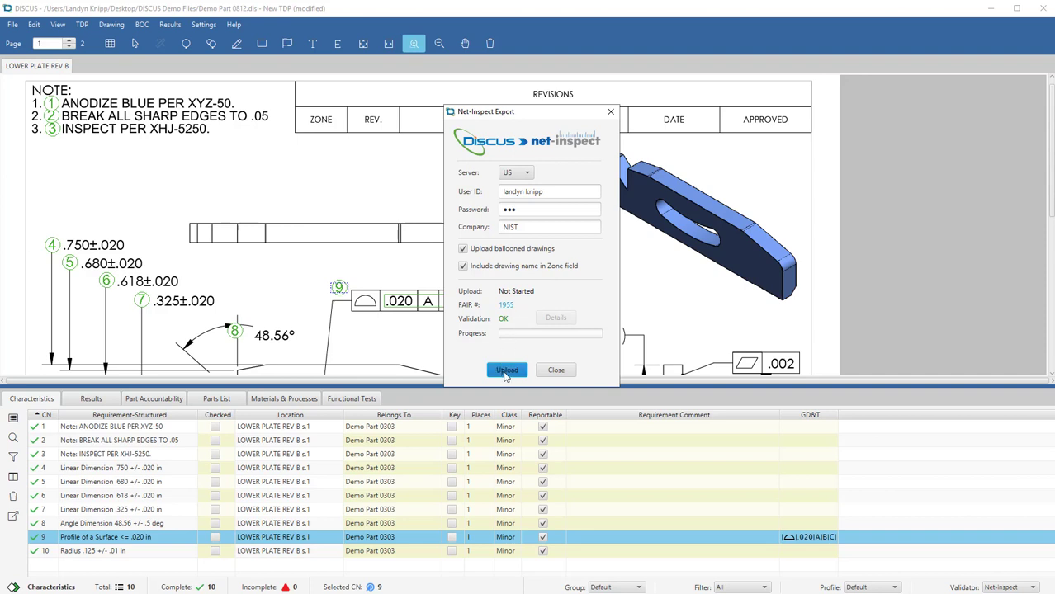
{"action": "left_click", "coordinate": [506, 370]}
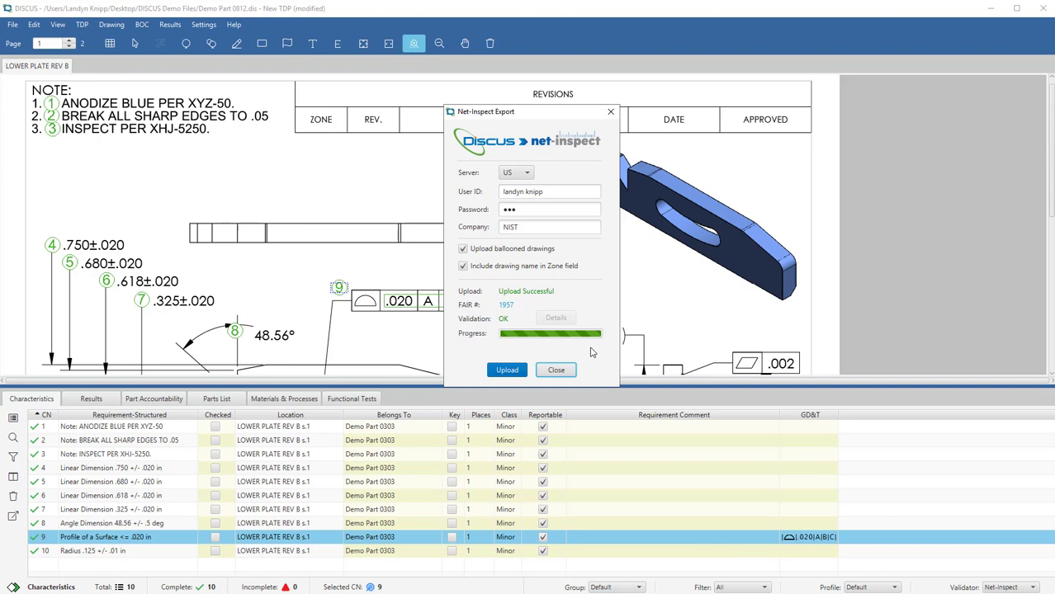
{"action": "mouse_move", "coordinate": [578, 341]}
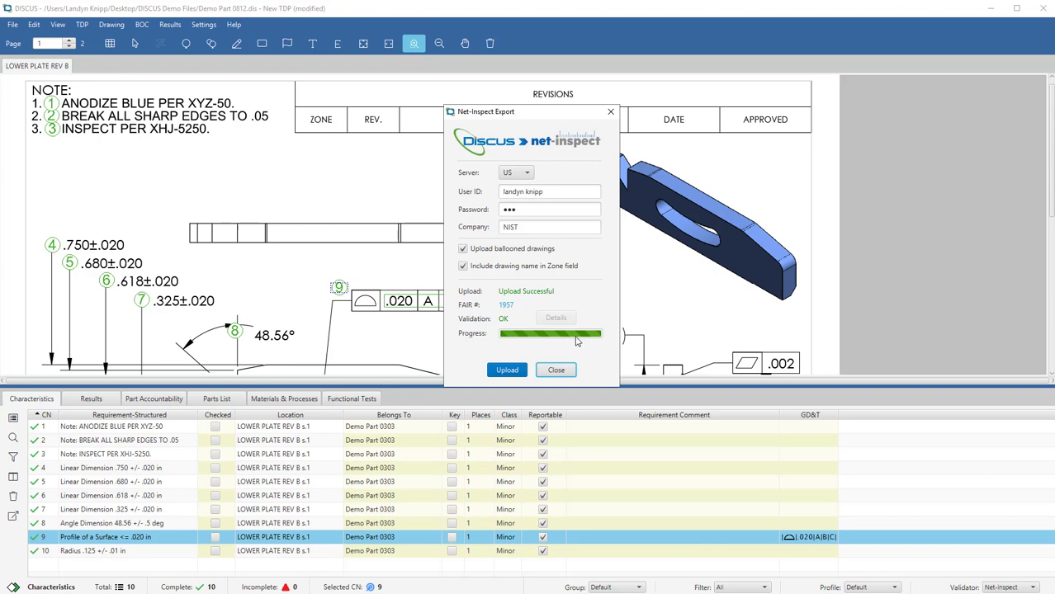
{"action": "mouse_move", "coordinate": [576, 327]}
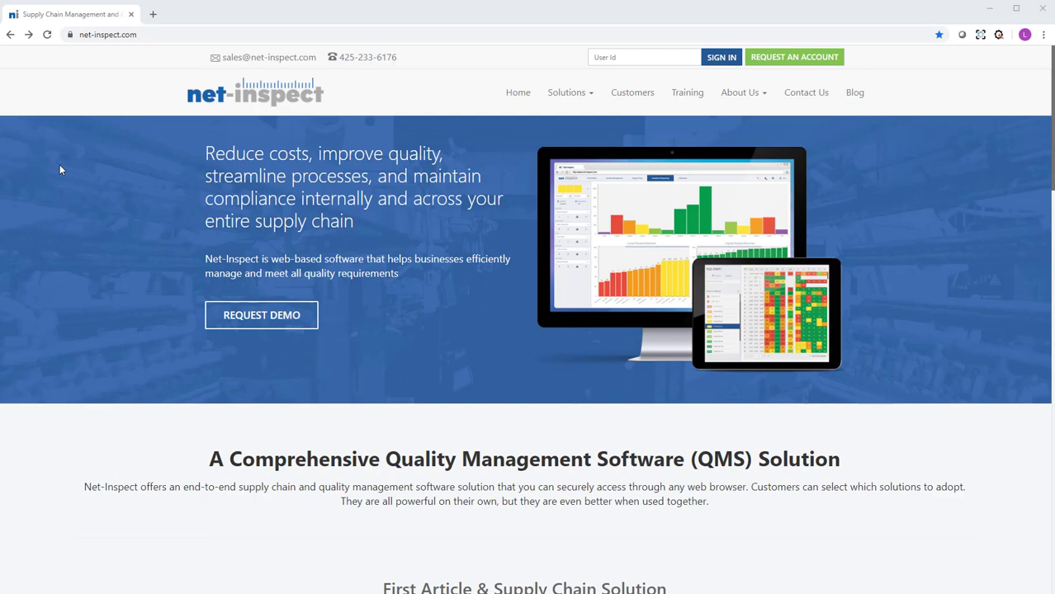
{"action": "mouse_move", "coordinate": [115, 50]}
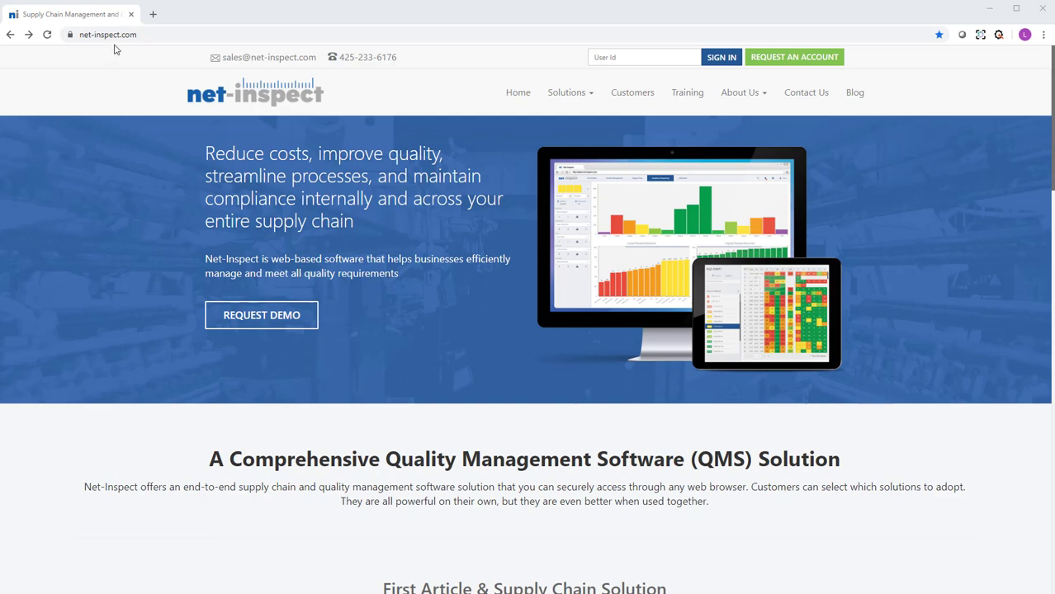
{"action": "left_click", "coordinate": [644, 57]}
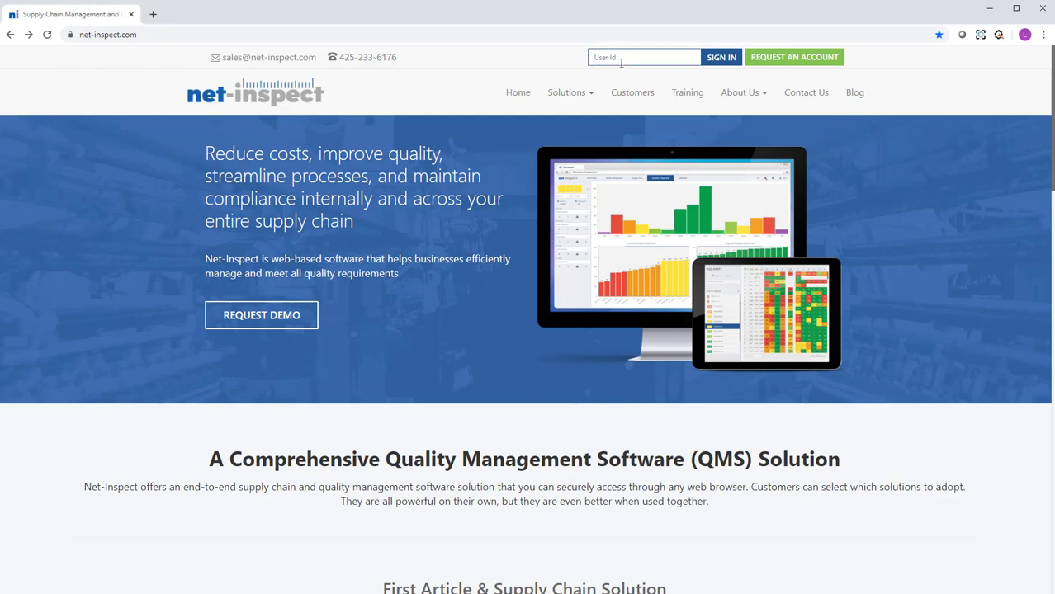
{"action": "type", "text": "landyn knipp"}
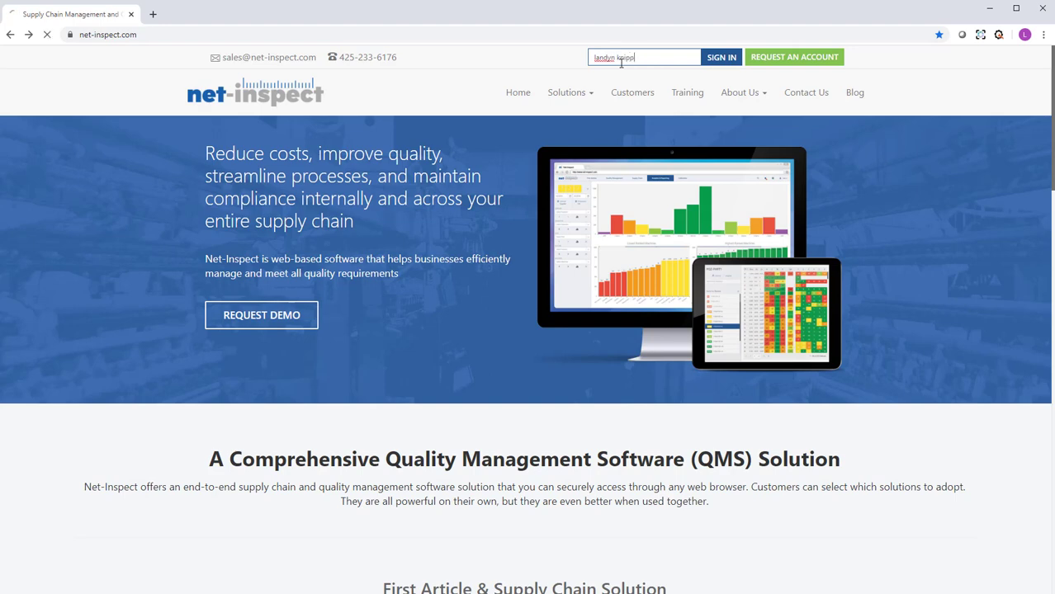
{"action": "left_click", "coordinate": [720, 56]}
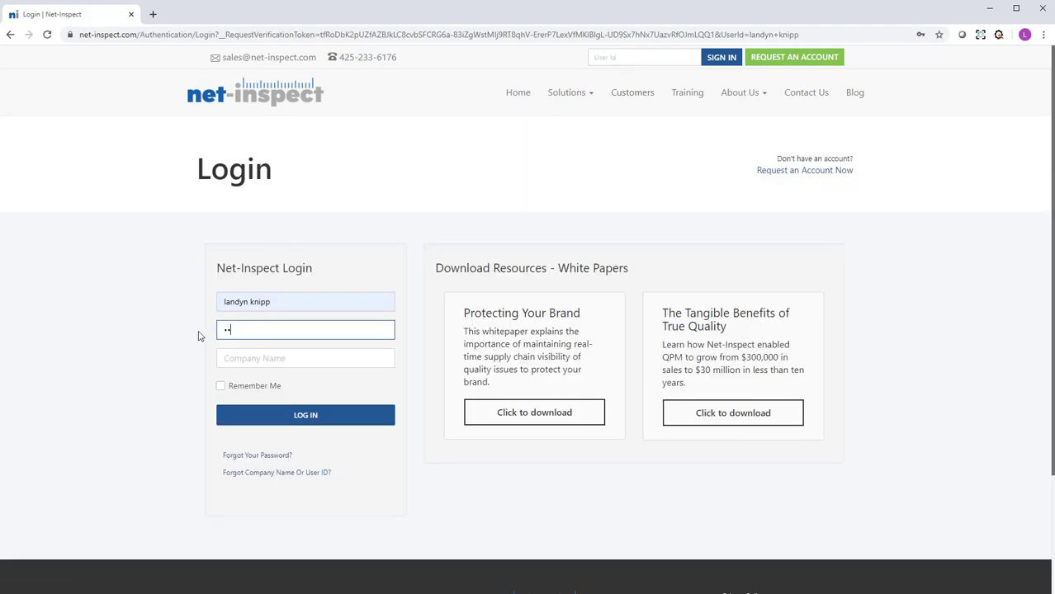
{"action": "type", "text": "NIST"}
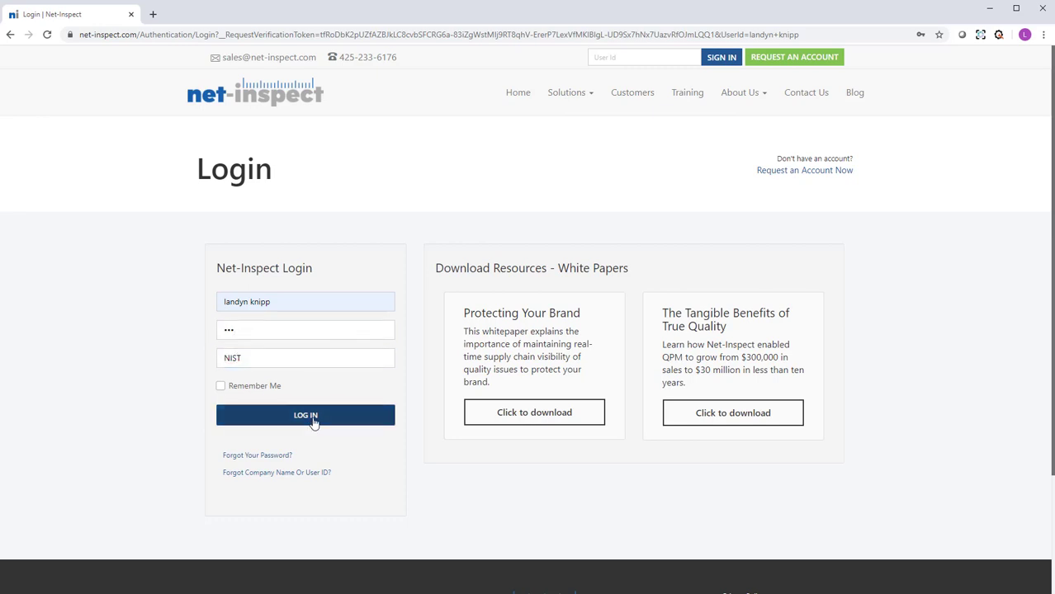
{"action": "left_click", "coordinate": [305, 416]}
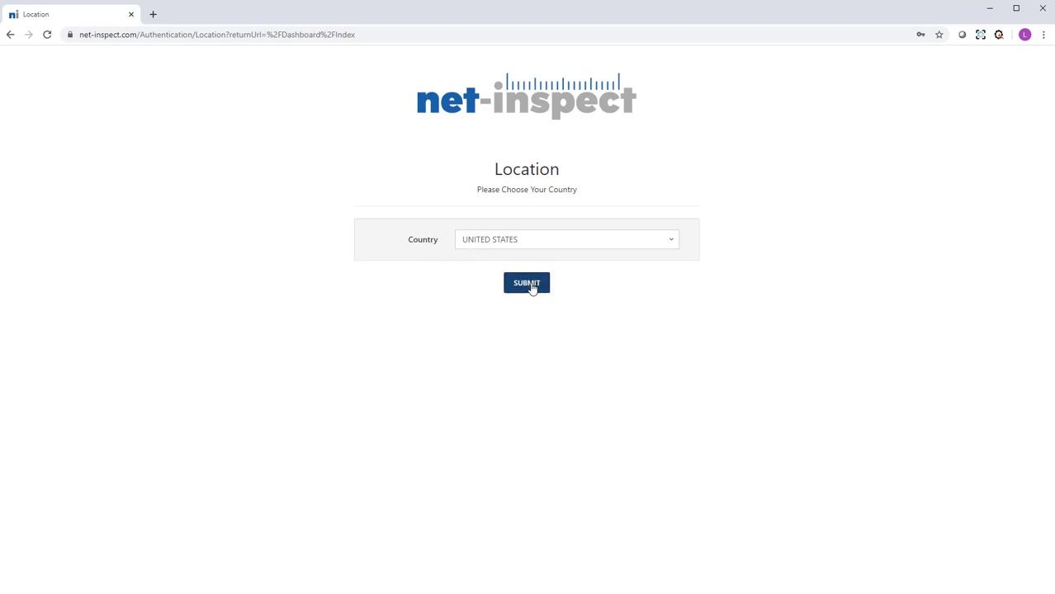
{"action": "left_click", "coordinate": [526, 284]}
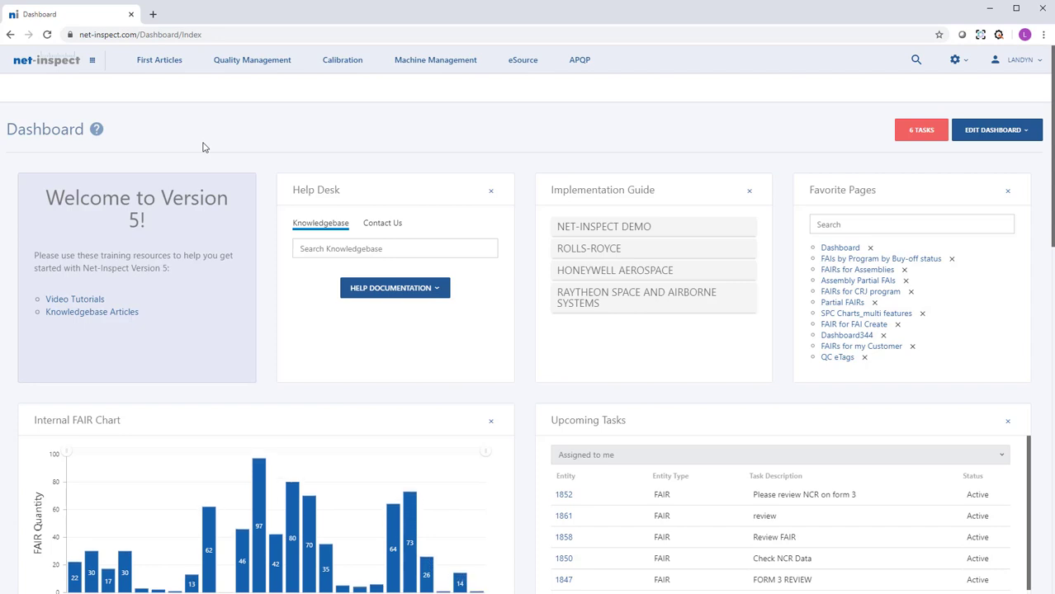
{"action": "mouse_move", "coordinate": [591, 145]}
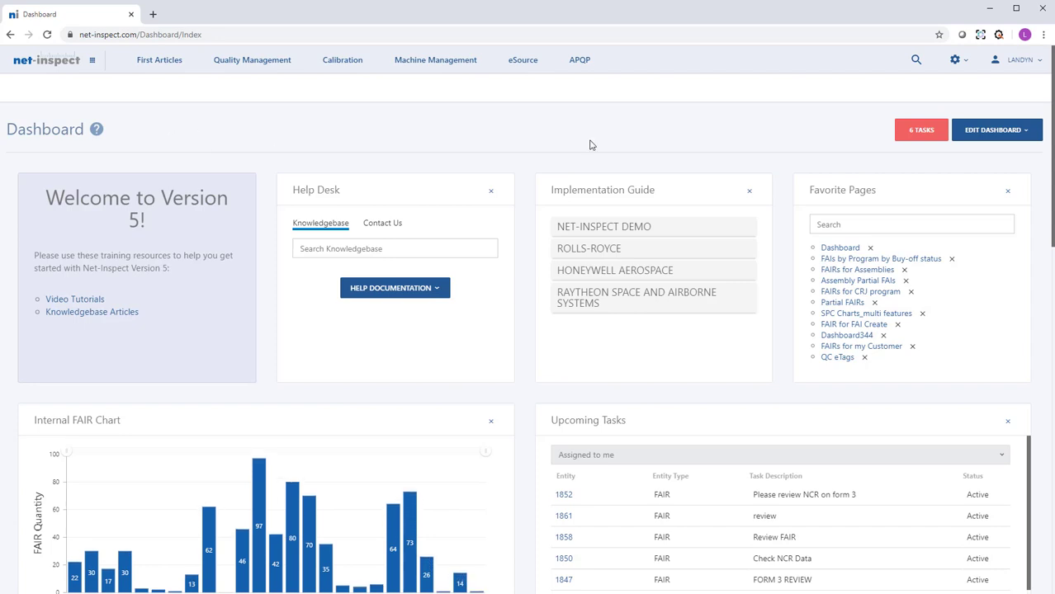
- Search the dashboard for FAIR 1957
{"action": "left_click", "coordinate": [914, 59]}
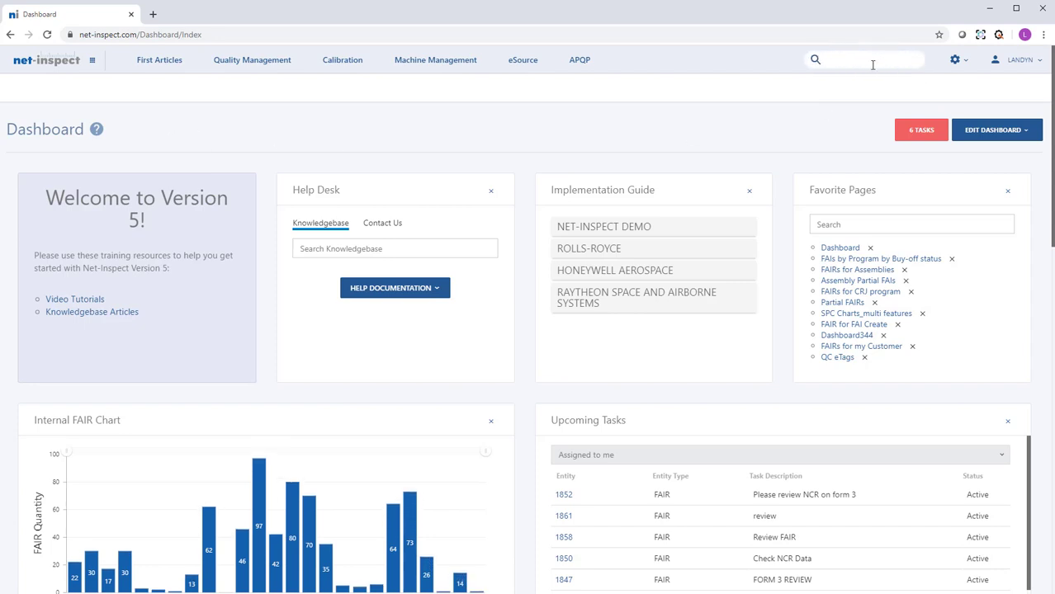
{"action": "type", "text": "1957"}
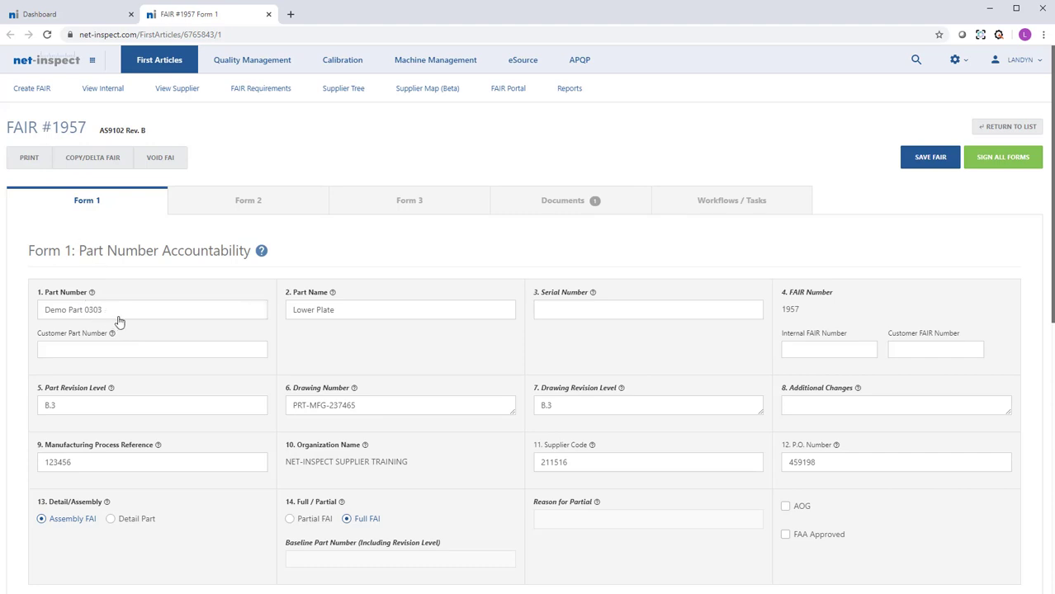
- Scroll through Form 1 of FAIR #1957, review Form 2, then move on to Form 3
{"action": "scroll", "scroll_direction": "down", "scroll_amount": 3}
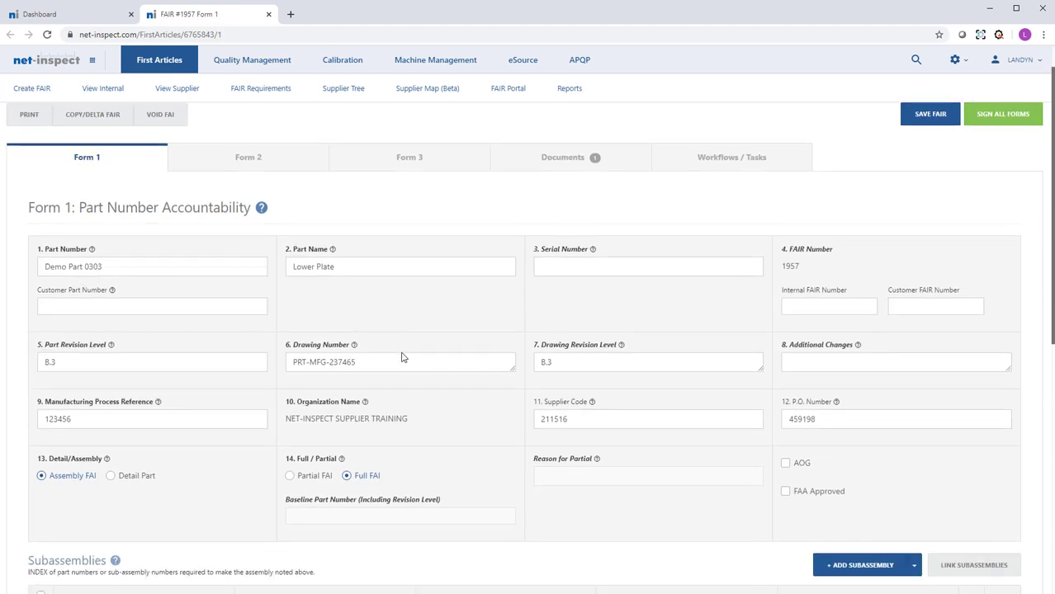
{"action": "scroll", "scroll_direction": "down", "scroll_amount": 3}
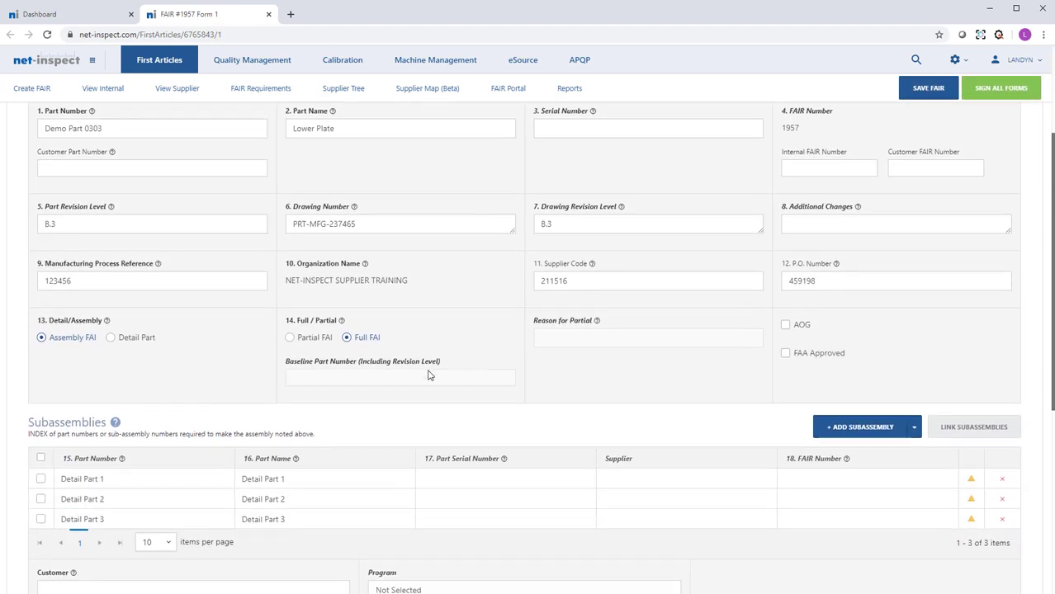
{"action": "scroll", "scroll_direction": "down", "scroll_amount": 3}
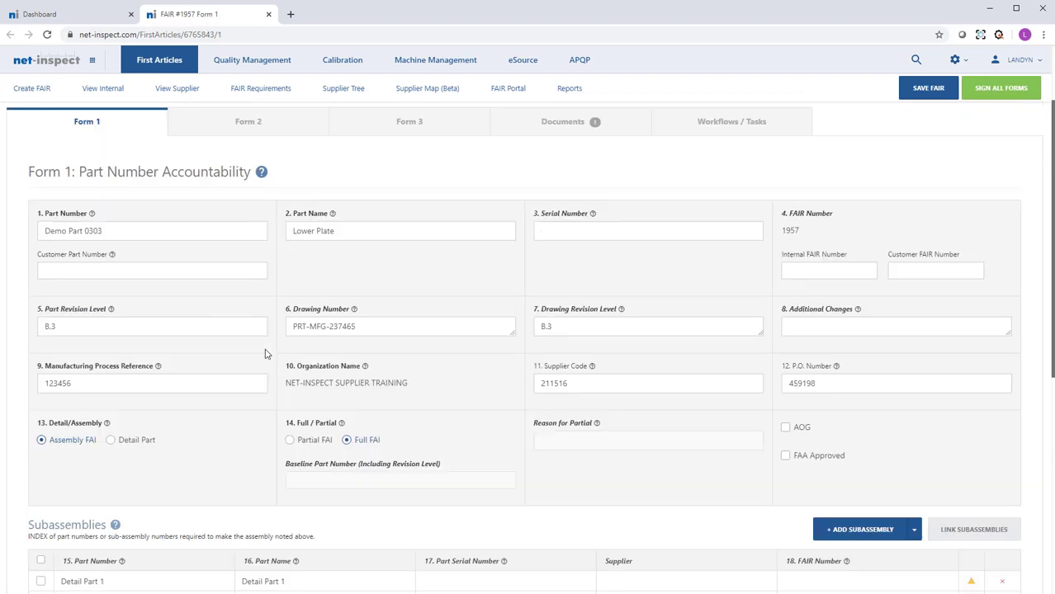
{"action": "left_click", "coordinate": [247, 122]}
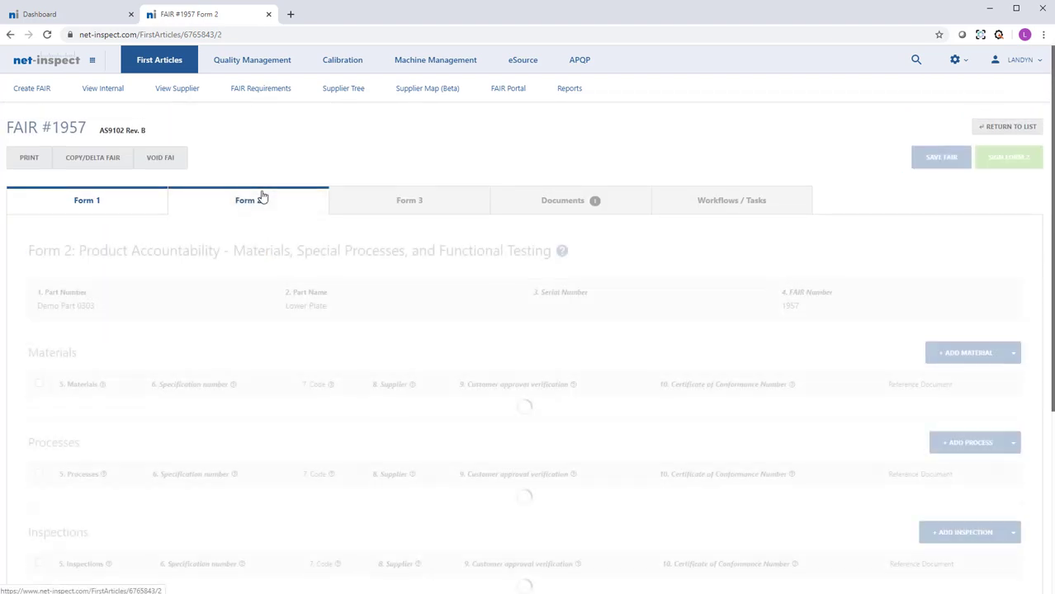
{"action": "left_click", "coordinate": [247, 200]}
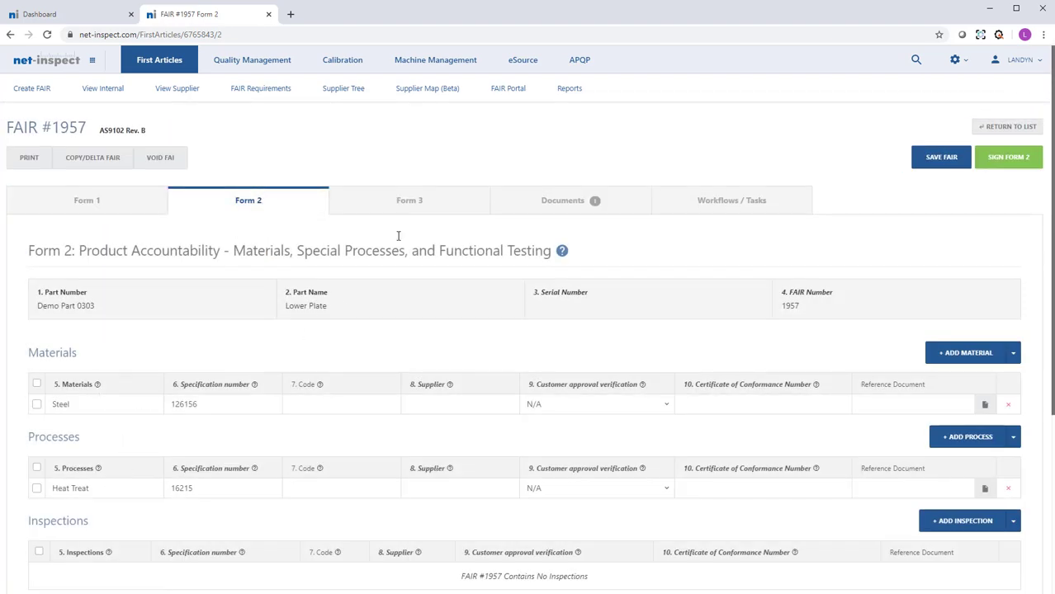
{"action": "left_click", "coordinate": [410, 200]}
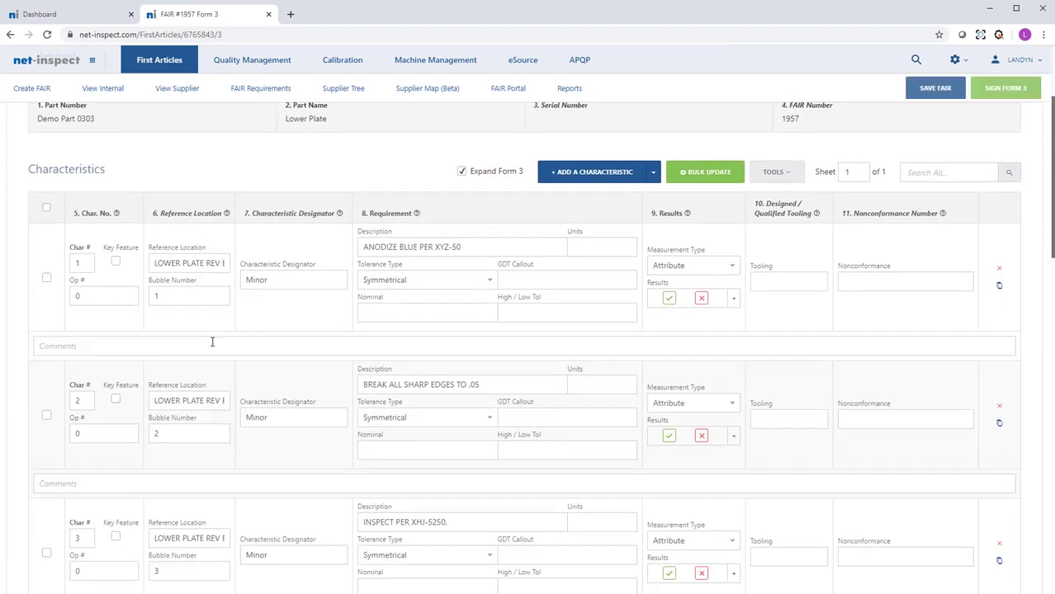
{"action": "scroll", "scroll_direction": "down", "scroll_amount": 3}
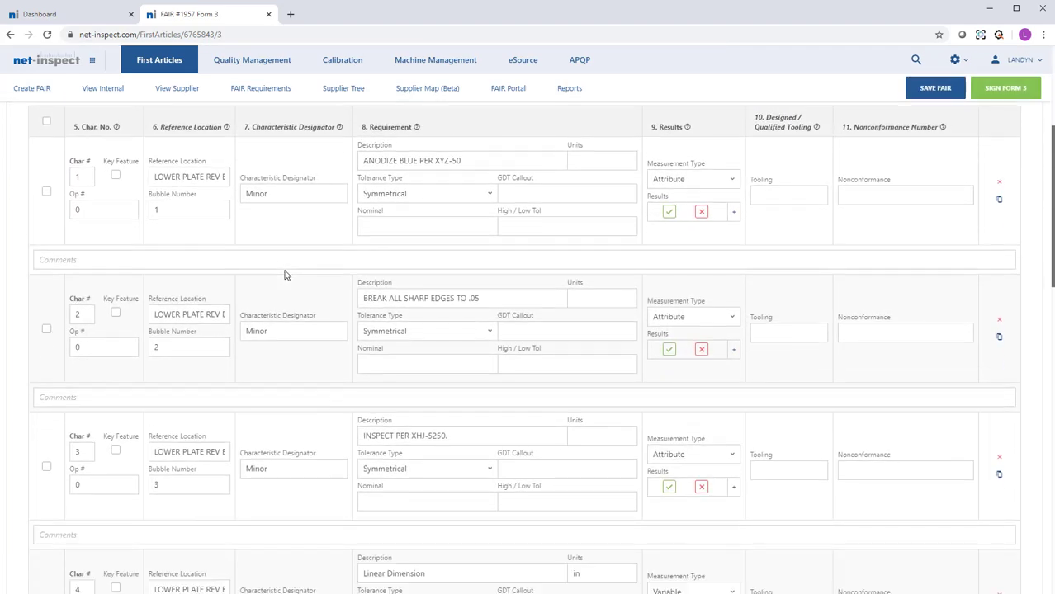
{"action": "scroll", "scroll_direction": "down", "scroll_amount": 3}
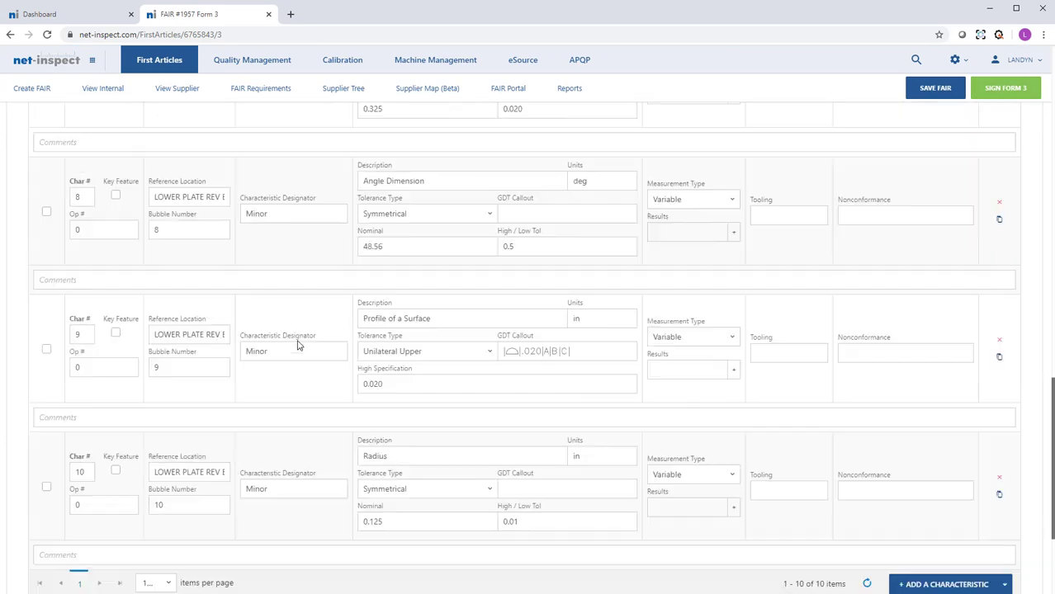
{"action": "scroll", "scroll_direction": "down", "scroll_amount": 3}
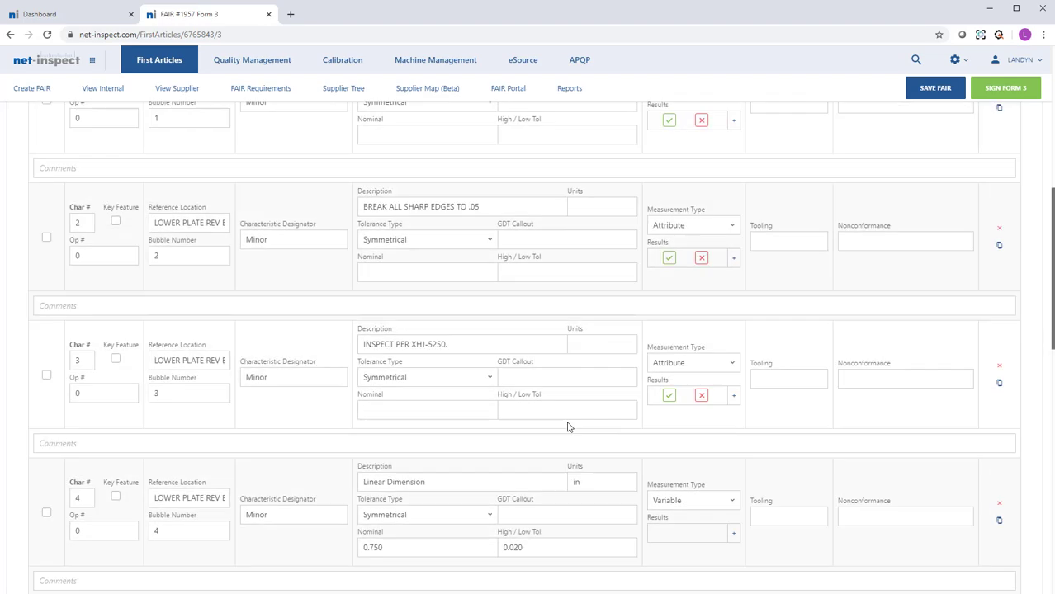
{"action": "left_click", "coordinate": [87, 122]}
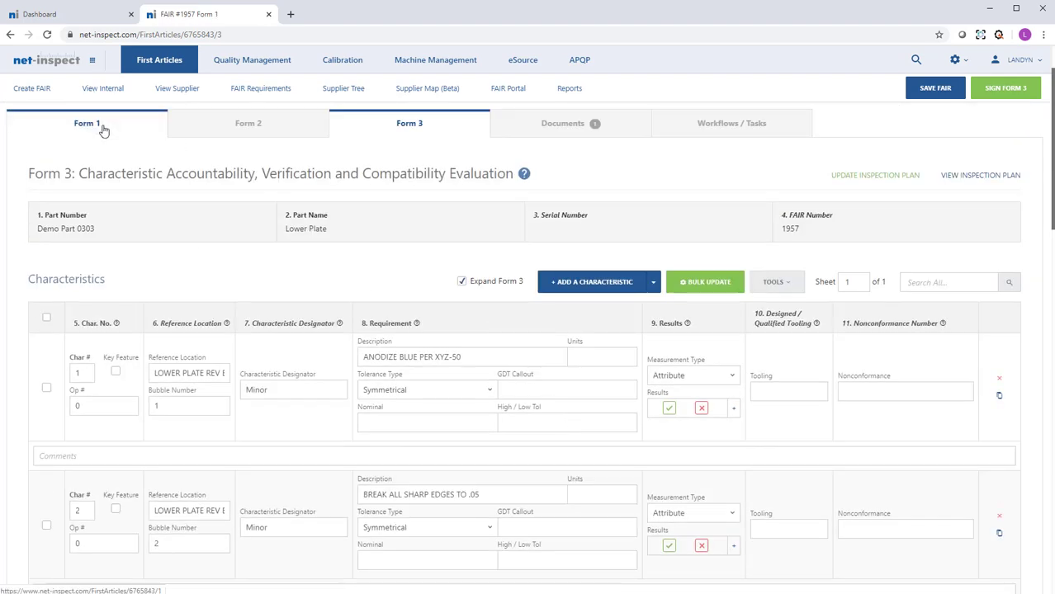
- On Form 1, set customer NET-INSPECT CUSTOMER TRAINING with program No License Required and save
{"action": "left_click", "coordinate": [88, 122]}
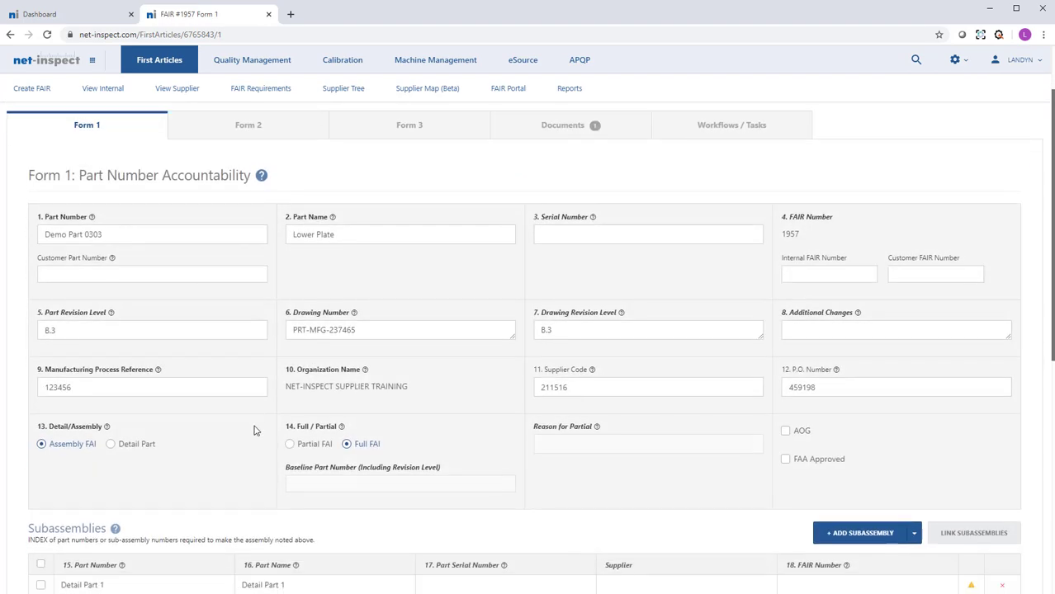
{"action": "scroll", "scroll_direction": "down", "scroll_amount": 3}
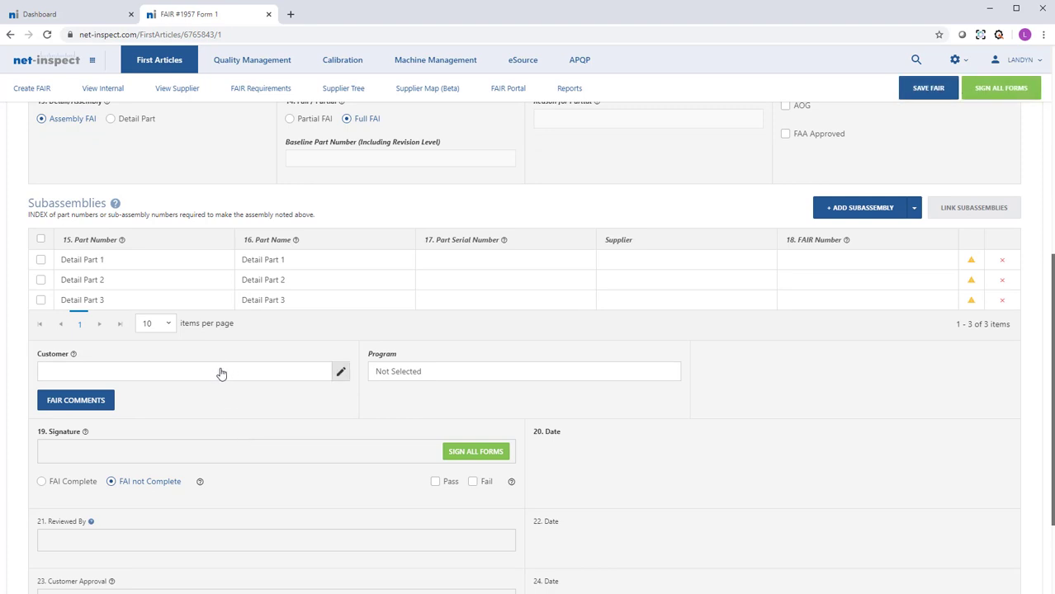
{"action": "mouse_move", "coordinate": [228, 376]}
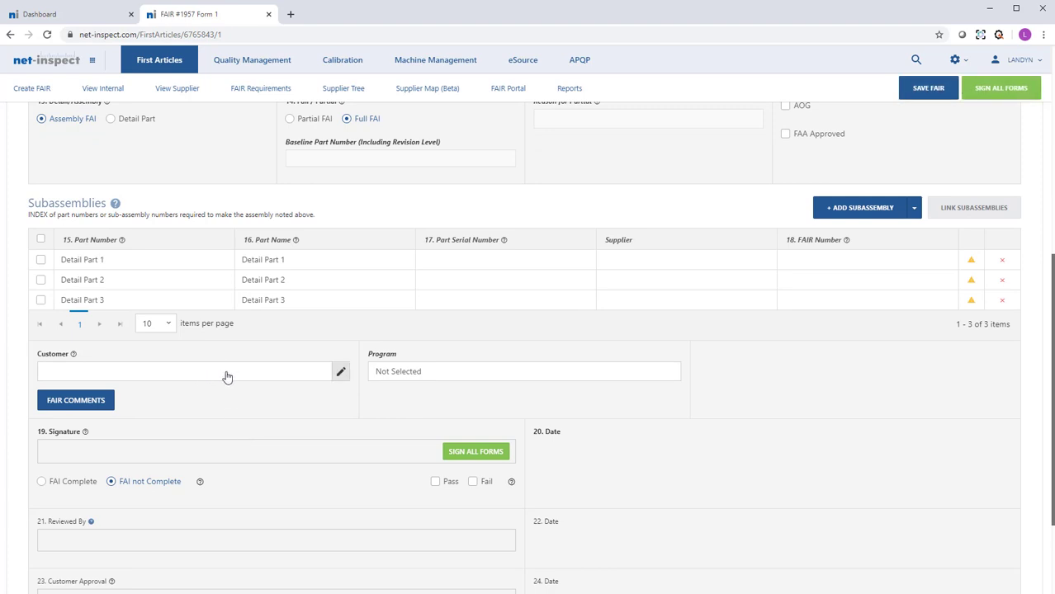
{"action": "left_click", "coordinate": [340, 372]}
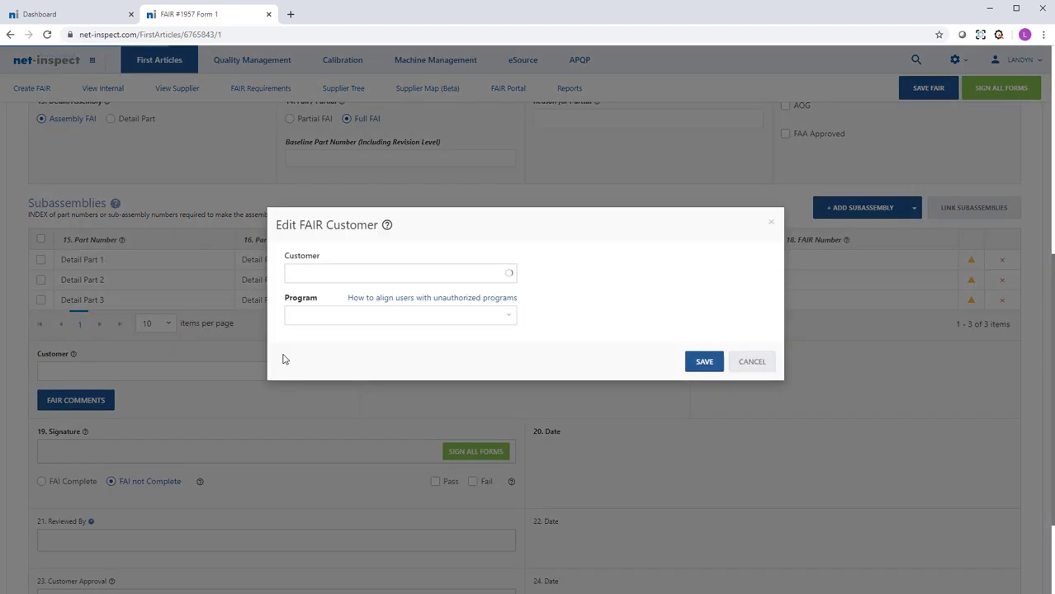
{"action": "left_click", "coordinate": [399, 272]}
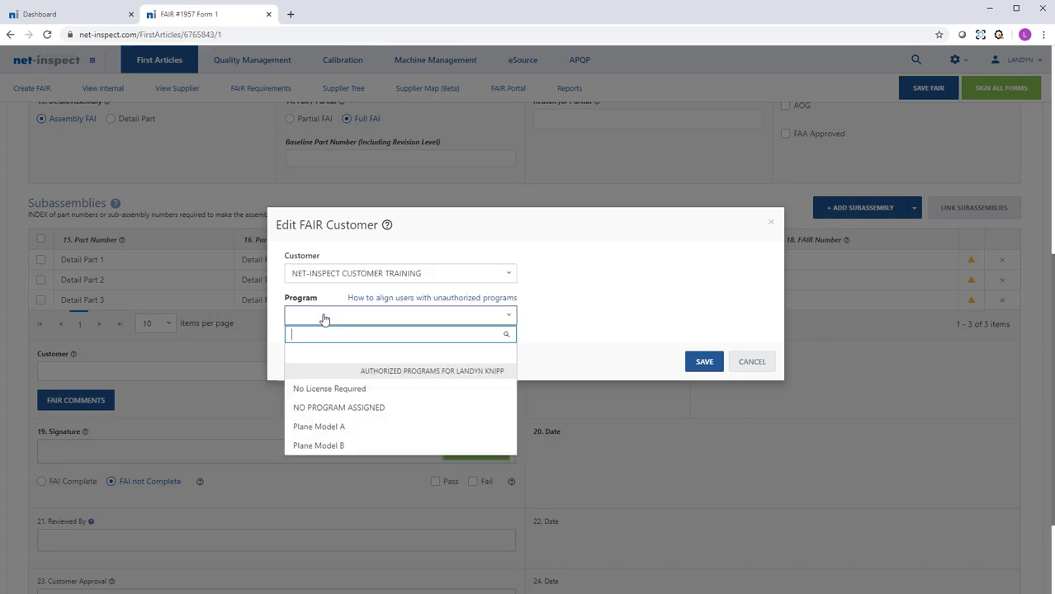
{"action": "left_click", "coordinate": [330, 389]}
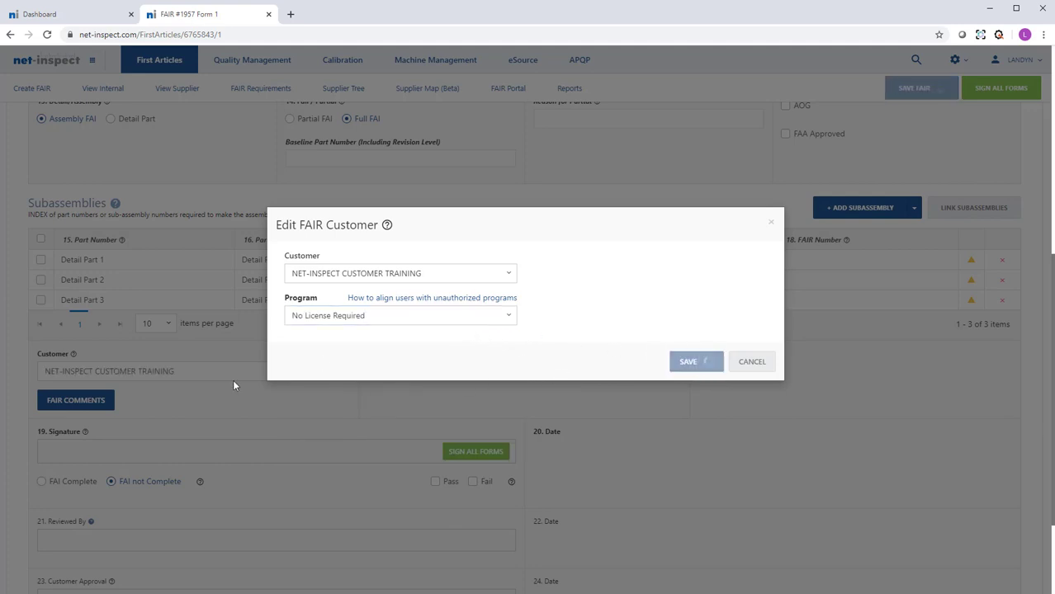
{"action": "left_click", "coordinate": [690, 362]}
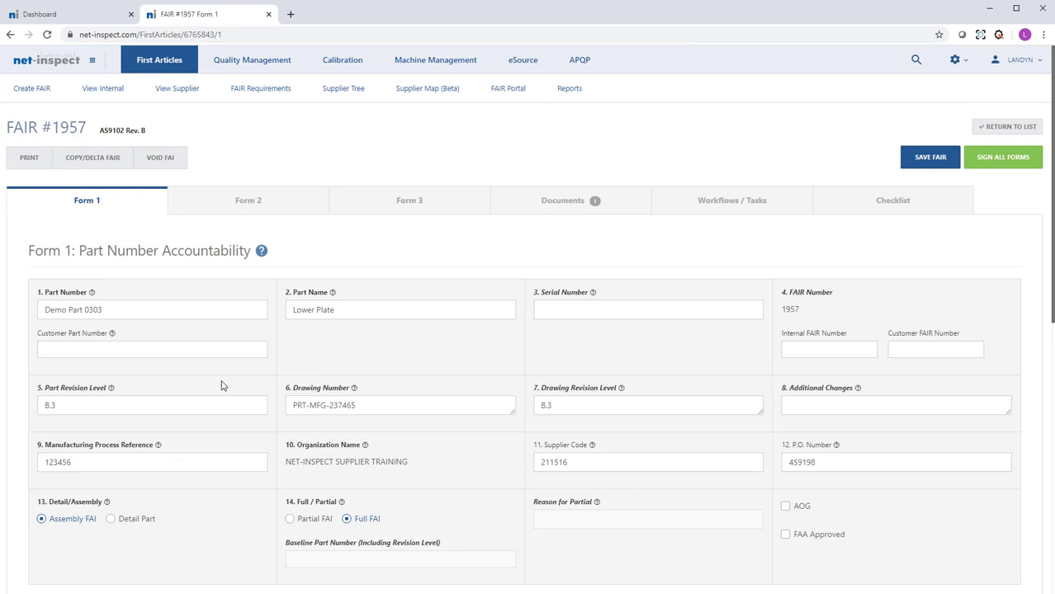
{"action": "mouse_move", "coordinate": [663, 254]}
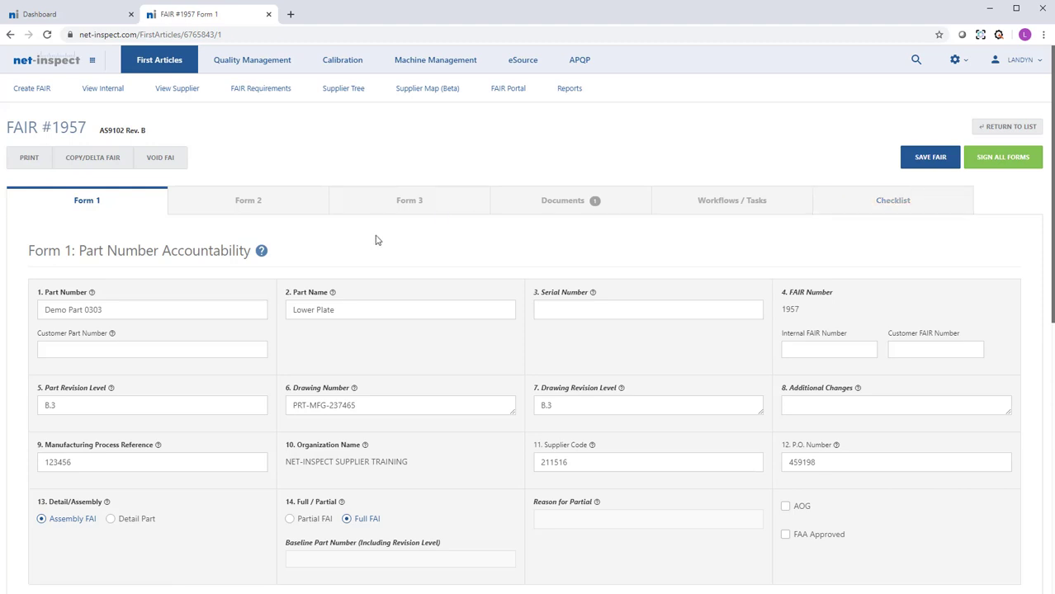
- Link the subassemblies to the most recently created FAIRs
{"action": "scroll", "scroll_direction": "down", "scroll_amount": 3}
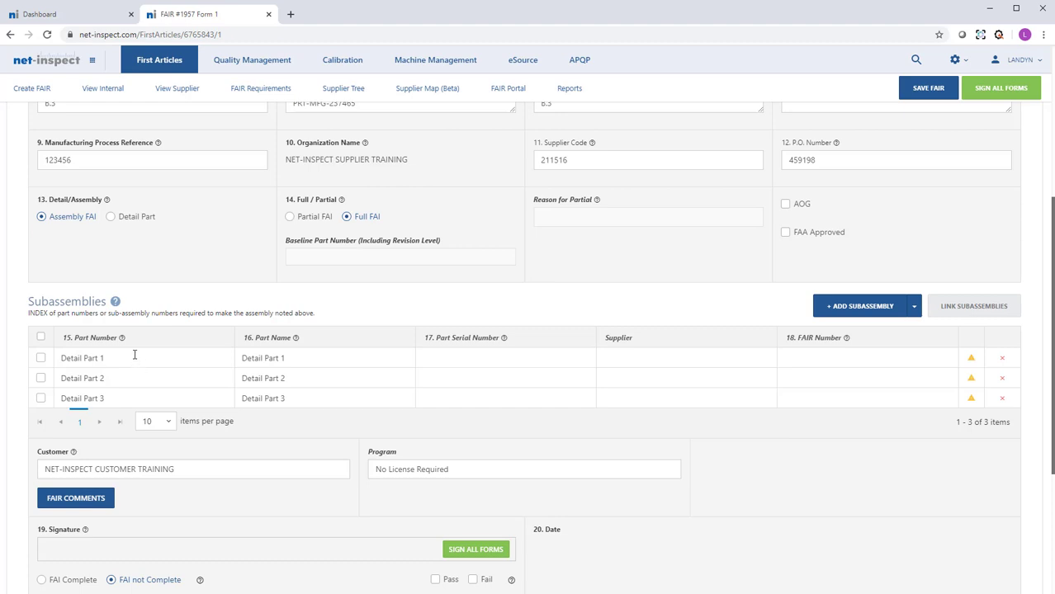
{"action": "mouse_move", "coordinate": [129, 406]}
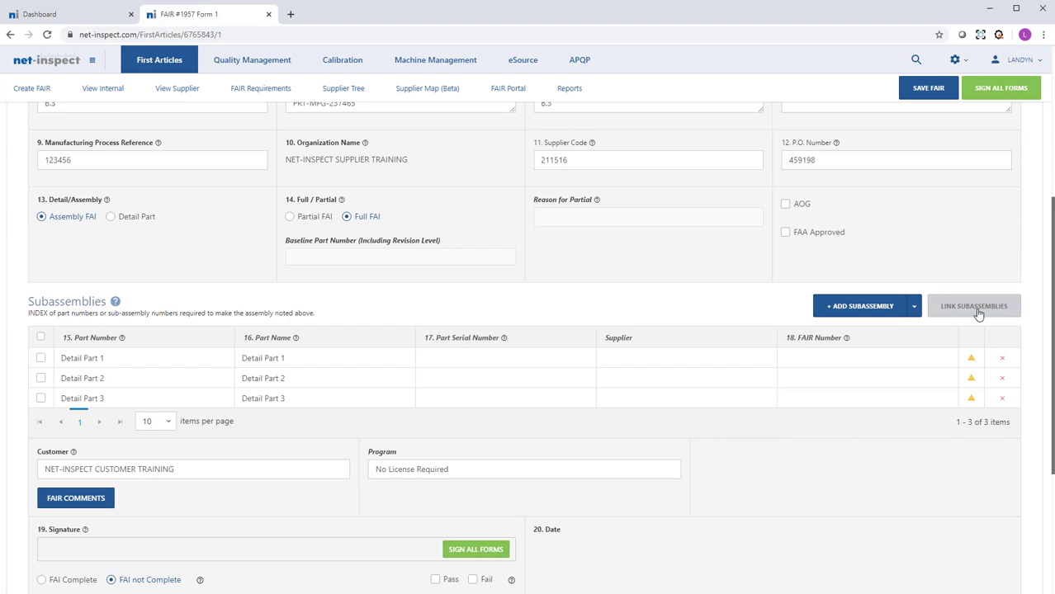
{"action": "left_click", "coordinate": [974, 305]}
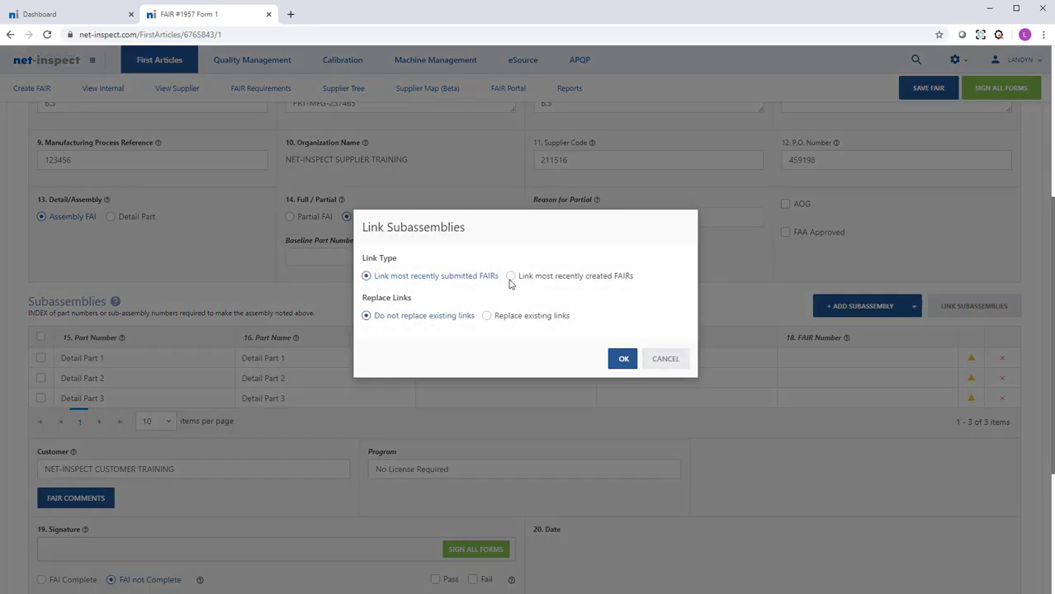
{"action": "left_click", "coordinate": [511, 276]}
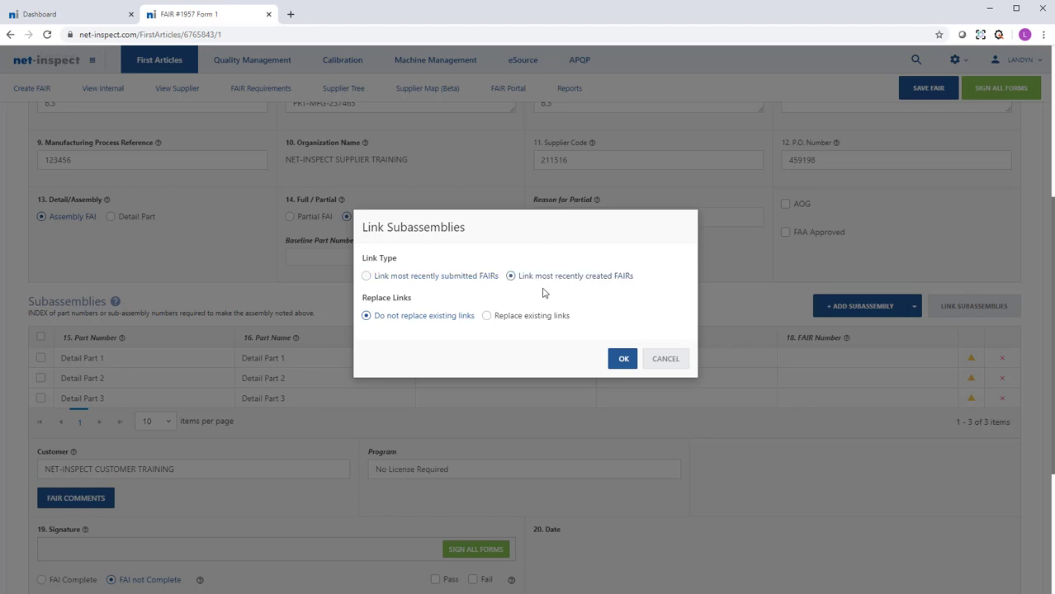
{"action": "left_click", "coordinate": [624, 359]}
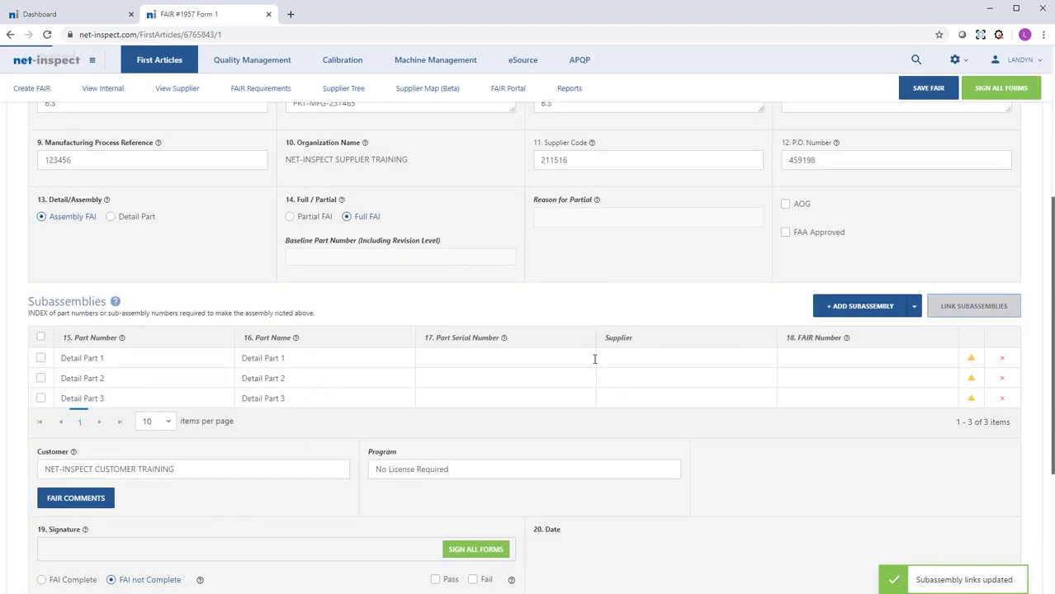
{"action": "left_click", "coordinate": [974, 306]}
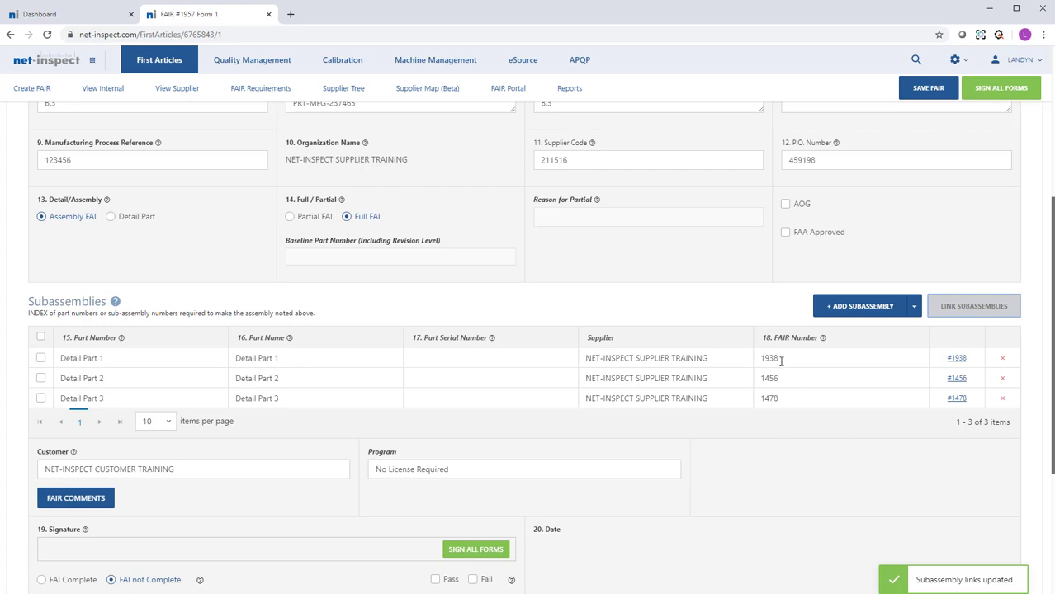
{"action": "mouse_move", "coordinate": [804, 372]}
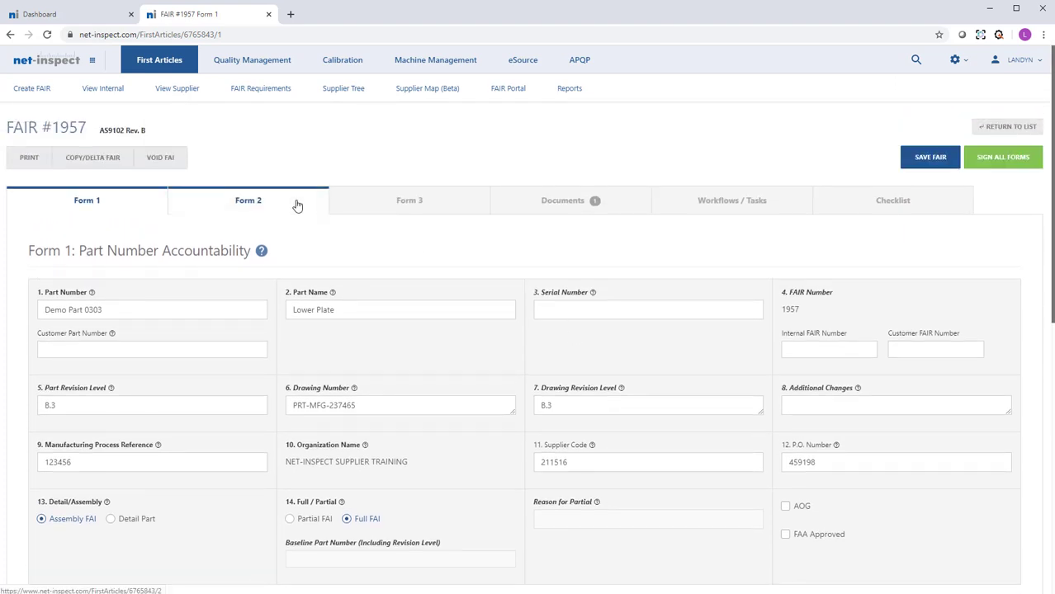
- On Form 2, attach Heat Treat Certification from the process certs folder to the Heat Treat row
{"action": "left_click", "coordinate": [248, 200]}
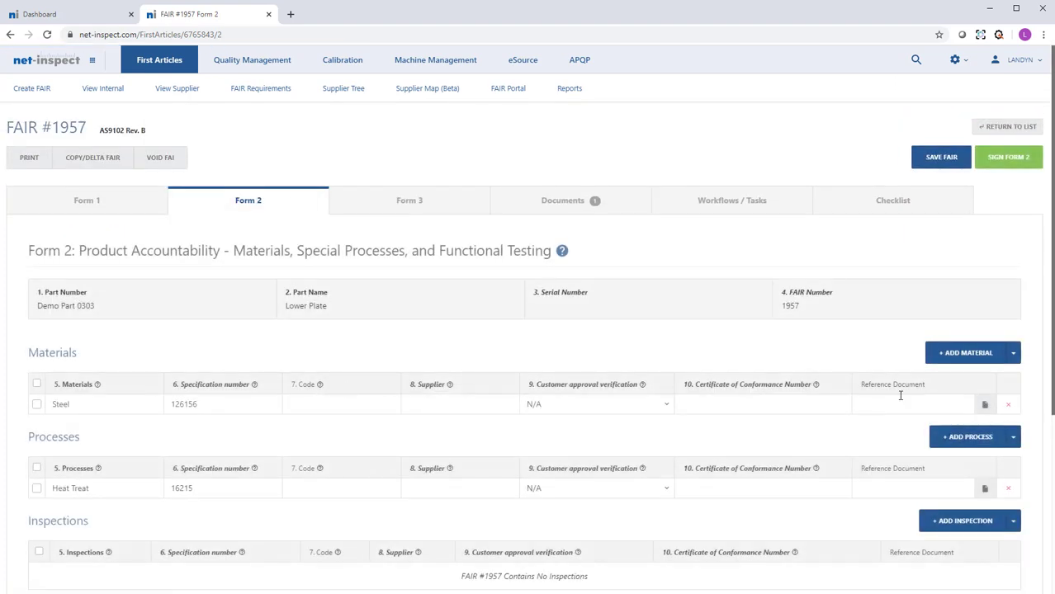
{"action": "mouse_move", "coordinate": [984, 404]}
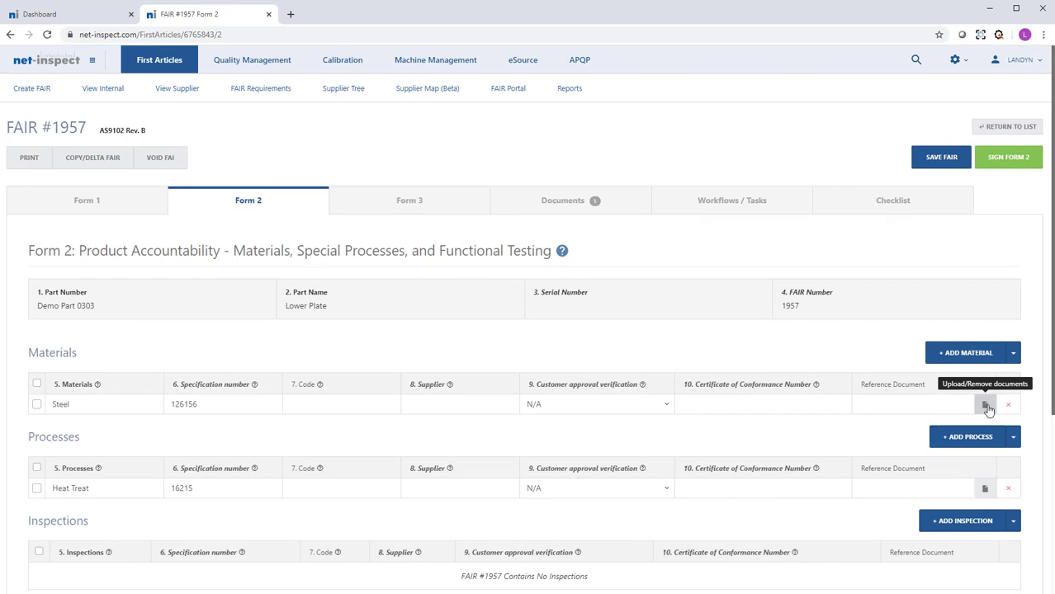
{"action": "mouse_move", "coordinate": [987, 413]}
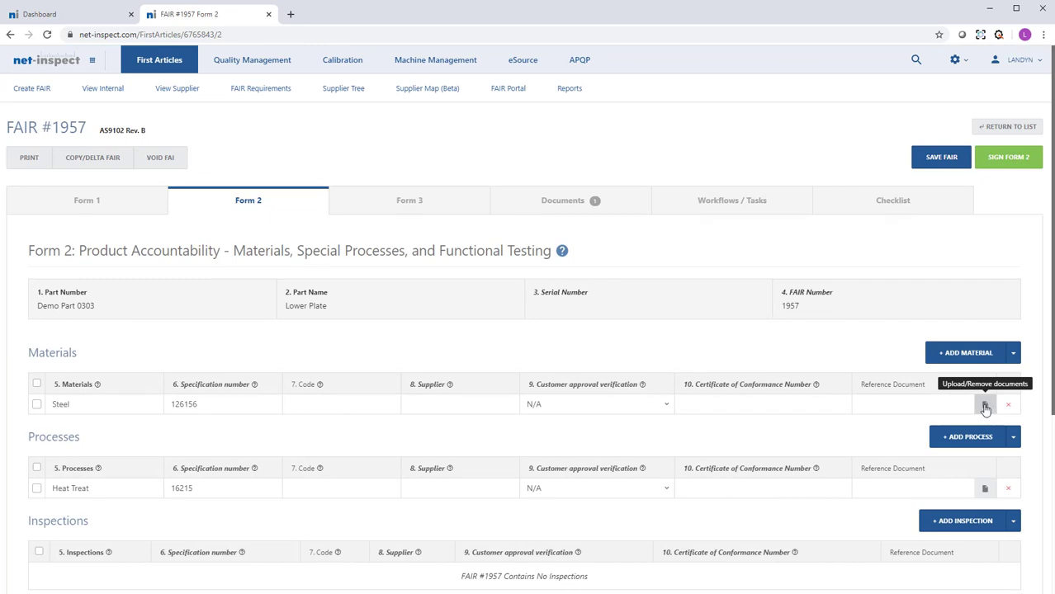
{"action": "left_click", "coordinate": [984, 406]}
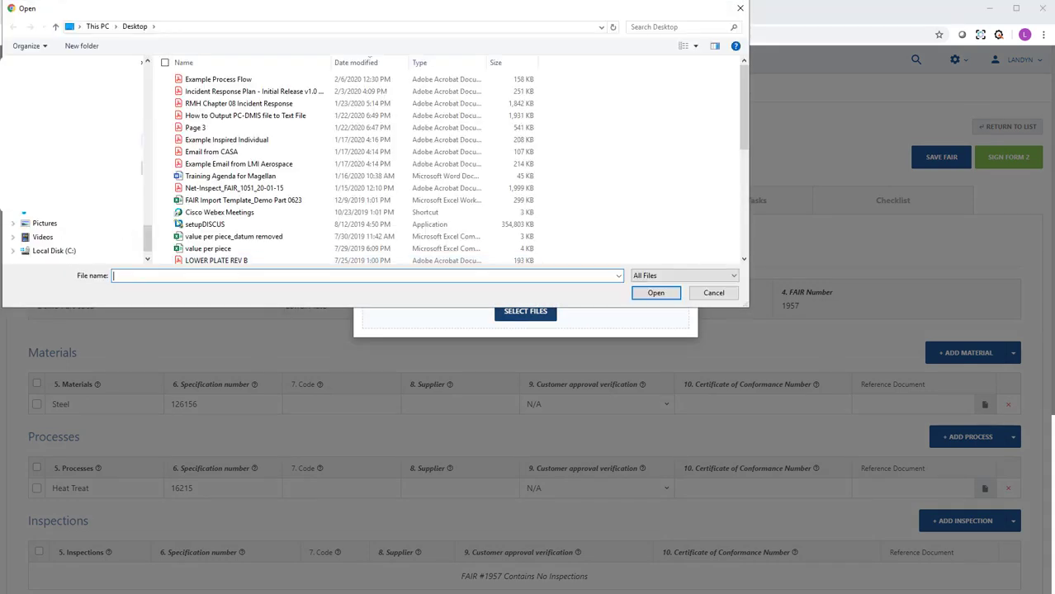
{"action": "left_click", "coordinate": [713, 294]}
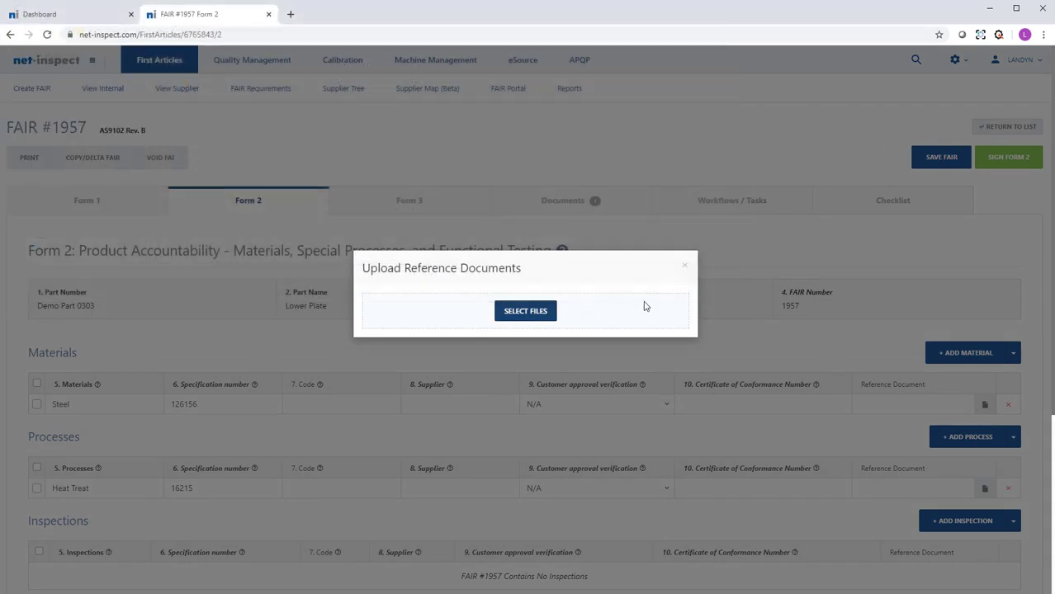
{"action": "left_click", "coordinate": [525, 310]}
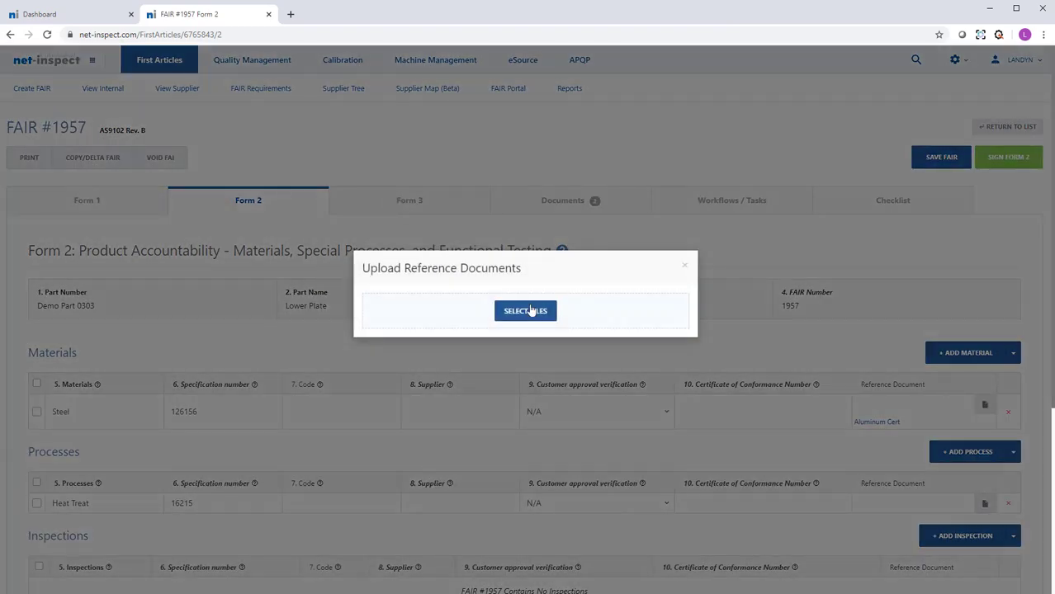
{"action": "left_click", "coordinate": [525, 311]}
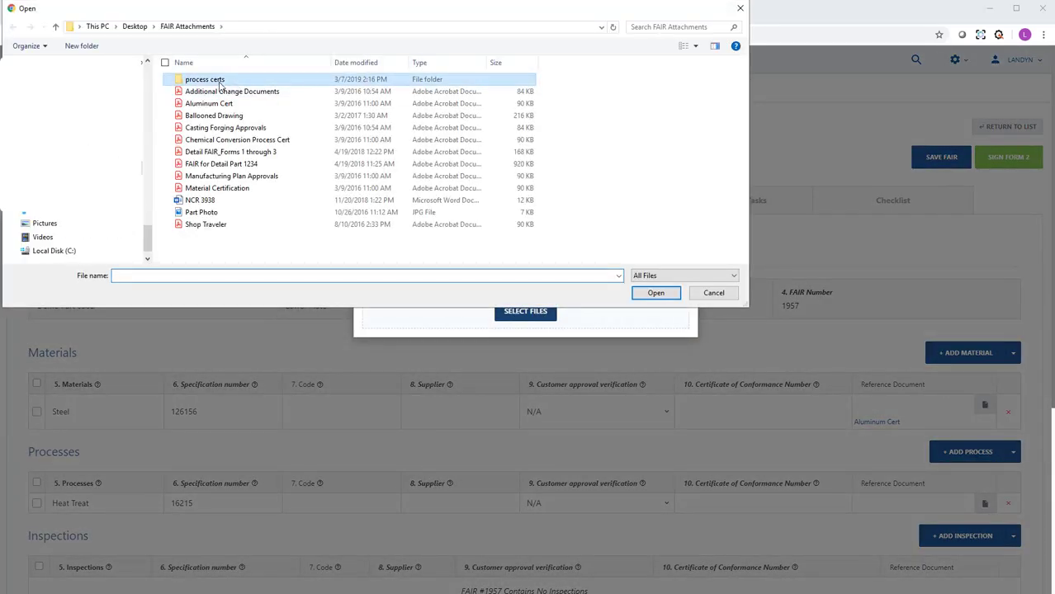
{"action": "double_click", "coordinate": [204, 79]}
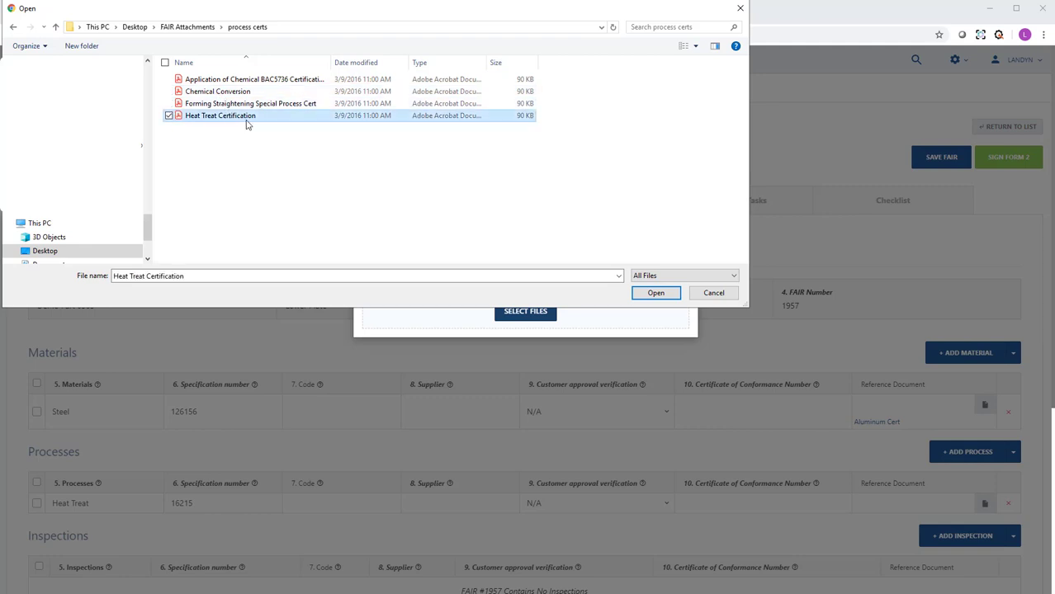
{"action": "left_click", "coordinate": [655, 294]}
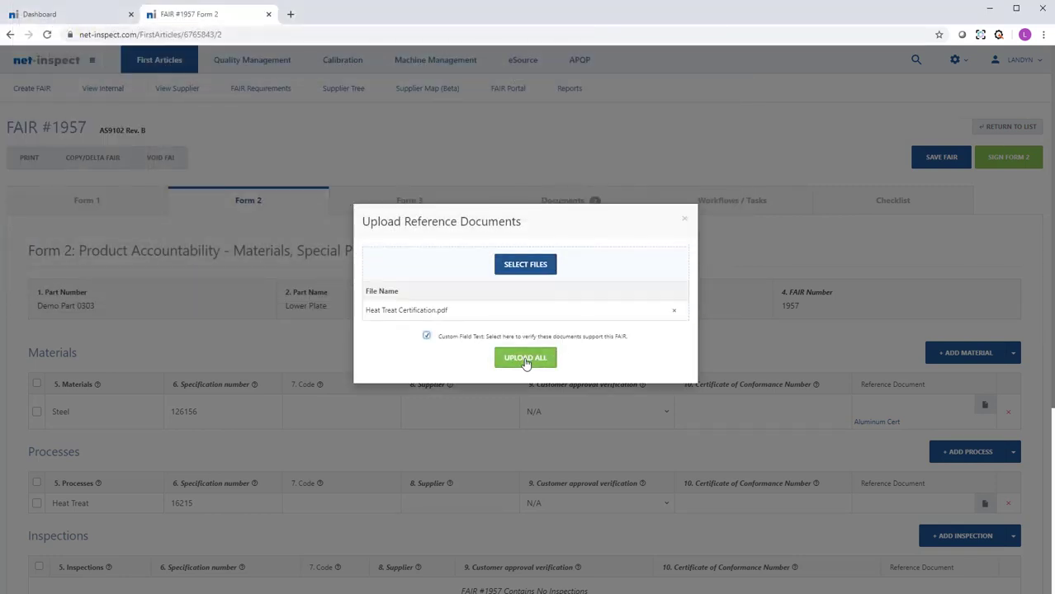
{"action": "left_click", "coordinate": [525, 357]}
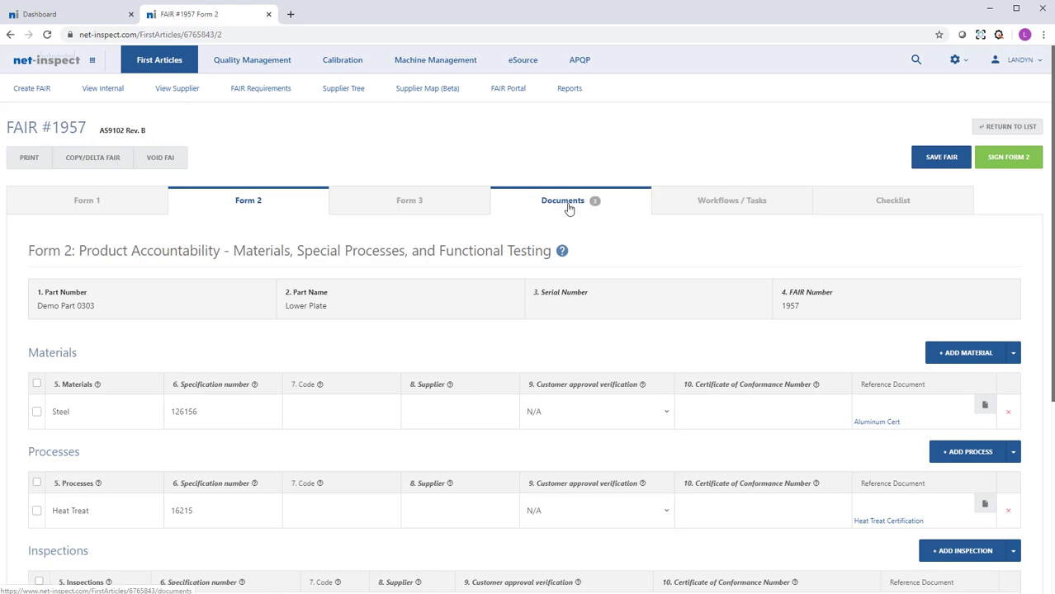
- Show the Documents list with the ballooned drawing, Aluminum Cert and Heat Treat Certification
{"action": "left_click", "coordinate": [561, 200]}
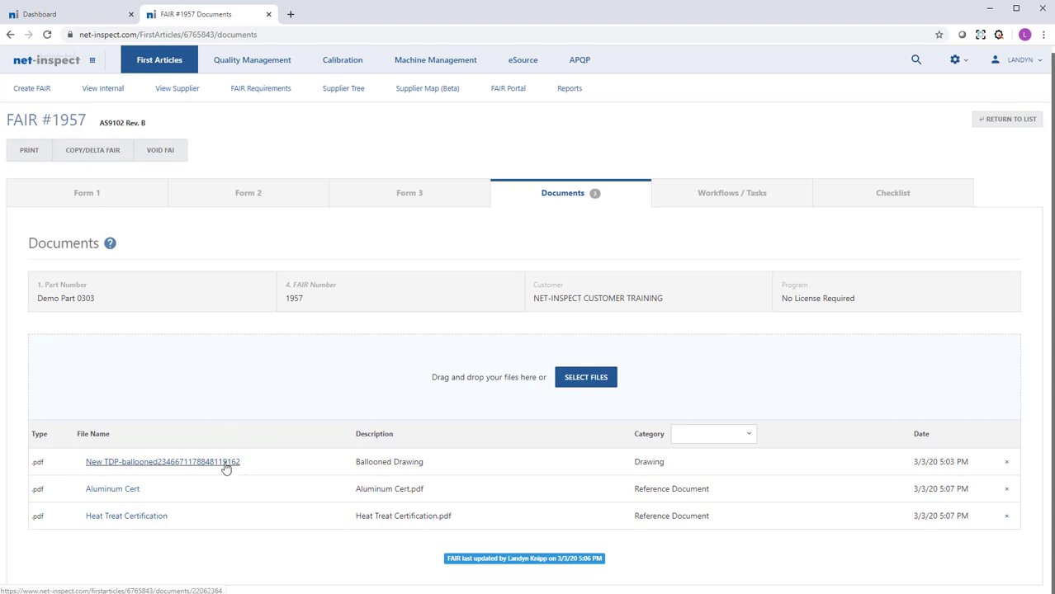
{"action": "mouse_move", "coordinate": [222, 468]}
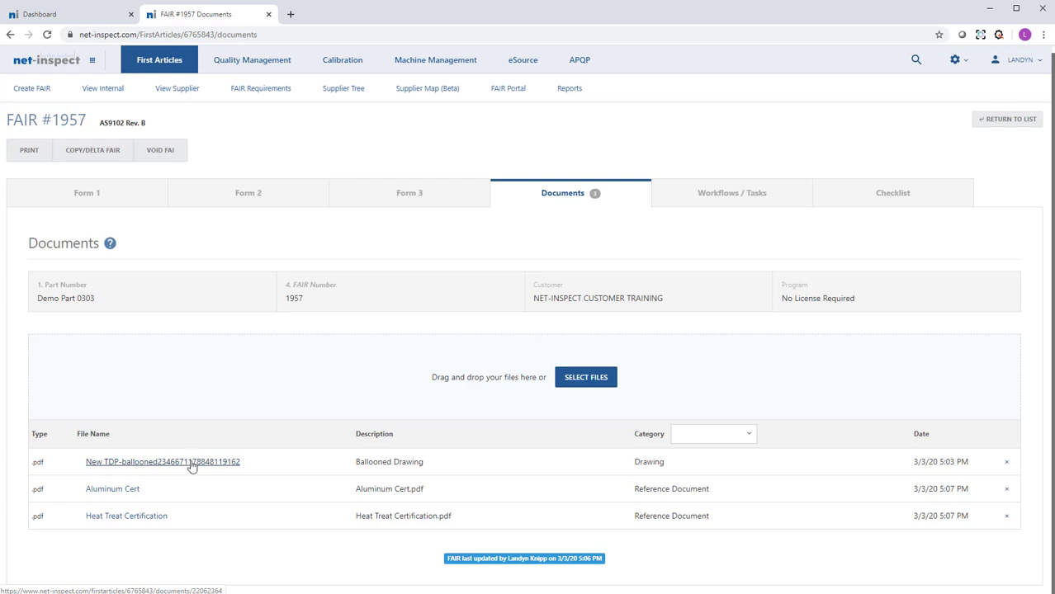
{"action": "mouse_move", "coordinate": [328, 462]}
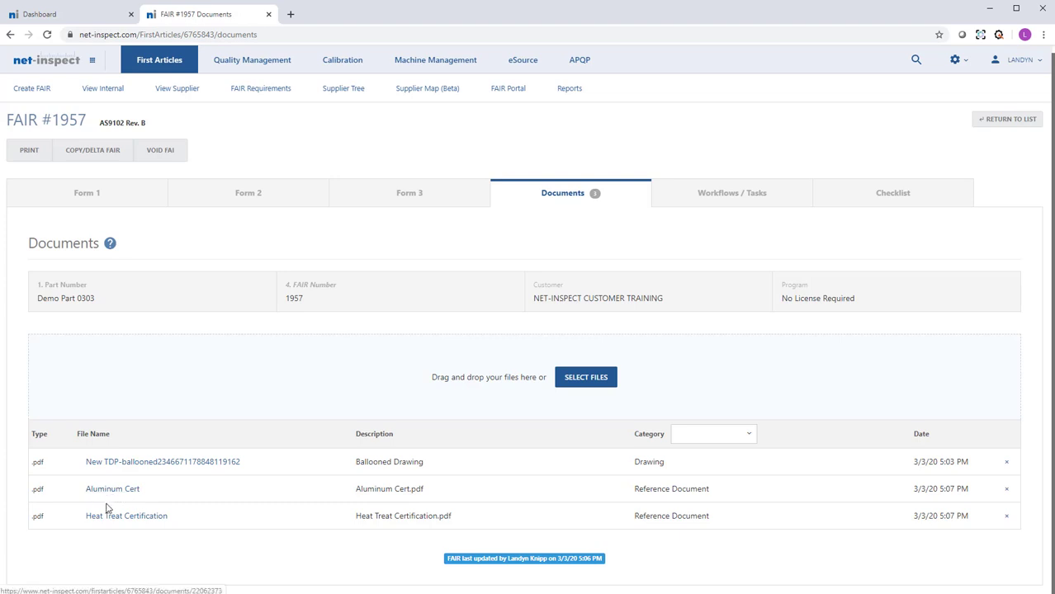
{"action": "mouse_move", "coordinate": [674, 485]}
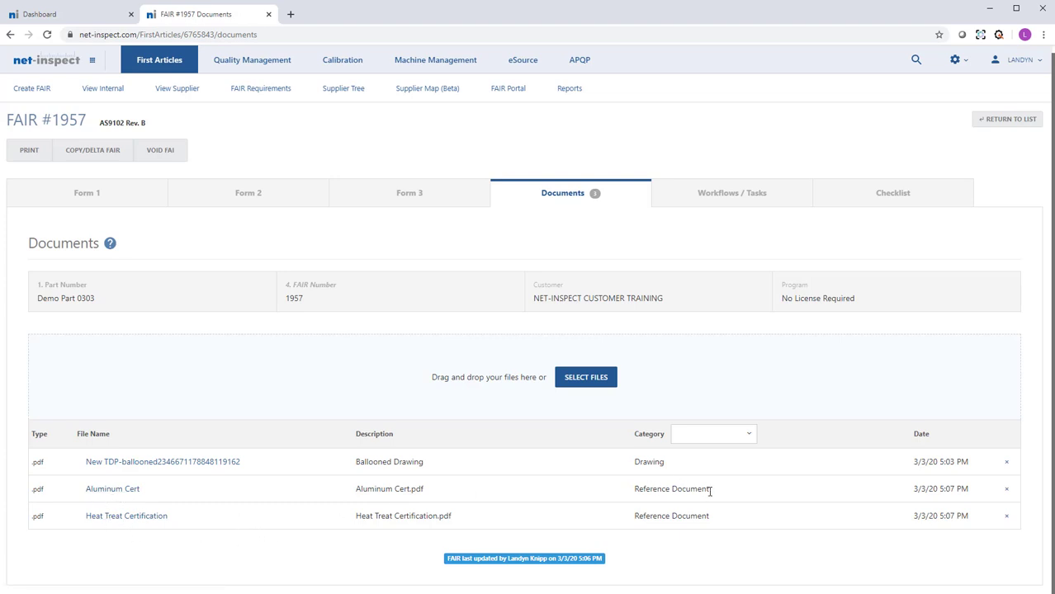
{"action": "mouse_move", "coordinate": [505, 446]}
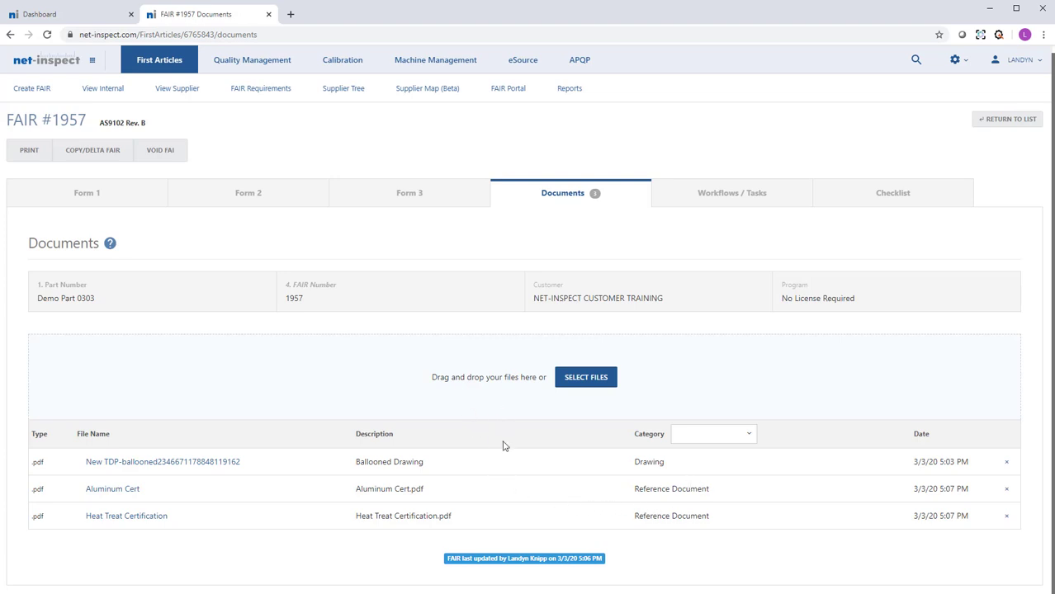
{"action": "mouse_move", "coordinate": [499, 422]}
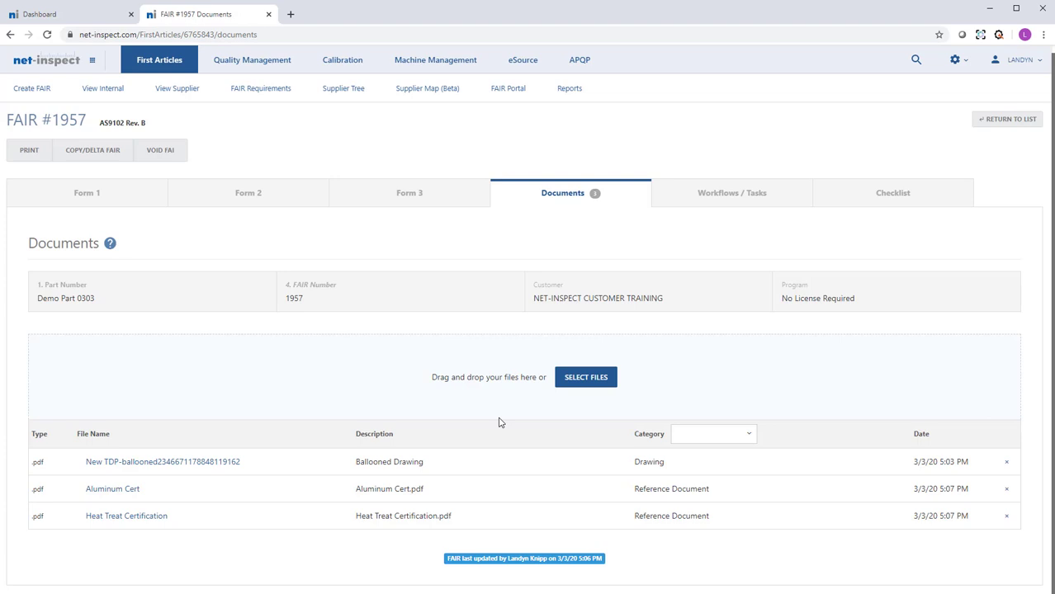
{"action": "mouse_move", "coordinate": [380, 426]}
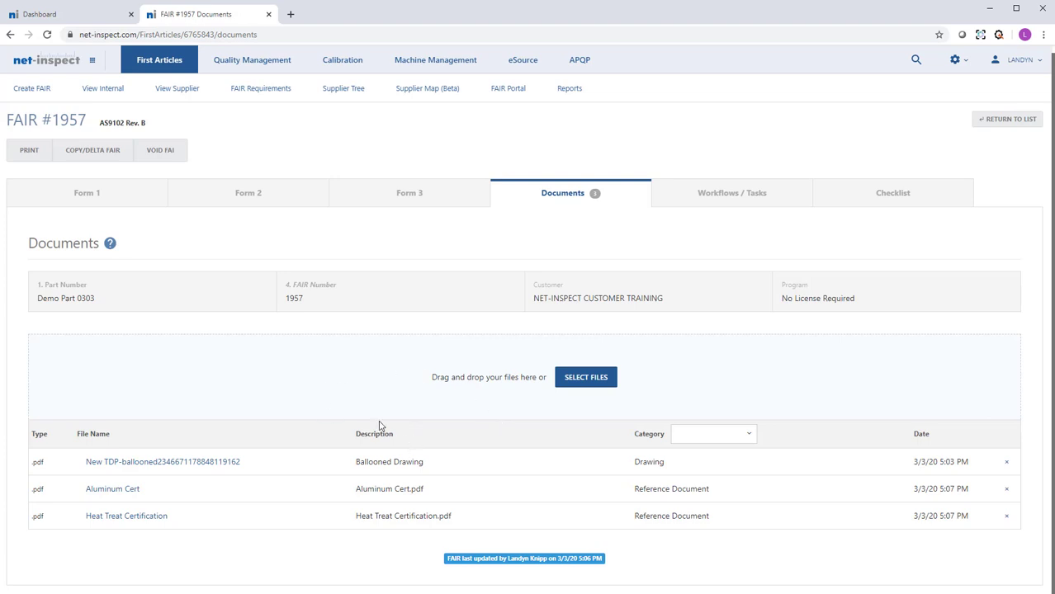
{"action": "mouse_move", "coordinate": [327, 428]}
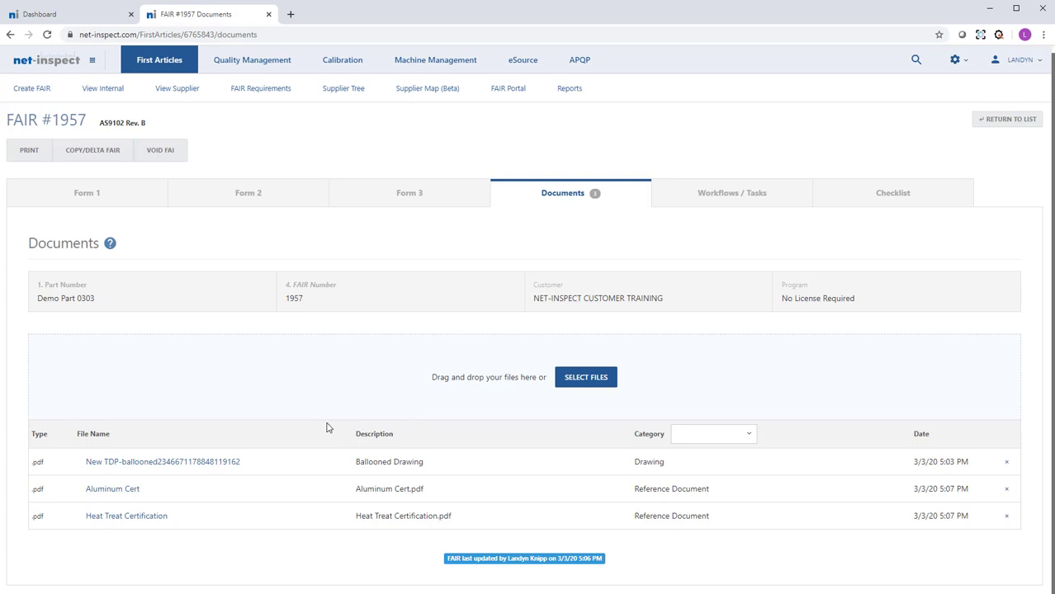
{"action": "mouse_move", "coordinate": [416, 274]}
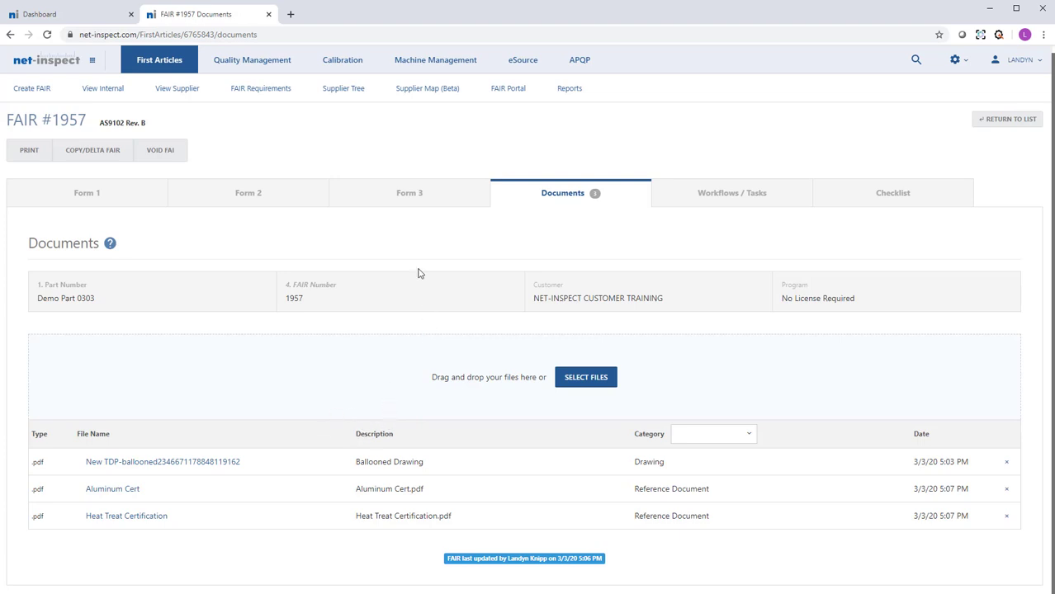
- Collapse Form 3 and enter .023 as characteristic 9's second result, flagged out of tolerance
{"action": "left_click", "coordinate": [409, 191]}
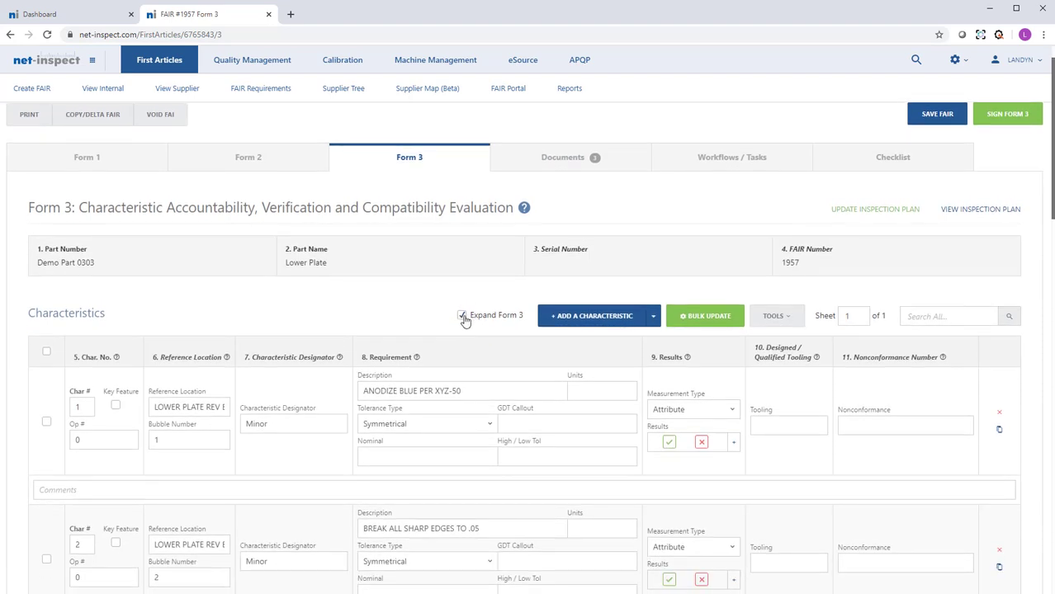
{"action": "left_click", "coordinate": [463, 315]}
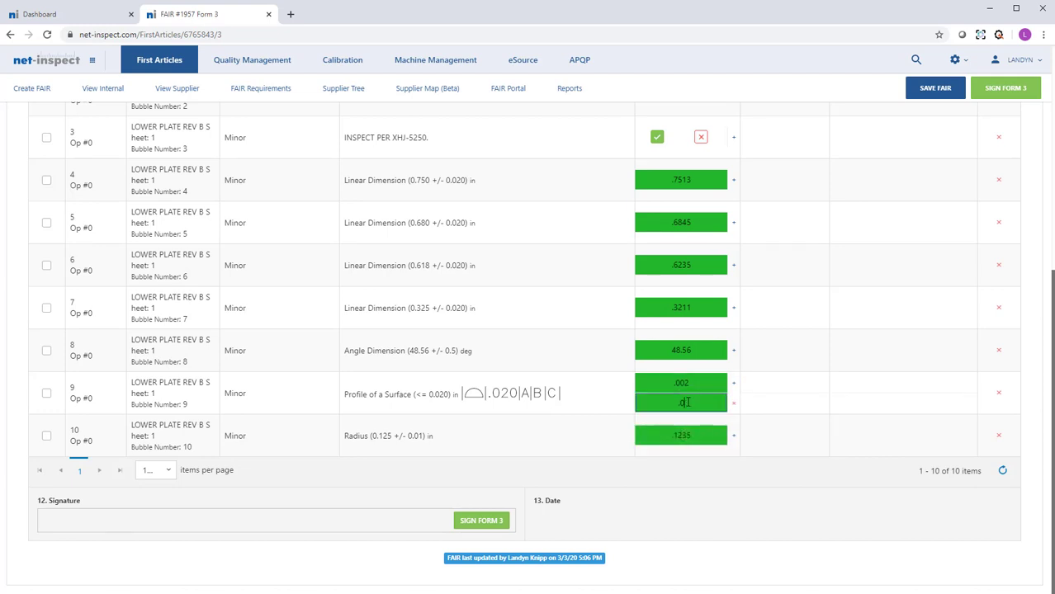
{"action": "type", "text": ".023"}
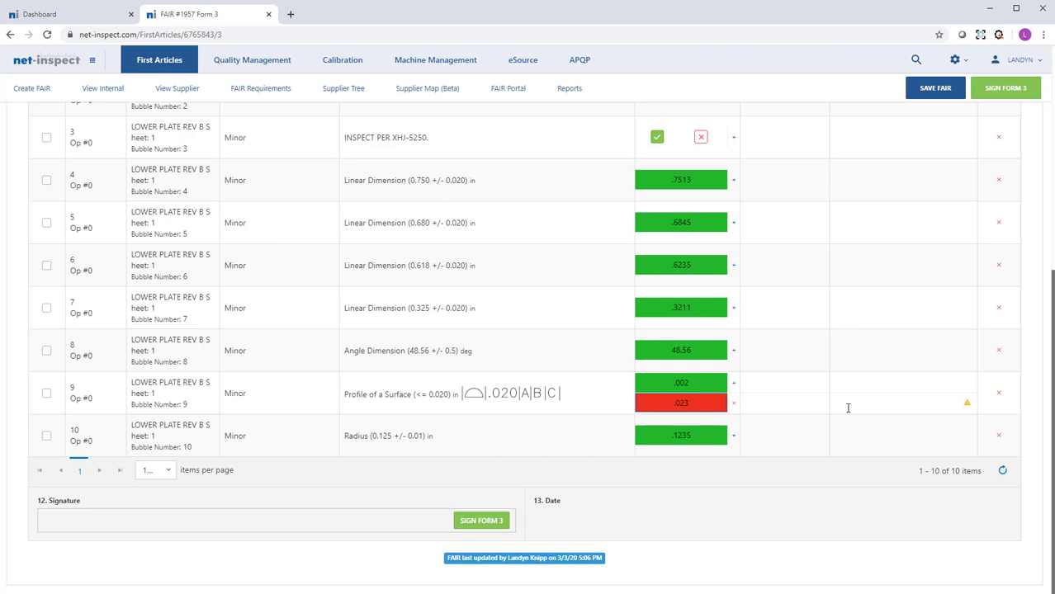
{"action": "double_click", "coordinate": [680, 403]}
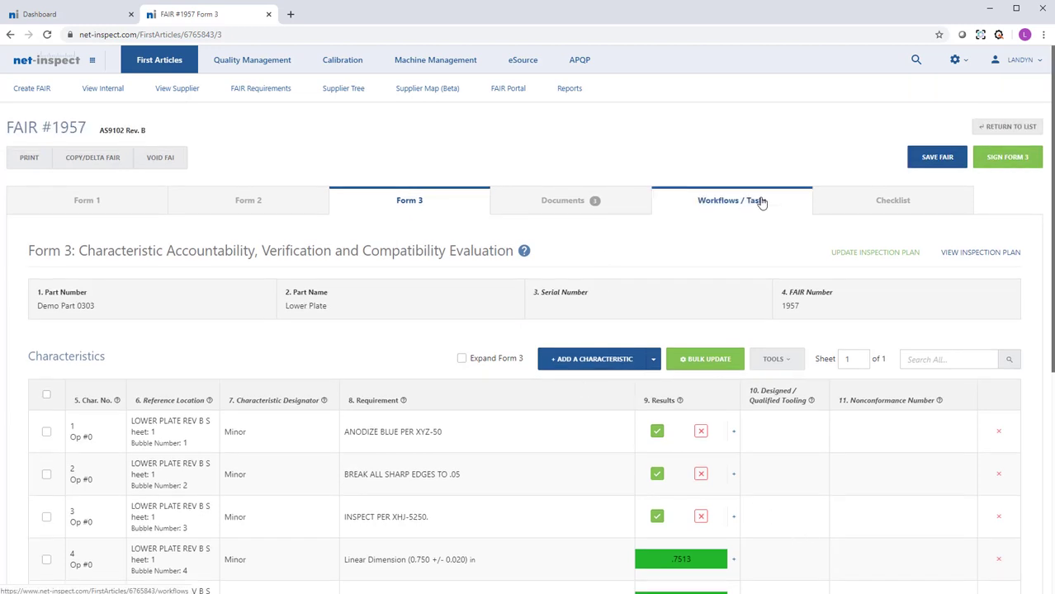
- Review the FAIR's workflows and tasks (none recorded), then head to the Checklist
{"action": "left_click", "coordinate": [731, 200]}
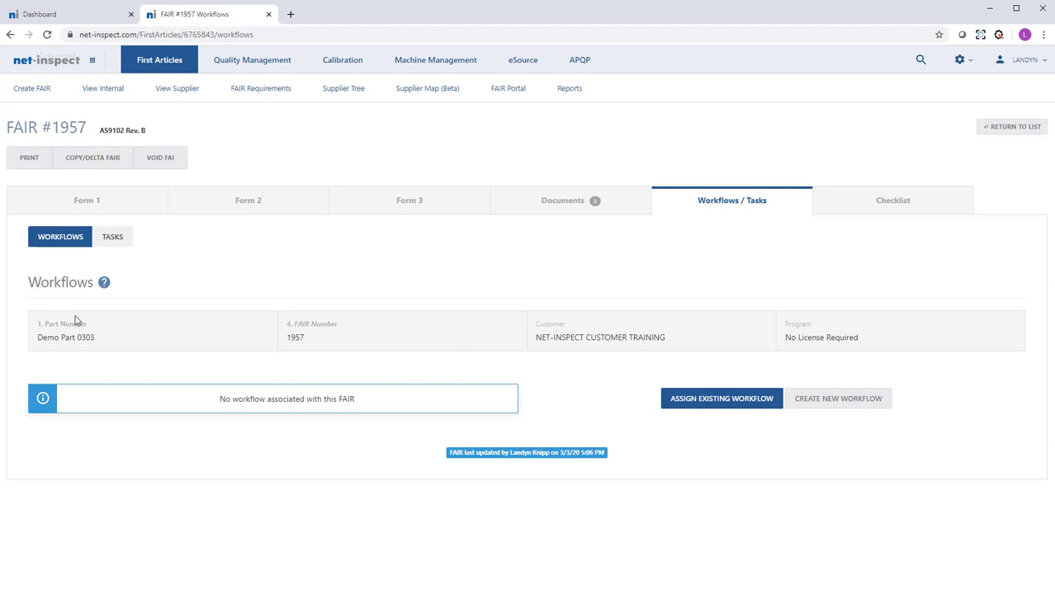
{"action": "mouse_move", "coordinate": [99, 317]}
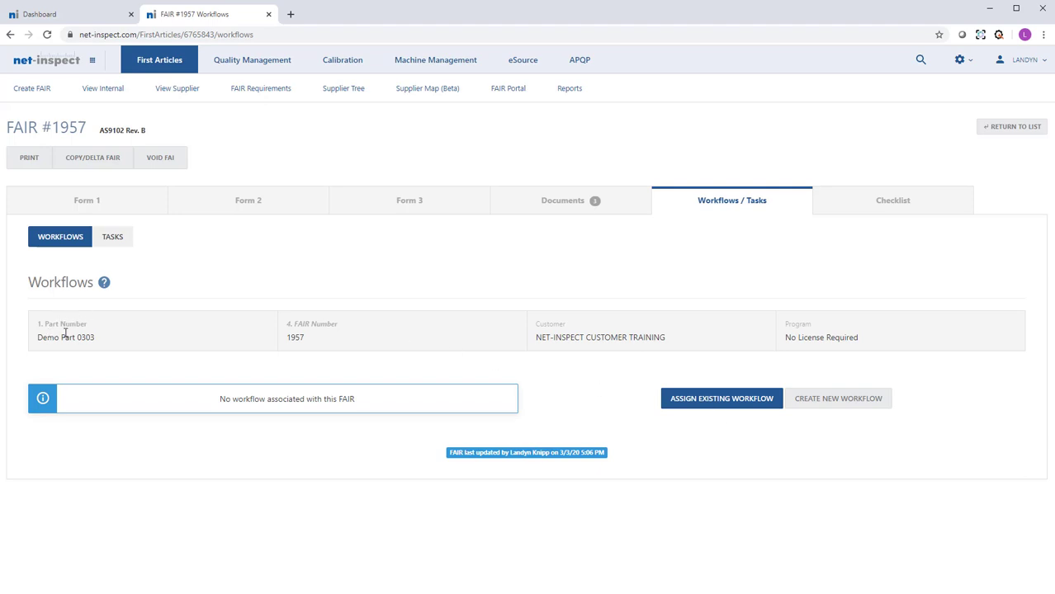
{"action": "mouse_move", "coordinate": [113, 238]}
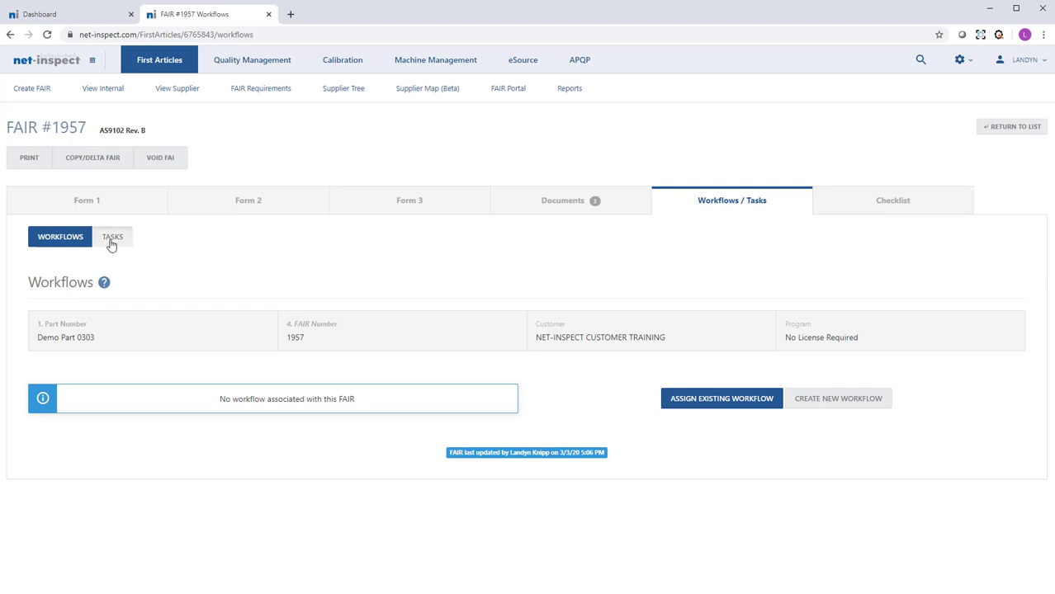
{"action": "left_click", "coordinate": [113, 238]}
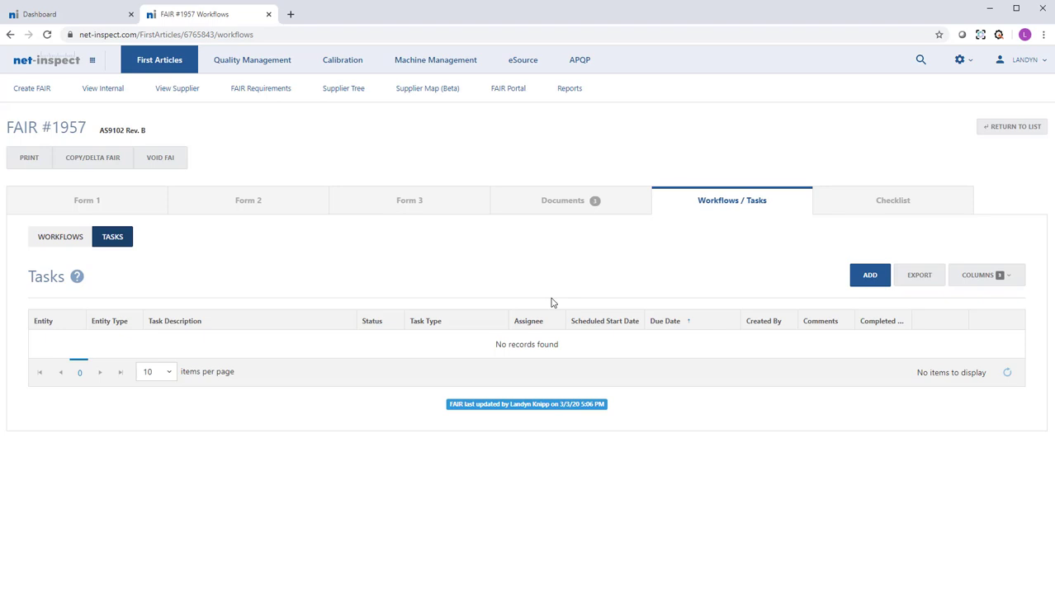
{"action": "mouse_move", "coordinate": [535, 327]}
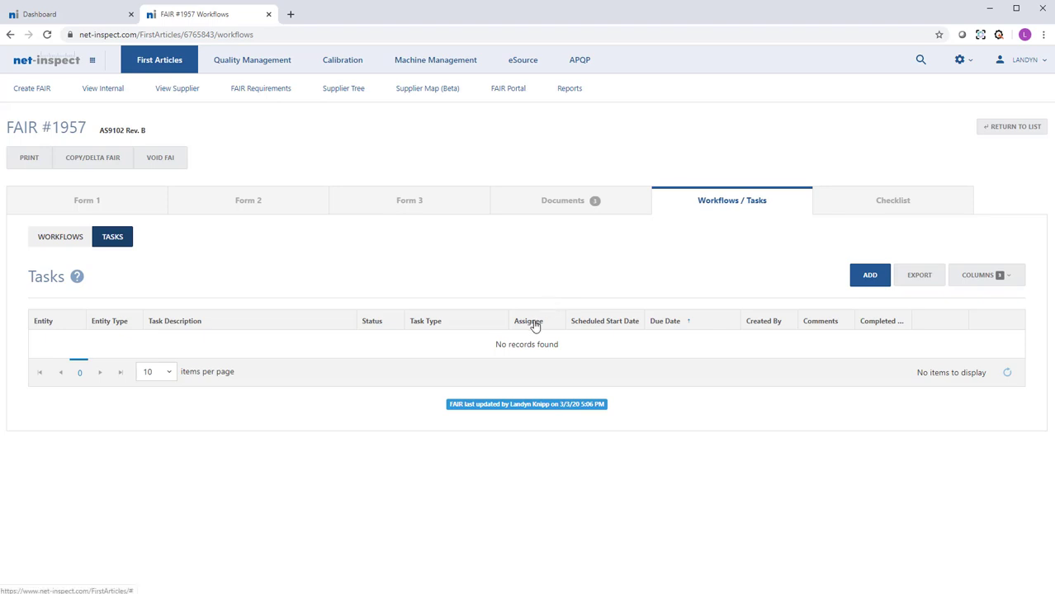
{"action": "mouse_move", "coordinate": [588, 309]}
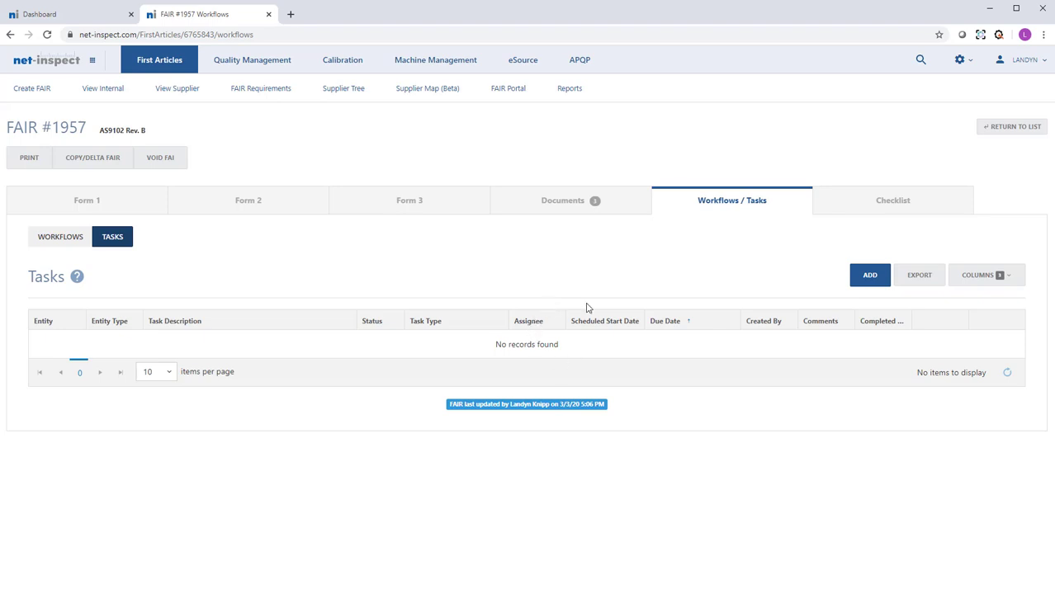
{"action": "mouse_move", "coordinate": [575, 290]}
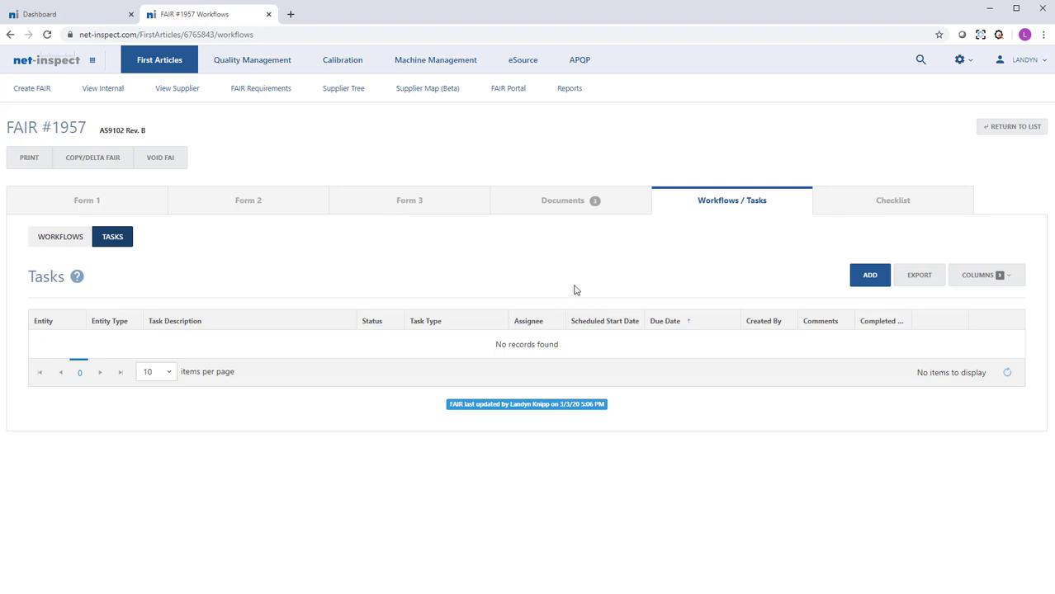
{"action": "left_click", "coordinate": [891, 200]}
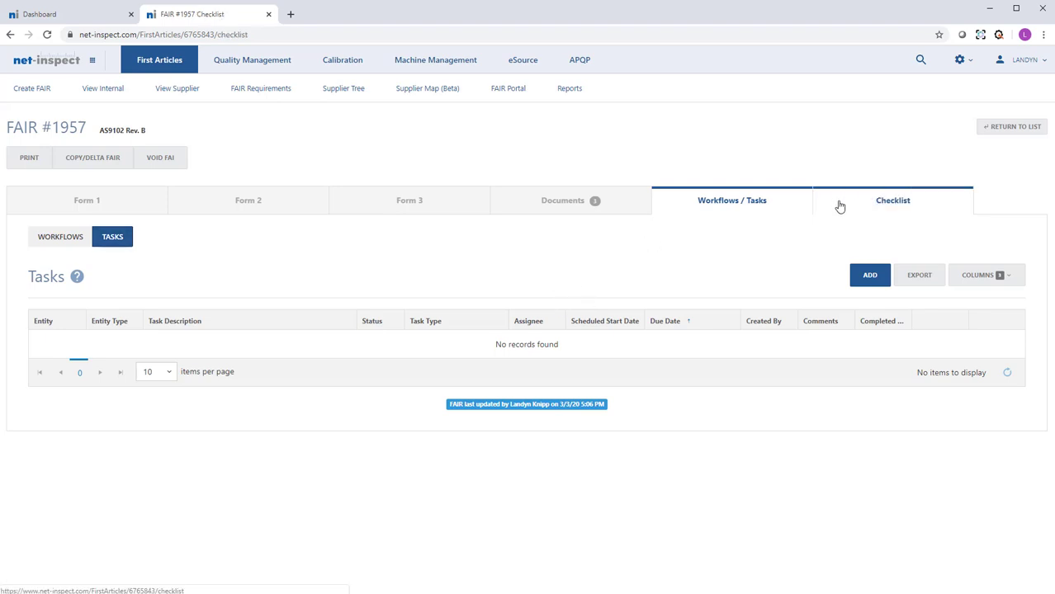
- Answer all four supplier checklist questions Yes and complete the checklist
{"action": "left_click", "coordinate": [891, 199]}
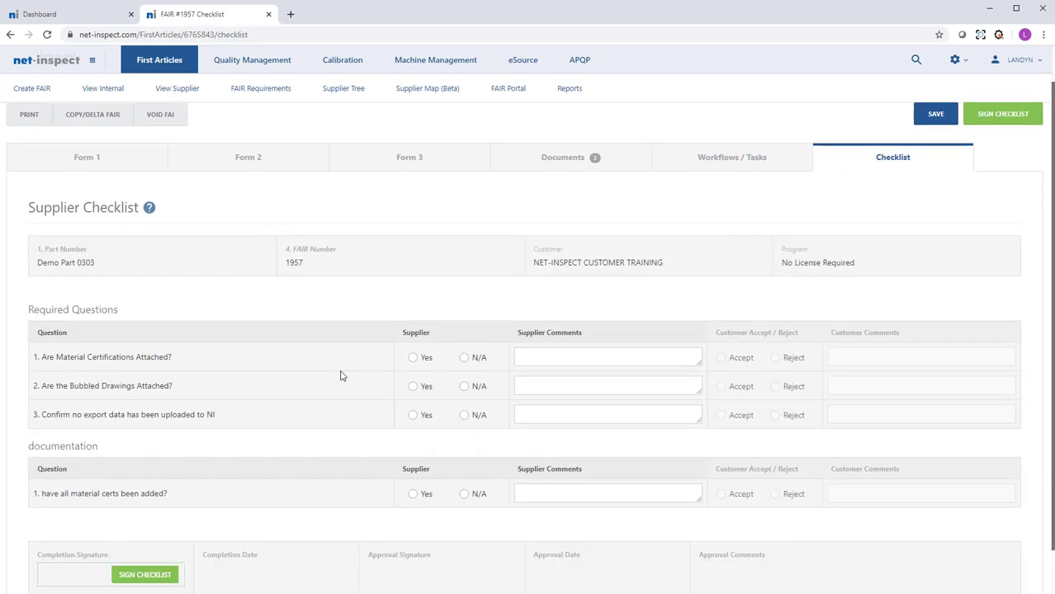
{"action": "scroll", "scroll_direction": "down", "scroll_amount": 3}
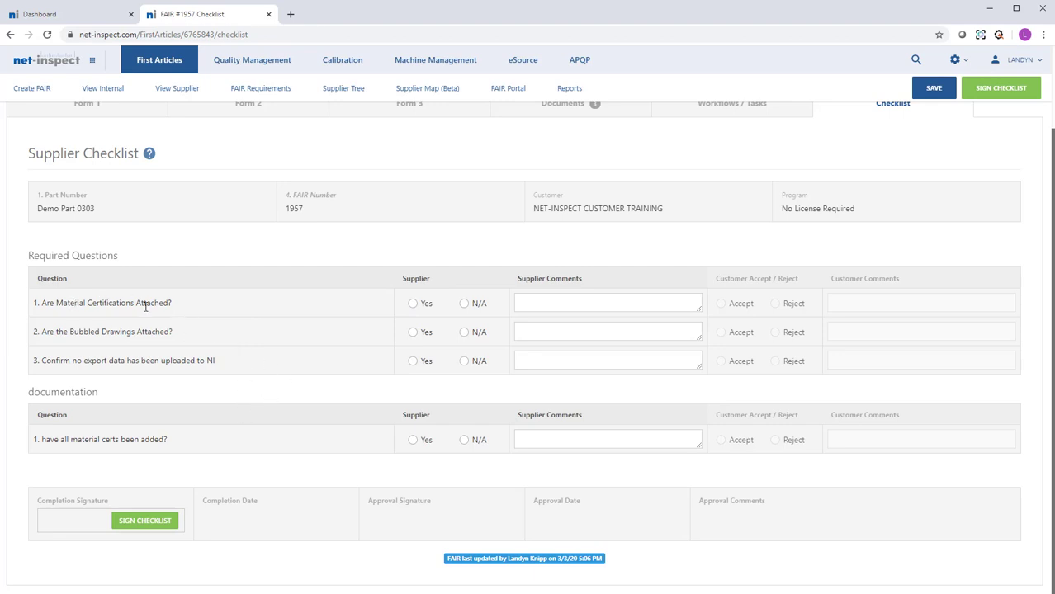
{"action": "left_click", "coordinate": [413, 304]}
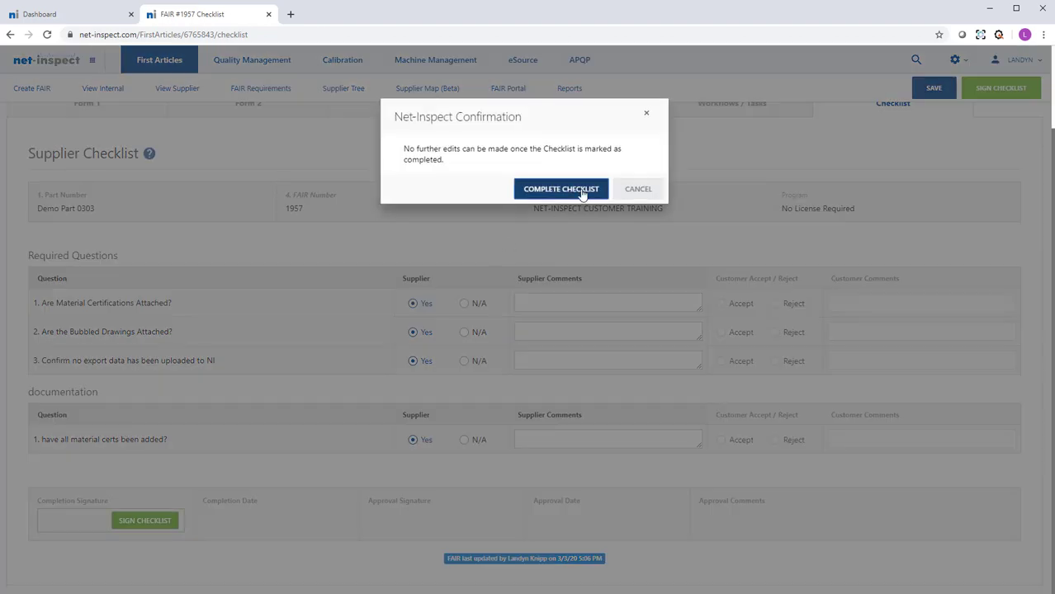
{"action": "left_click", "coordinate": [561, 189]}
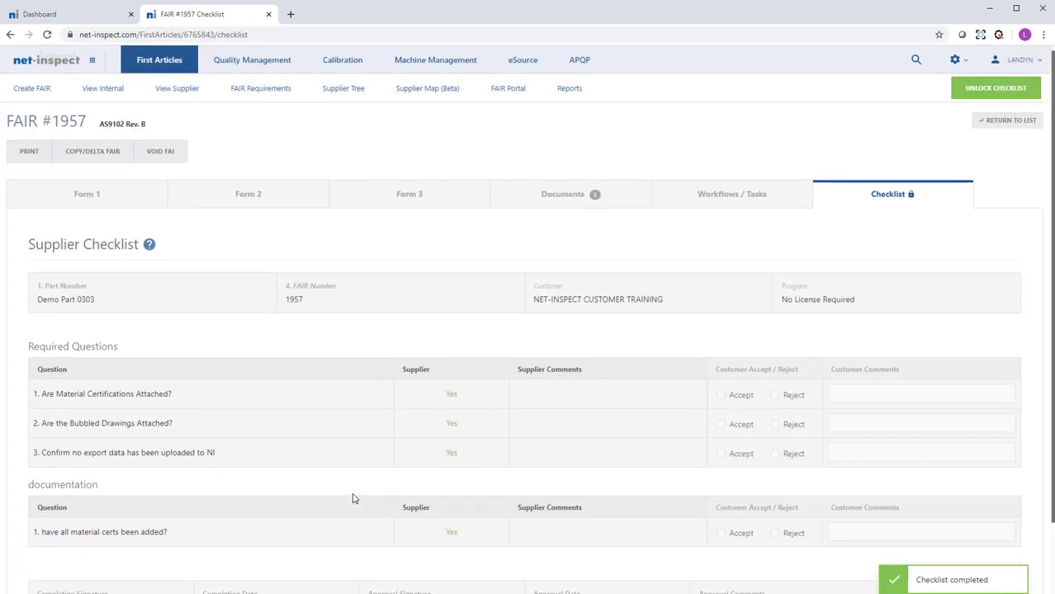
- Return to Form 1 and review it down to the signature section
{"action": "left_click", "coordinate": [88, 195]}
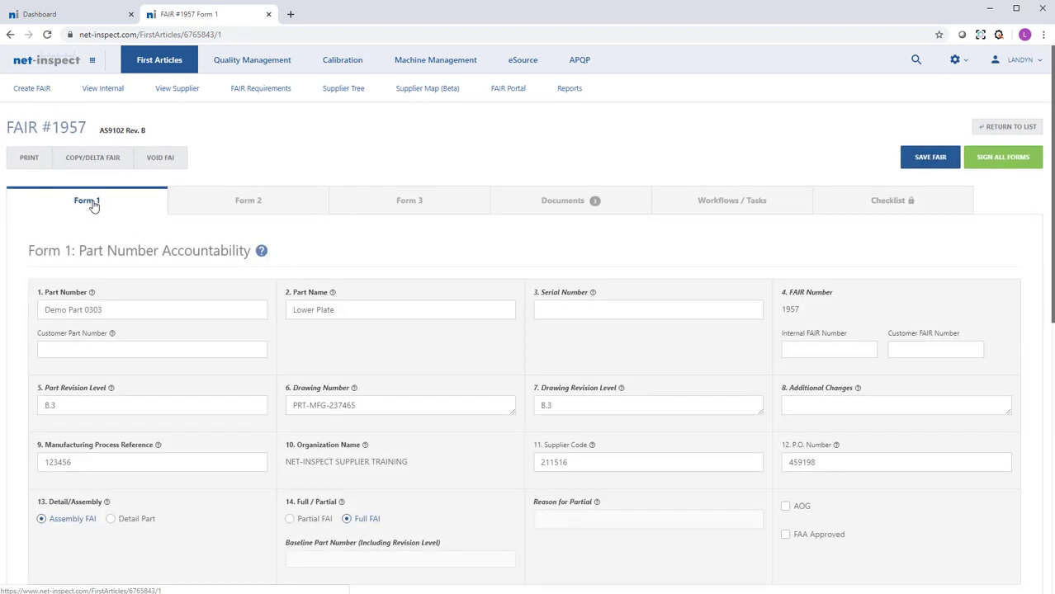
{"action": "scroll", "scroll_direction": "down", "scroll_amount": 3}
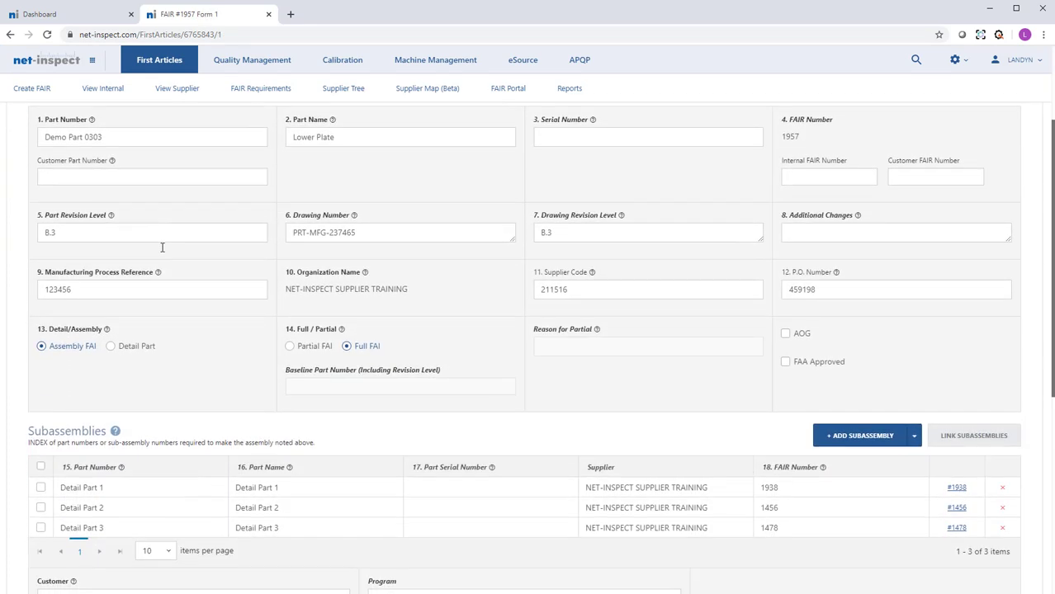
{"action": "scroll", "scroll_direction": "down", "scroll_amount": 3}
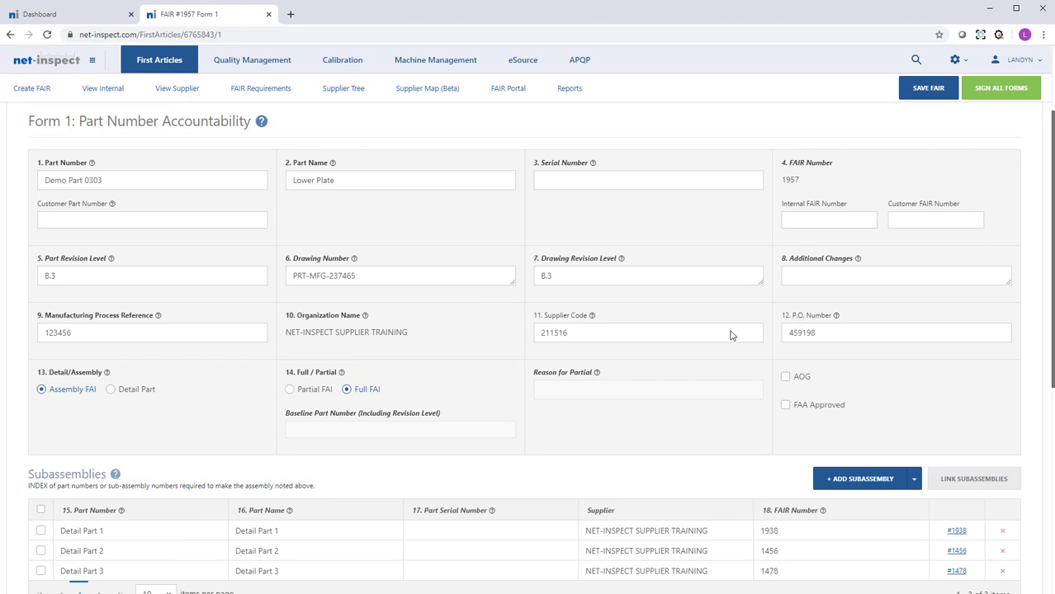
{"action": "scroll", "scroll_direction": "down", "scroll_amount": 3}
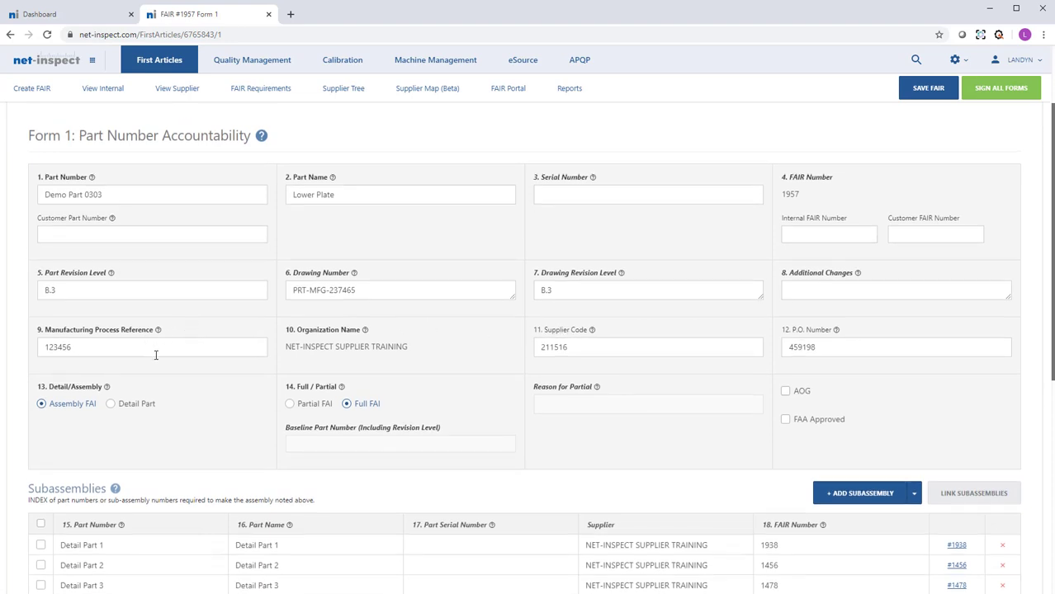
{"action": "mouse_move", "coordinate": [343, 210]}
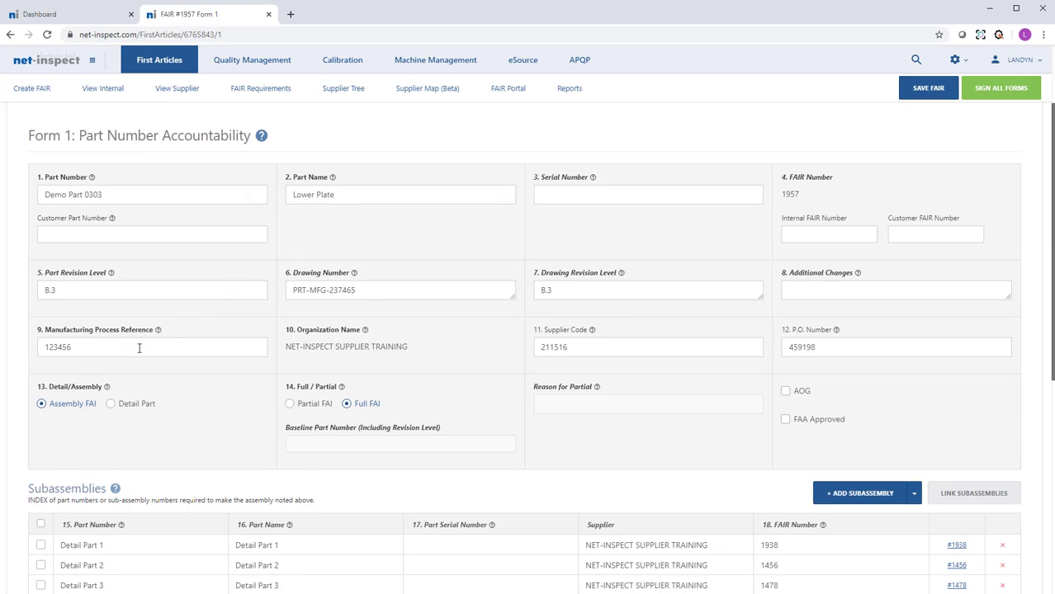
{"action": "mouse_move", "coordinate": [591, 330]}
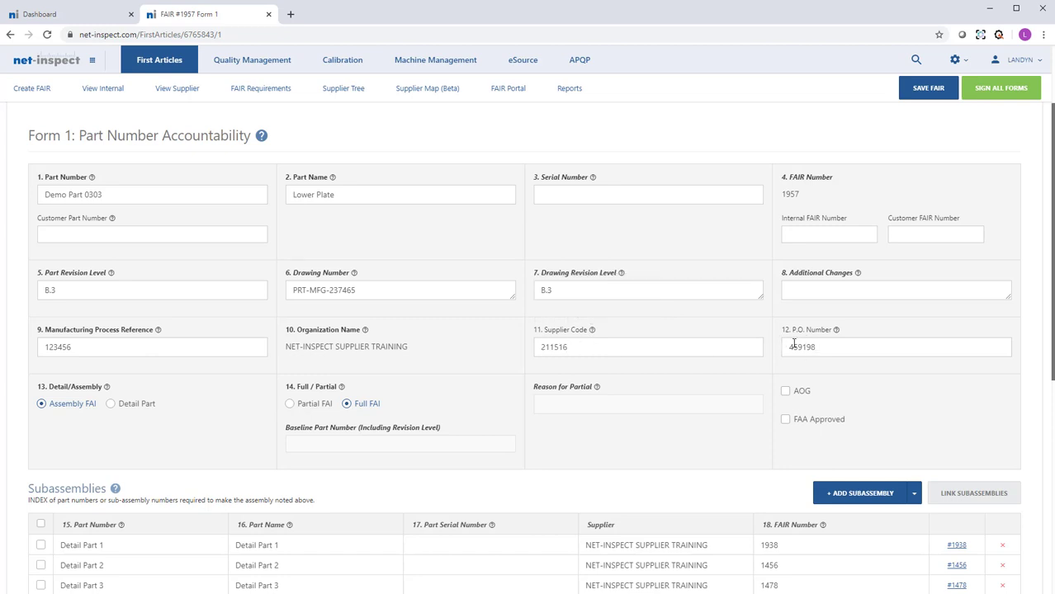
{"action": "scroll", "scroll_direction": "down", "scroll_amount": 3}
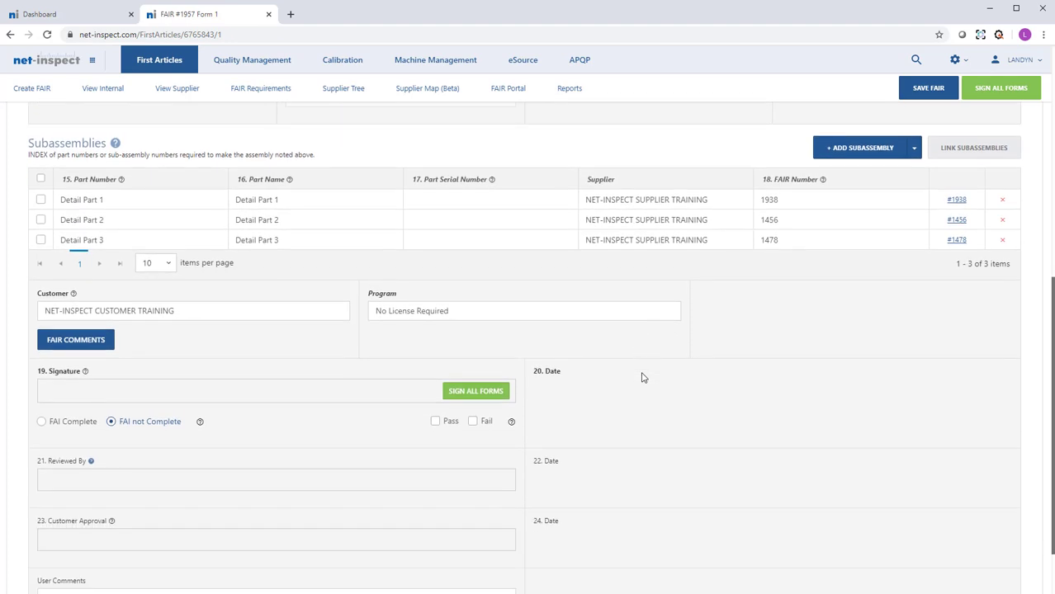
- Mark Form 1's signature section as FAI Complete
{"action": "scroll", "scroll_direction": "down", "scroll_amount": 3}
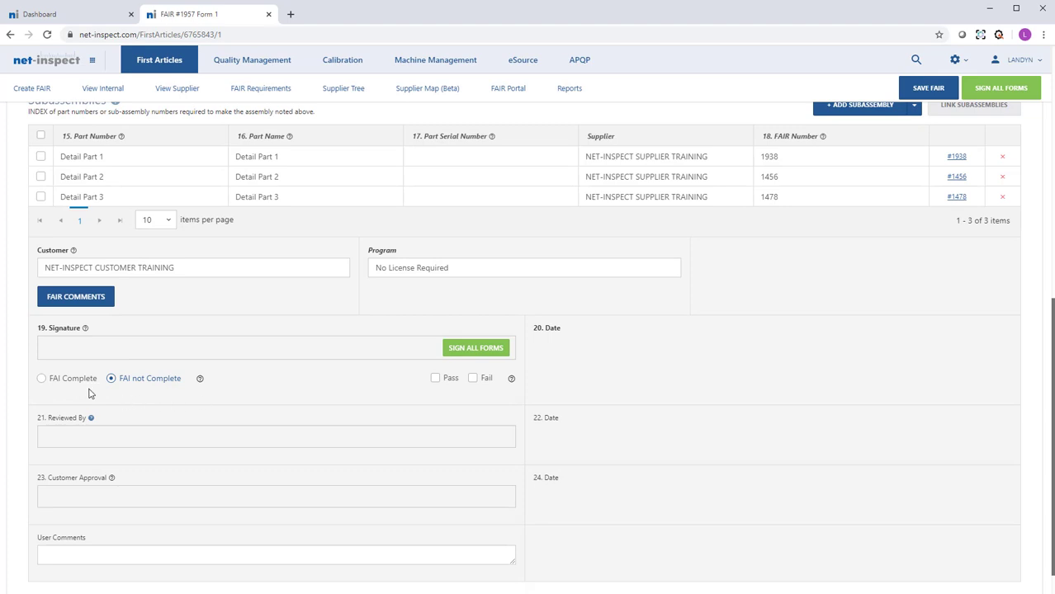
{"action": "mouse_move", "coordinate": [41, 378]}
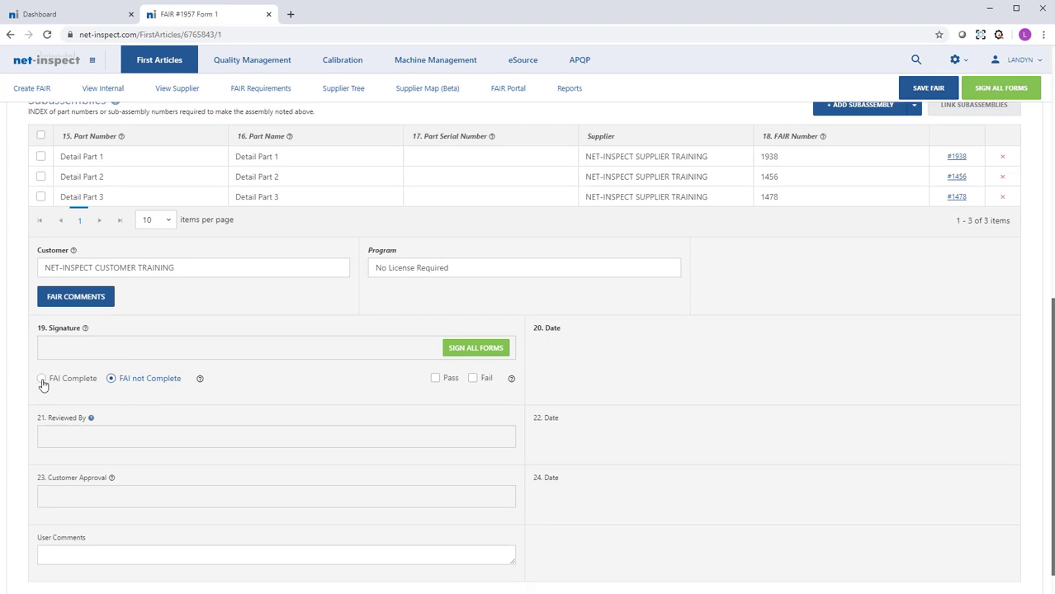
{"action": "left_click", "coordinate": [42, 378]}
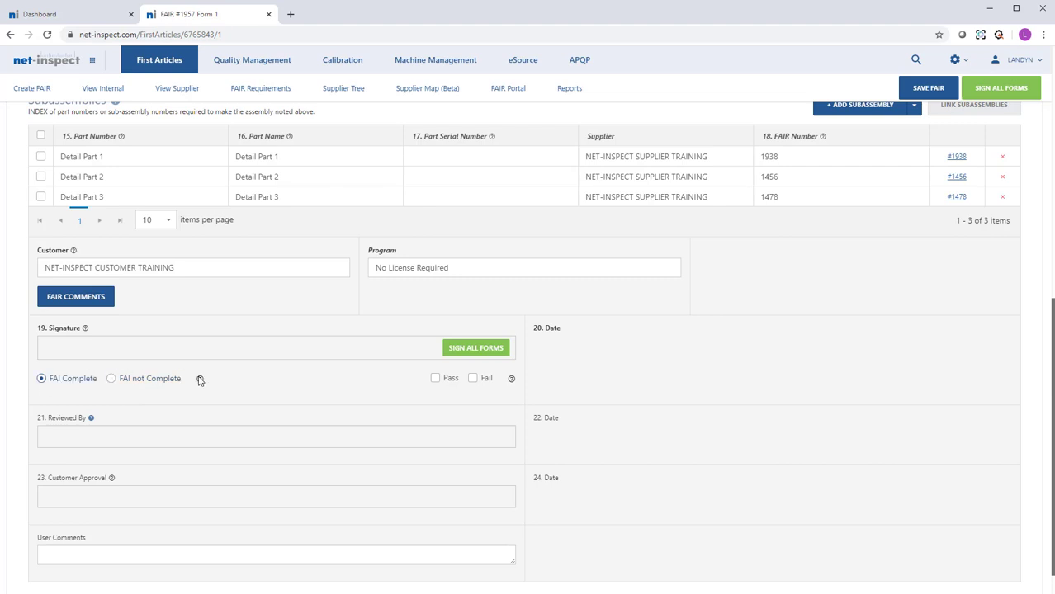
{"action": "mouse_move", "coordinate": [200, 378]}
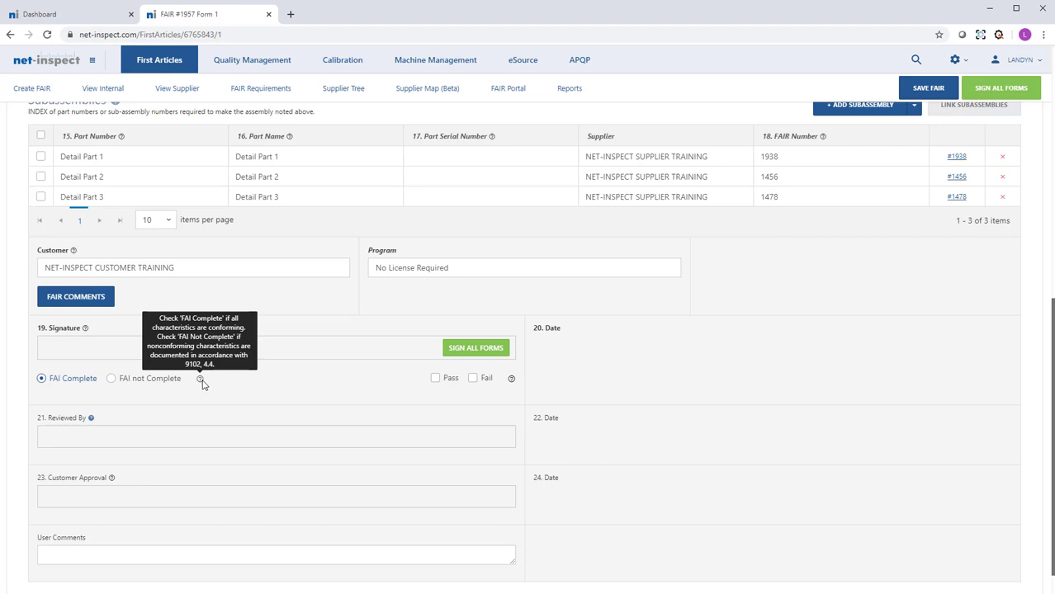
{"action": "mouse_move", "coordinate": [468, 365]}
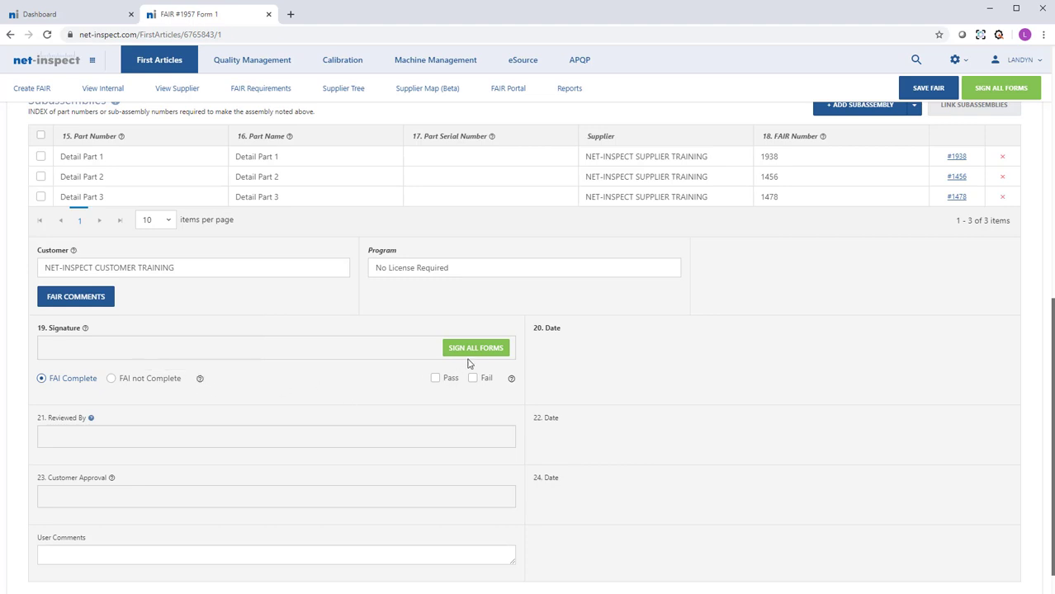
- Sign all forms of FAIR #1957 with the password confirmation
{"action": "left_click", "coordinate": [476, 347]}
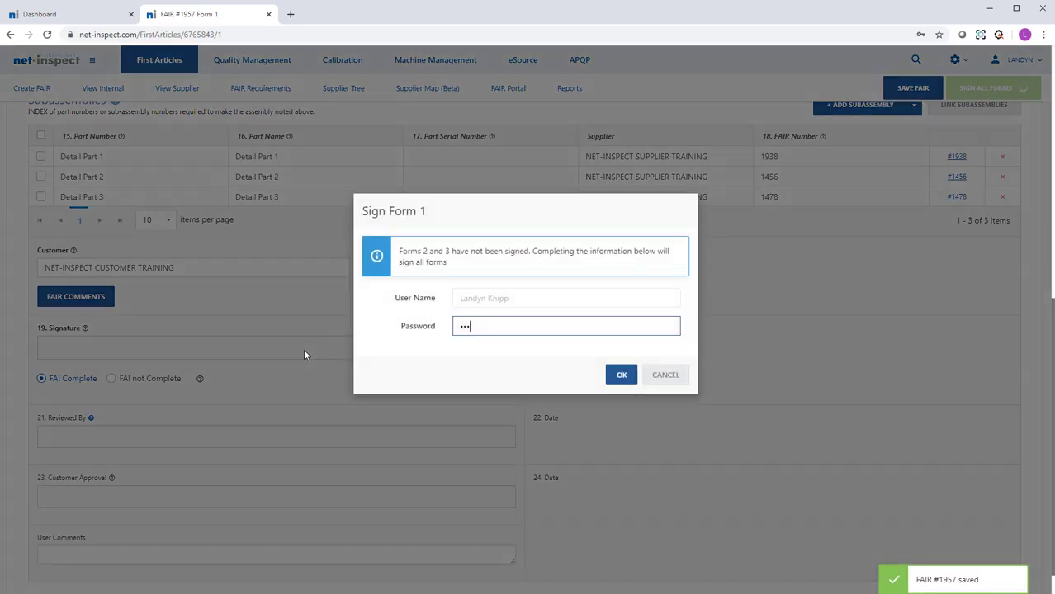
{"action": "left_click", "coordinate": [620, 374]}
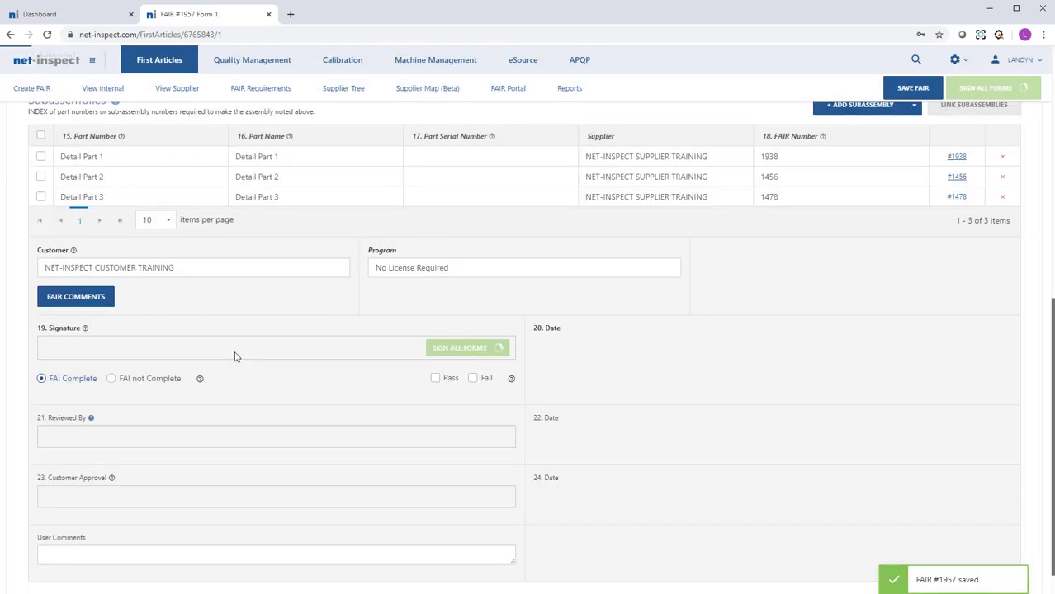
{"action": "left_click", "coordinate": [467, 347]}
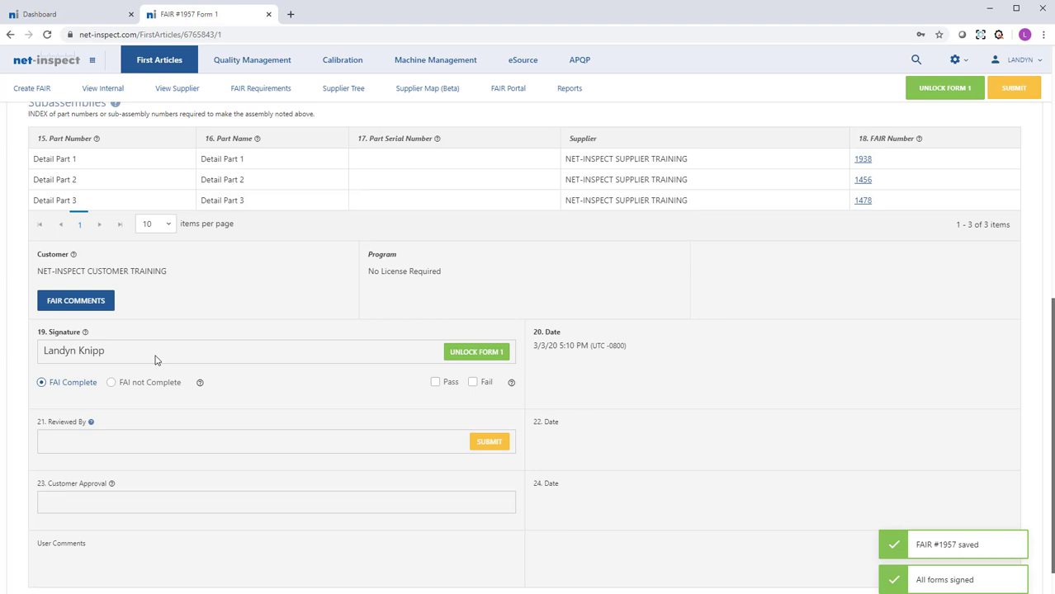
{"action": "mouse_move", "coordinate": [488, 443]}
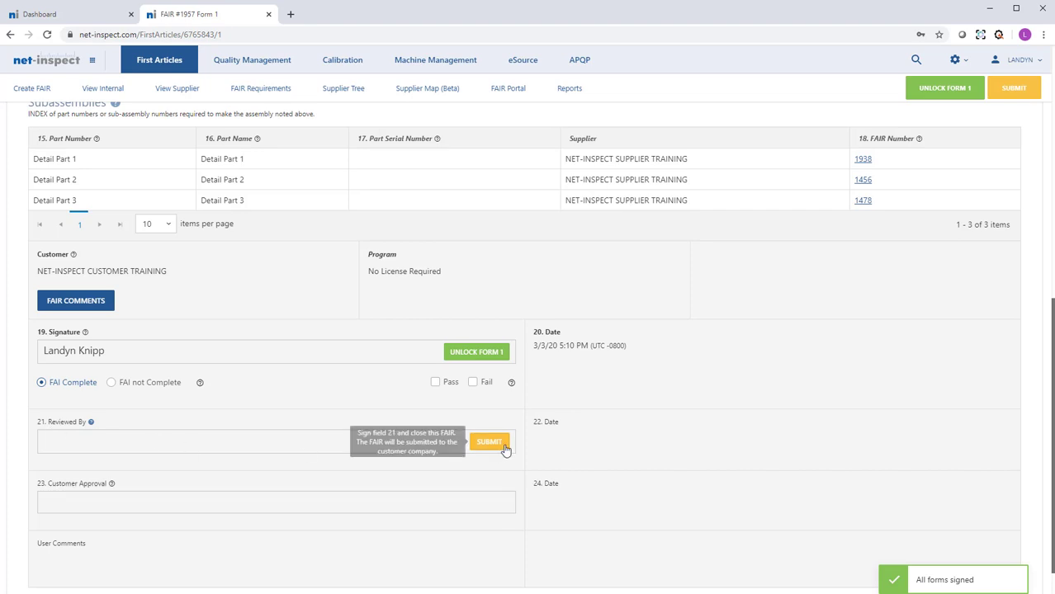
- Submit FAIR #1957 to the customer with comment 'Please r...' and view it as Pending Buy-off in the Internal FAIR list
{"action": "left_click", "coordinate": [488, 442]}
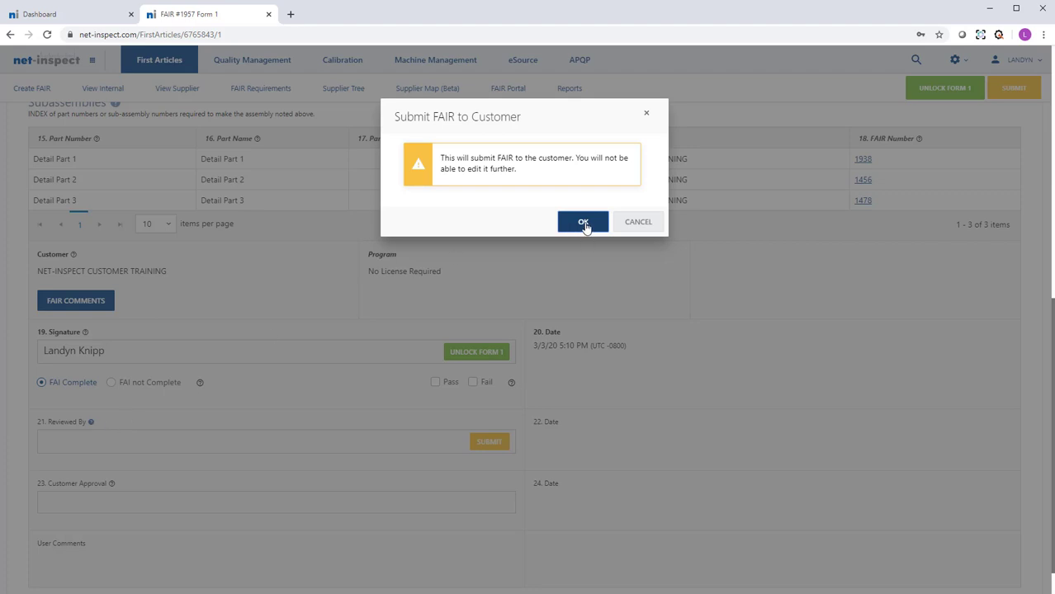
{"action": "left_click", "coordinate": [583, 221]}
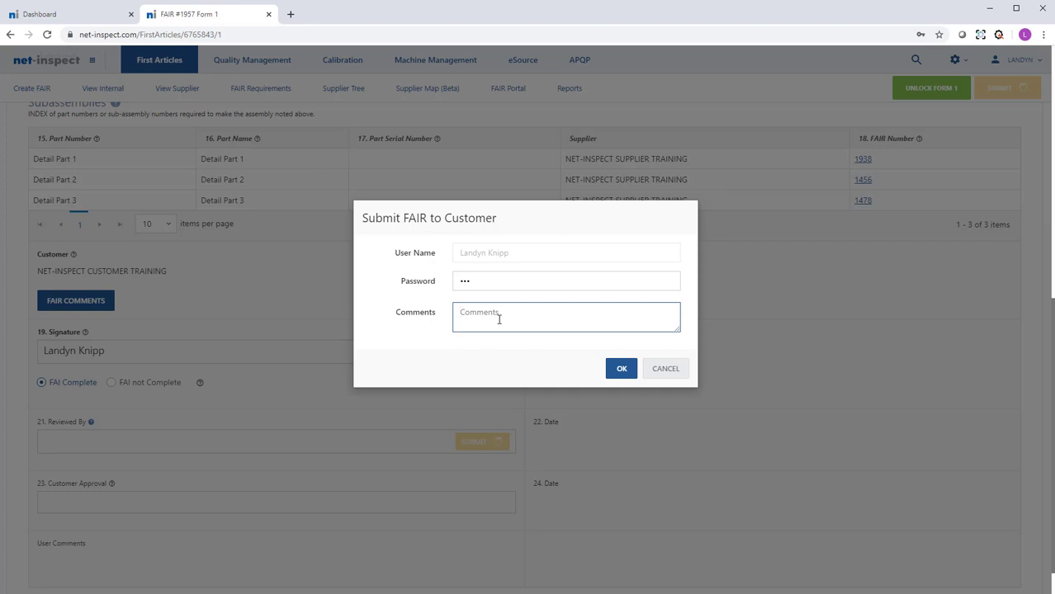
{"action": "type", "text": "Please review AS"}
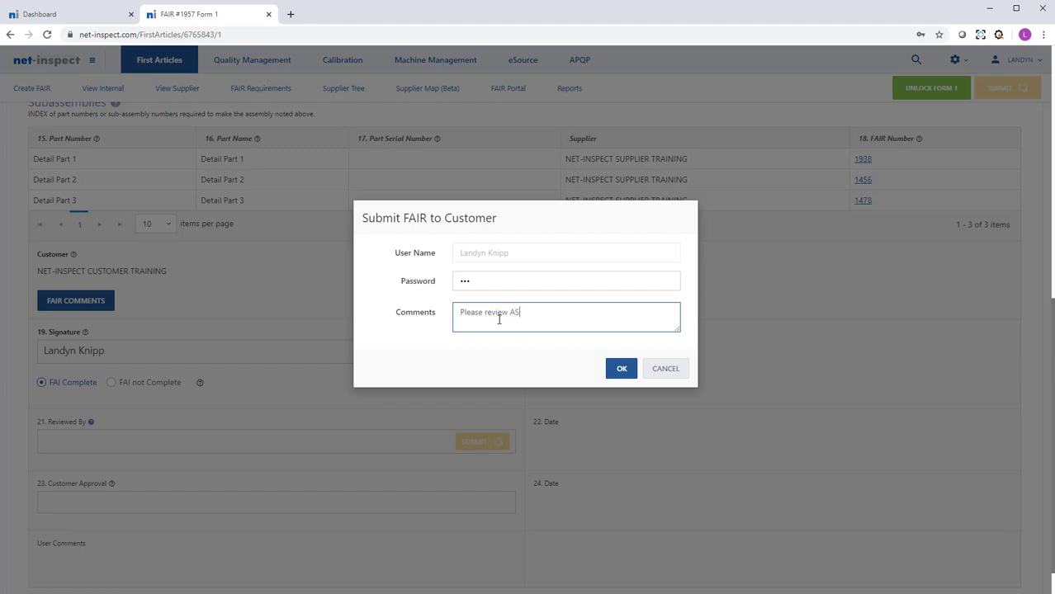
{"action": "left_click", "coordinate": [621, 368]}
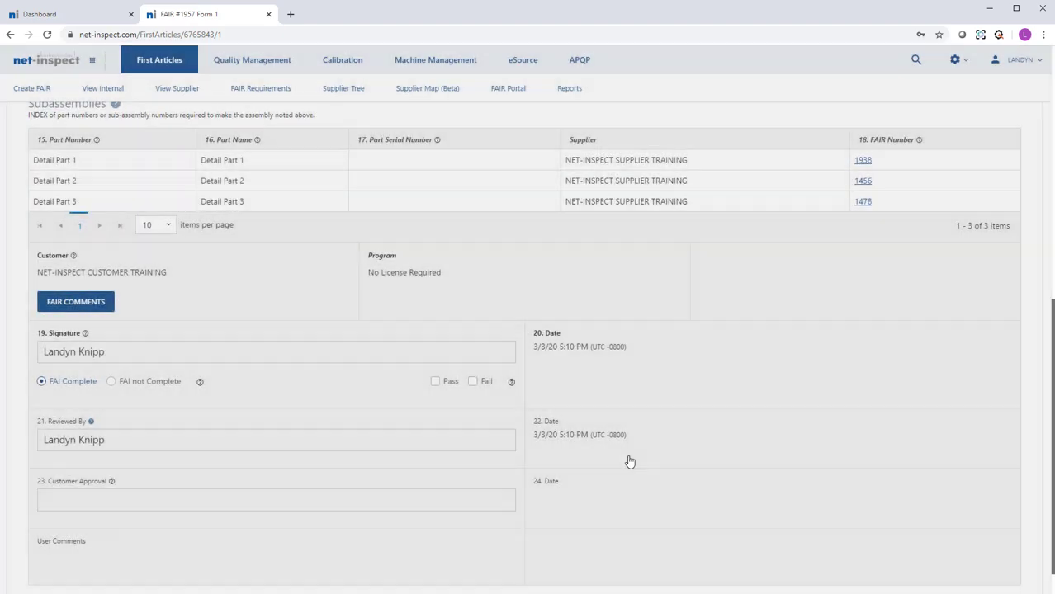
{"action": "left_click", "coordinate": [102, 89]}
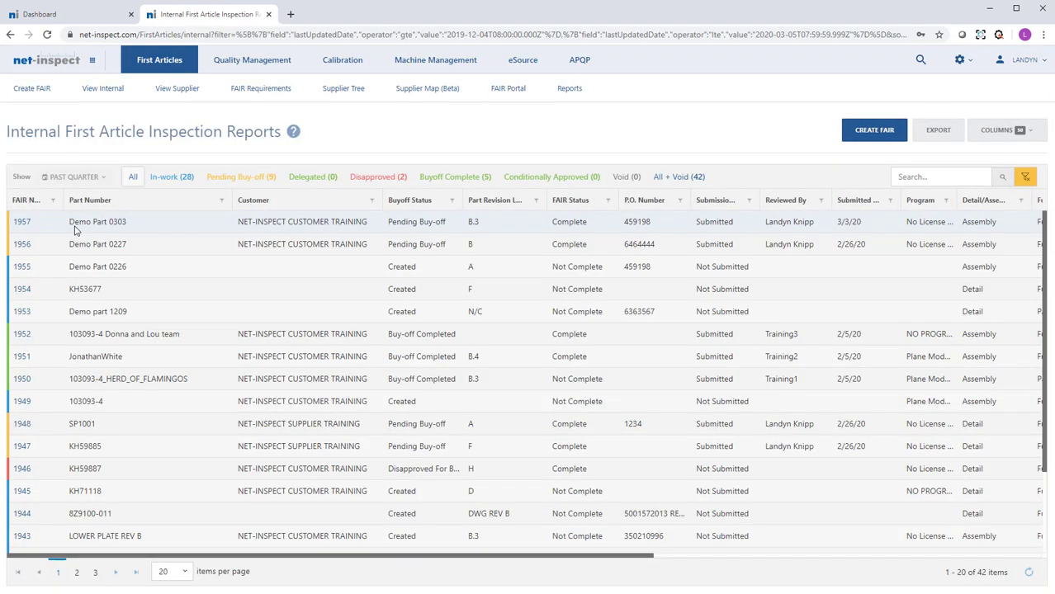
{"action": "mouse_move", "coordinate": [441, 245]}
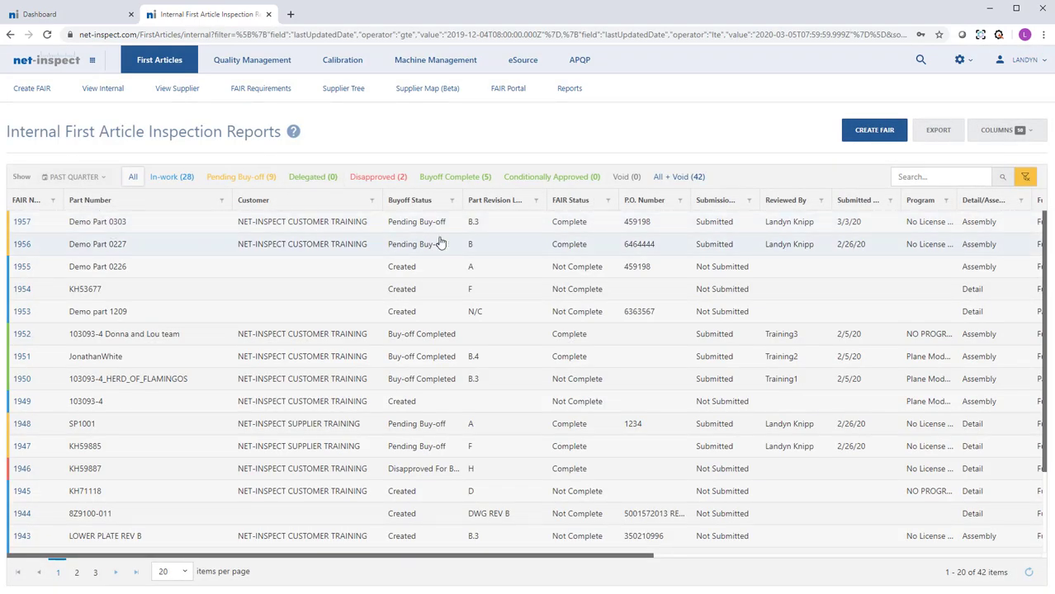